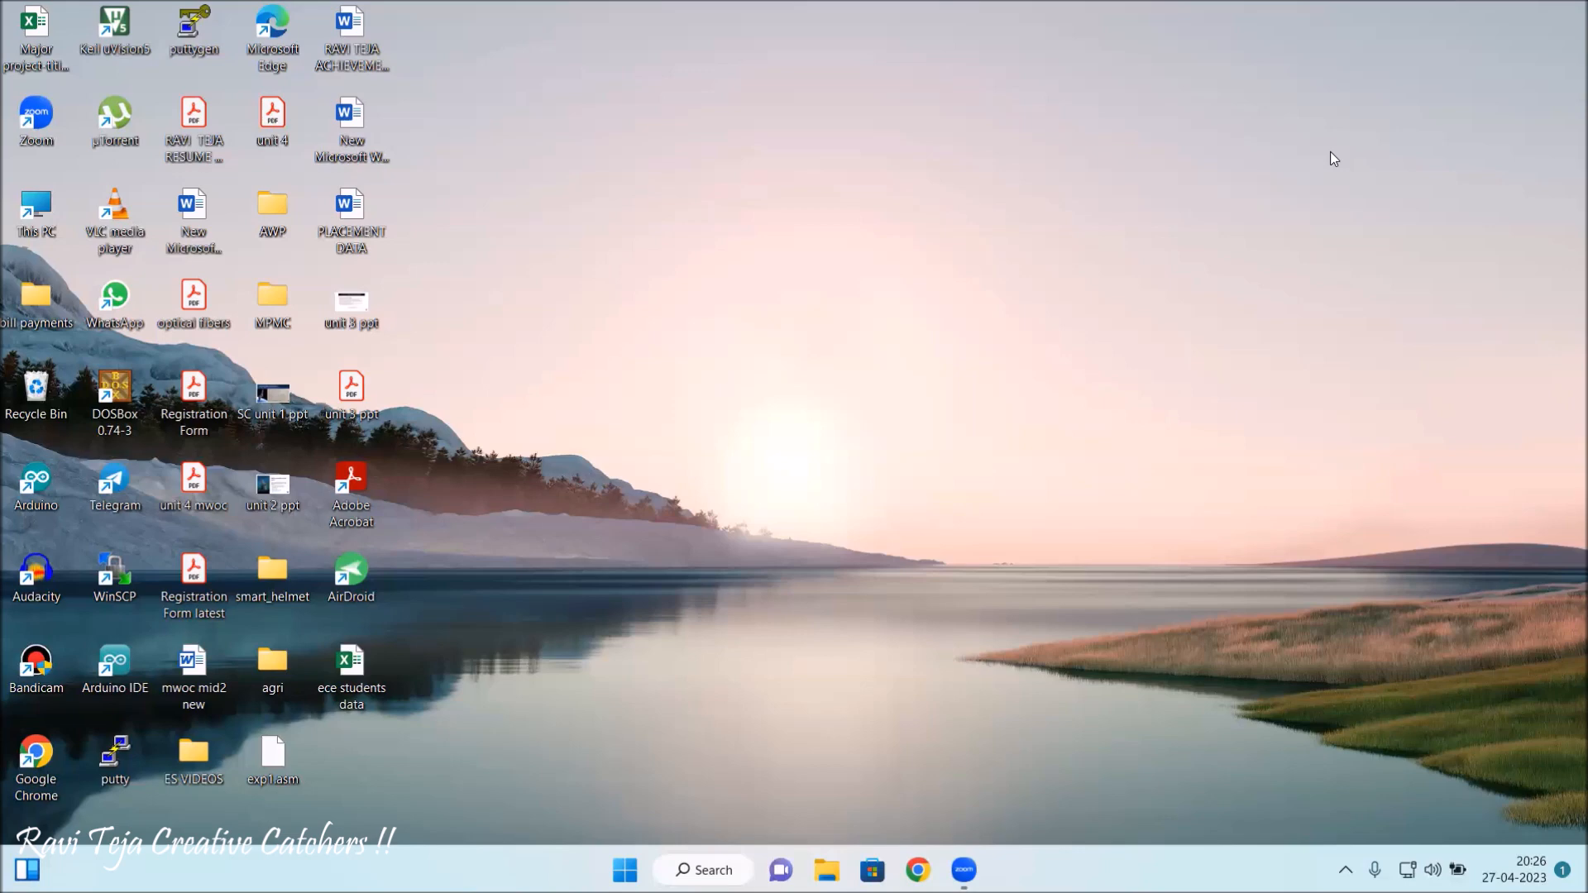
mouse_move(759, 267)
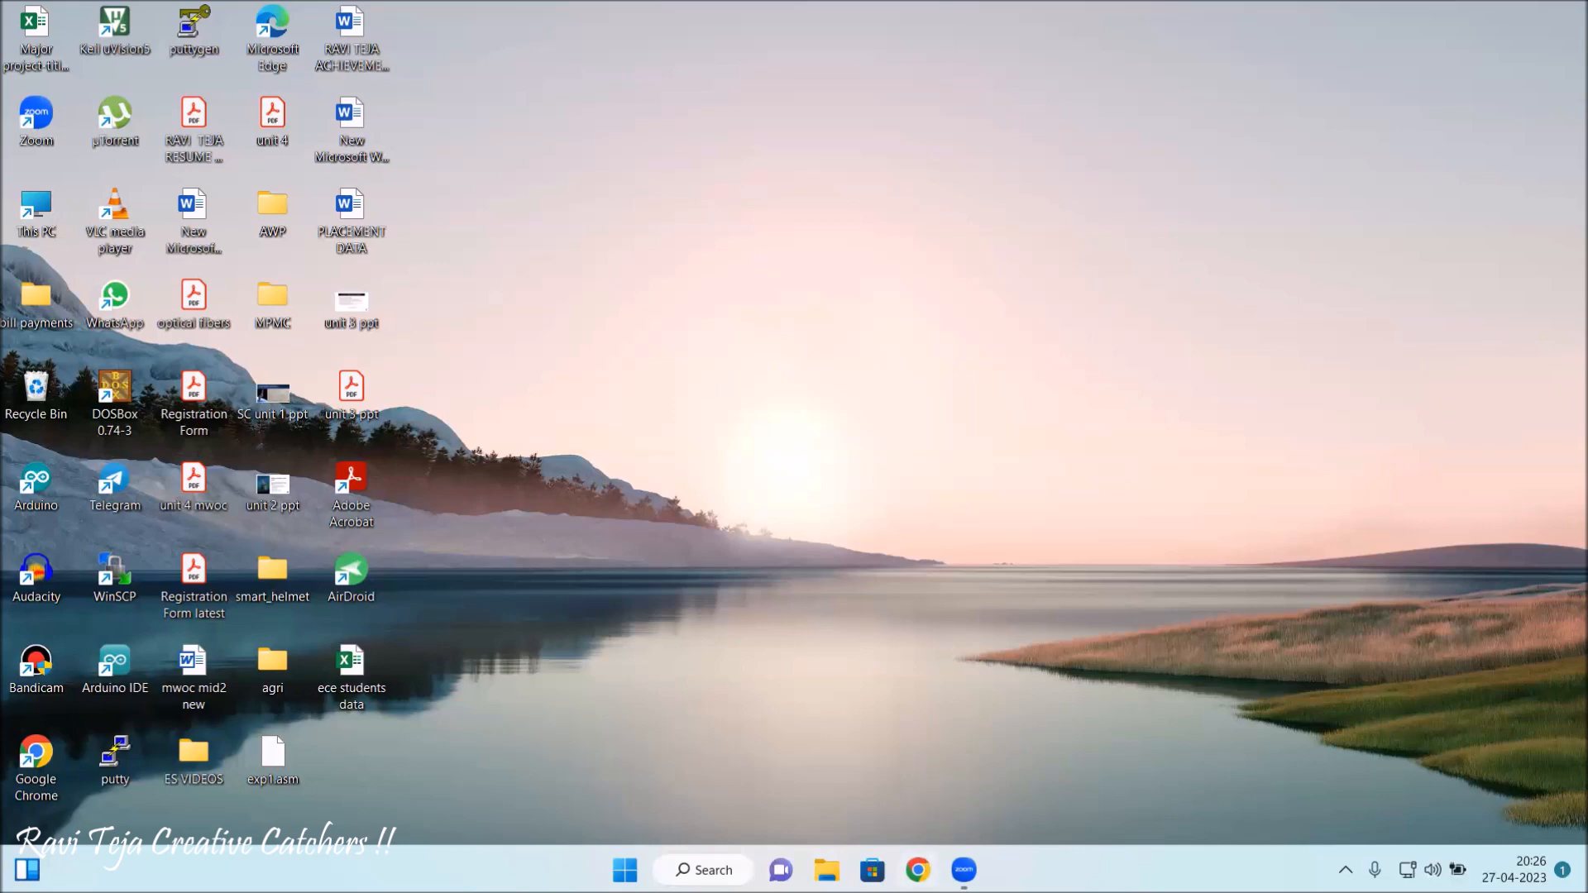
Google 'python' in Chrome and open the 'Welcome to Python.org' result.
click(915, 871)
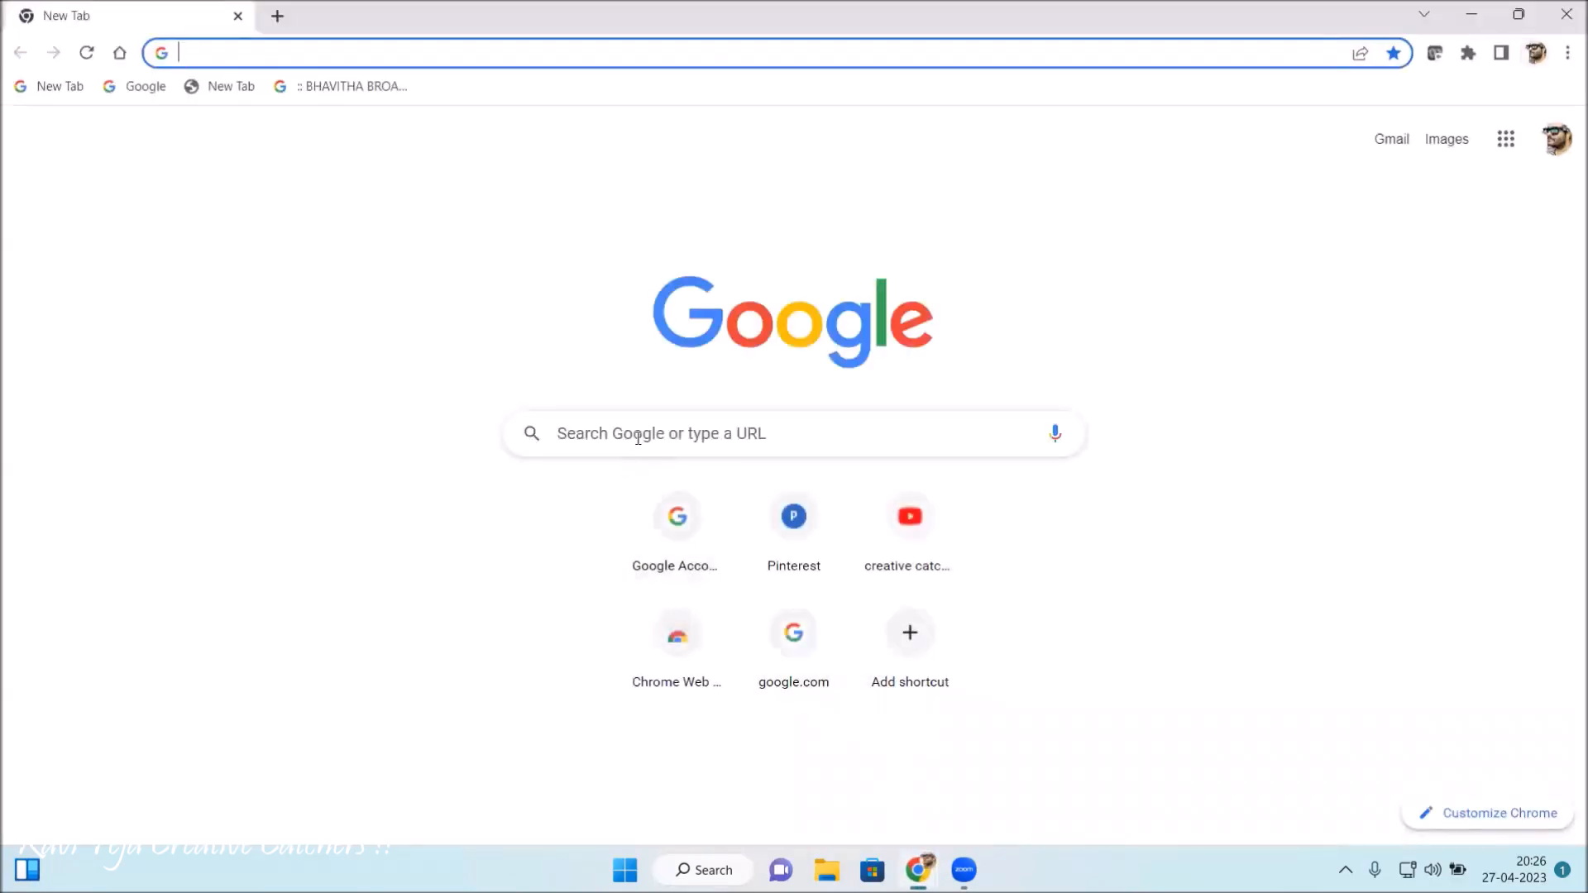
click(658, 433)
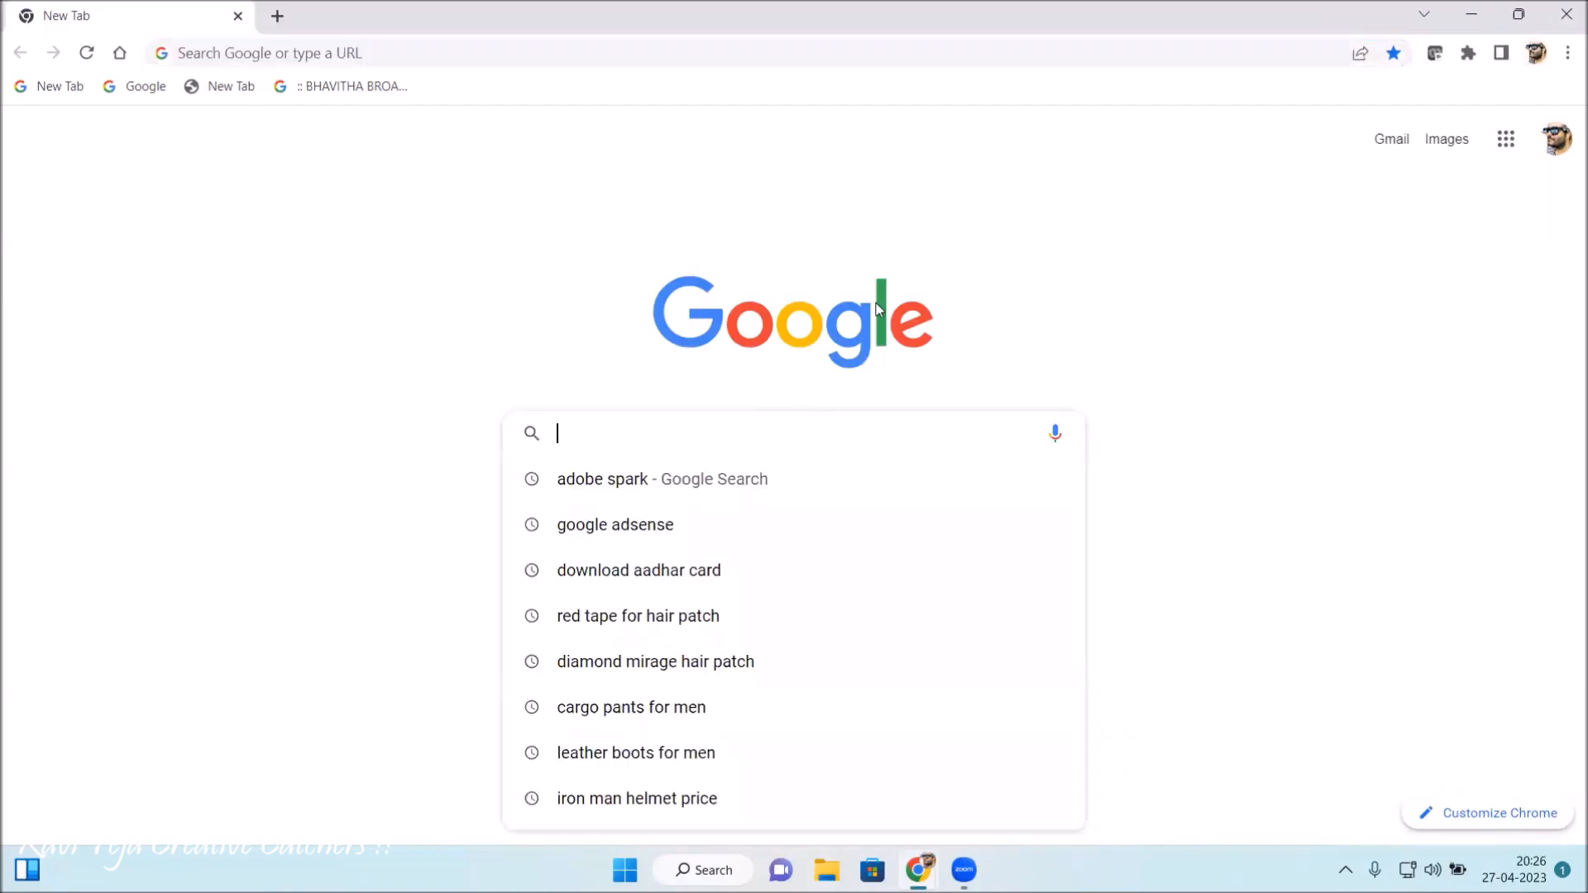
text(python)
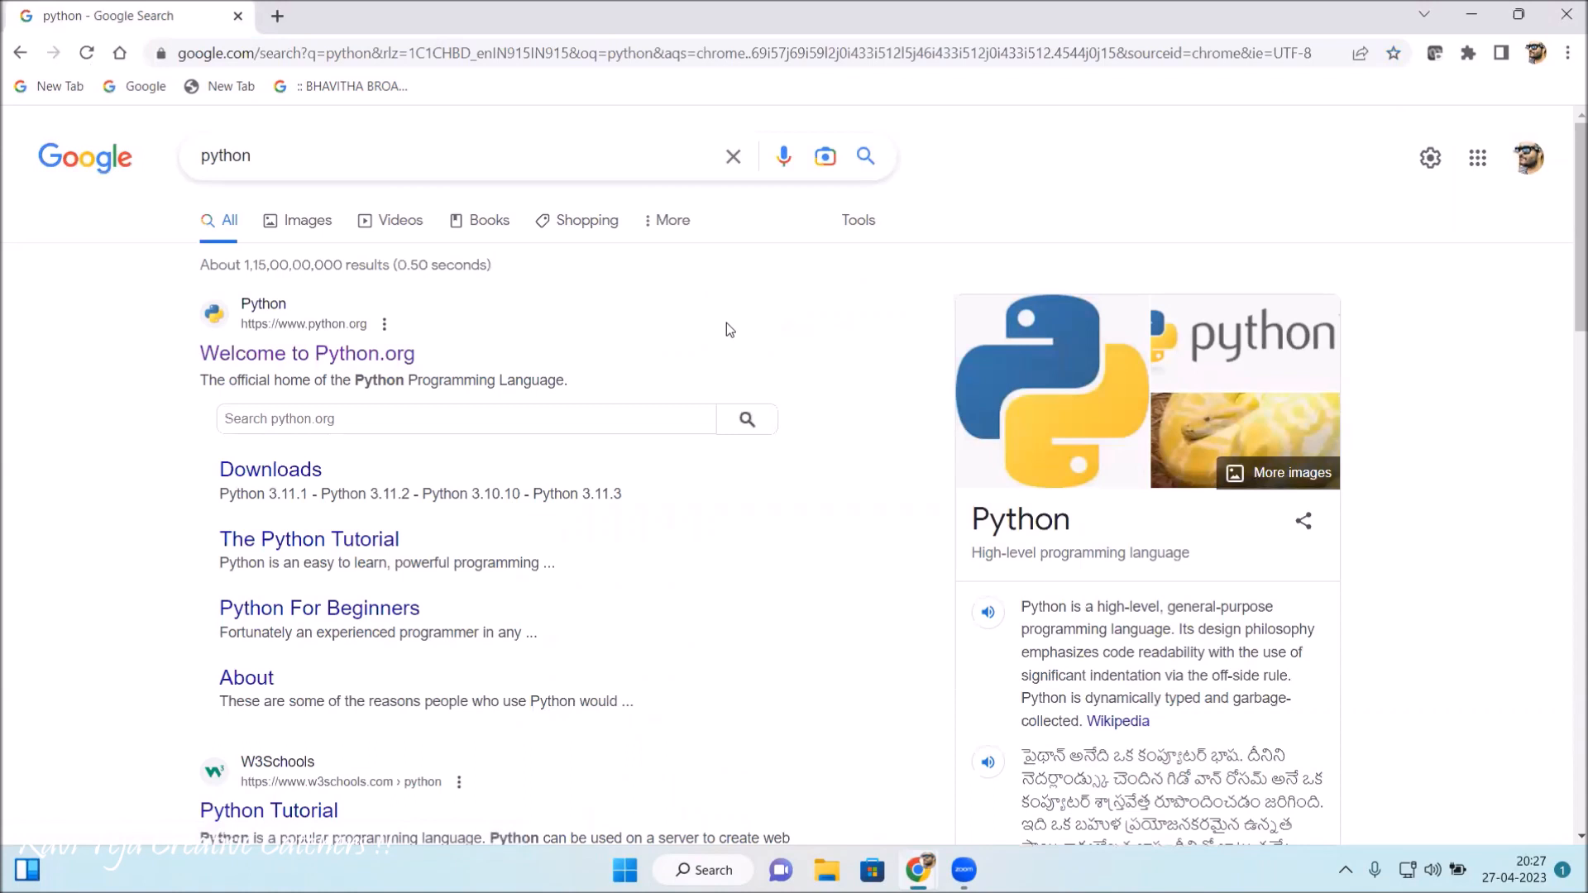
mouse_move(172, 393)
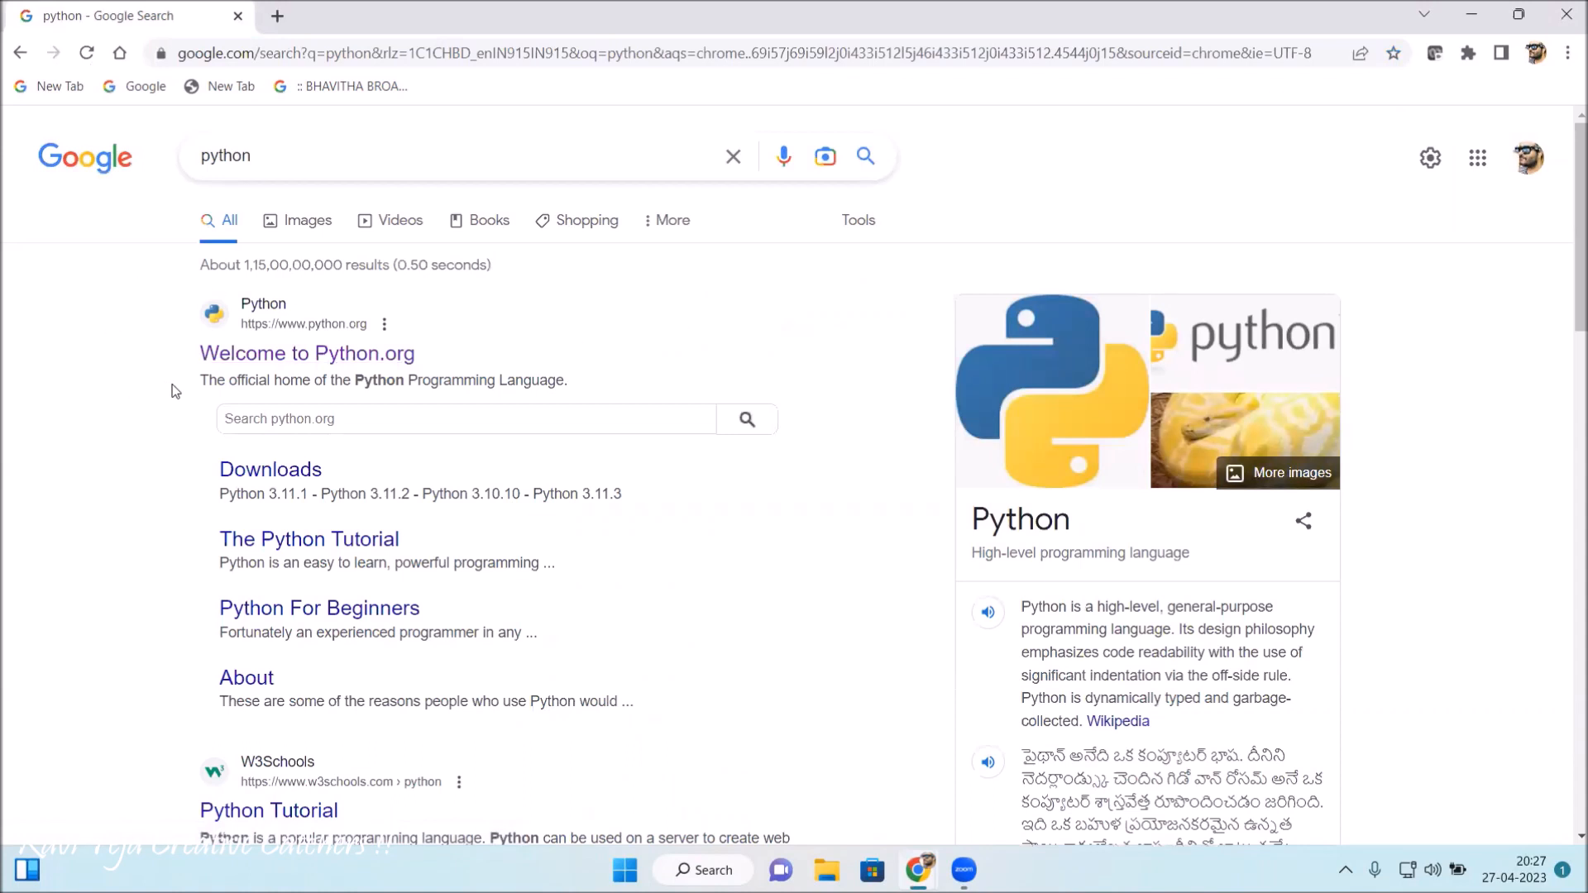
mouse_move(307, 353)
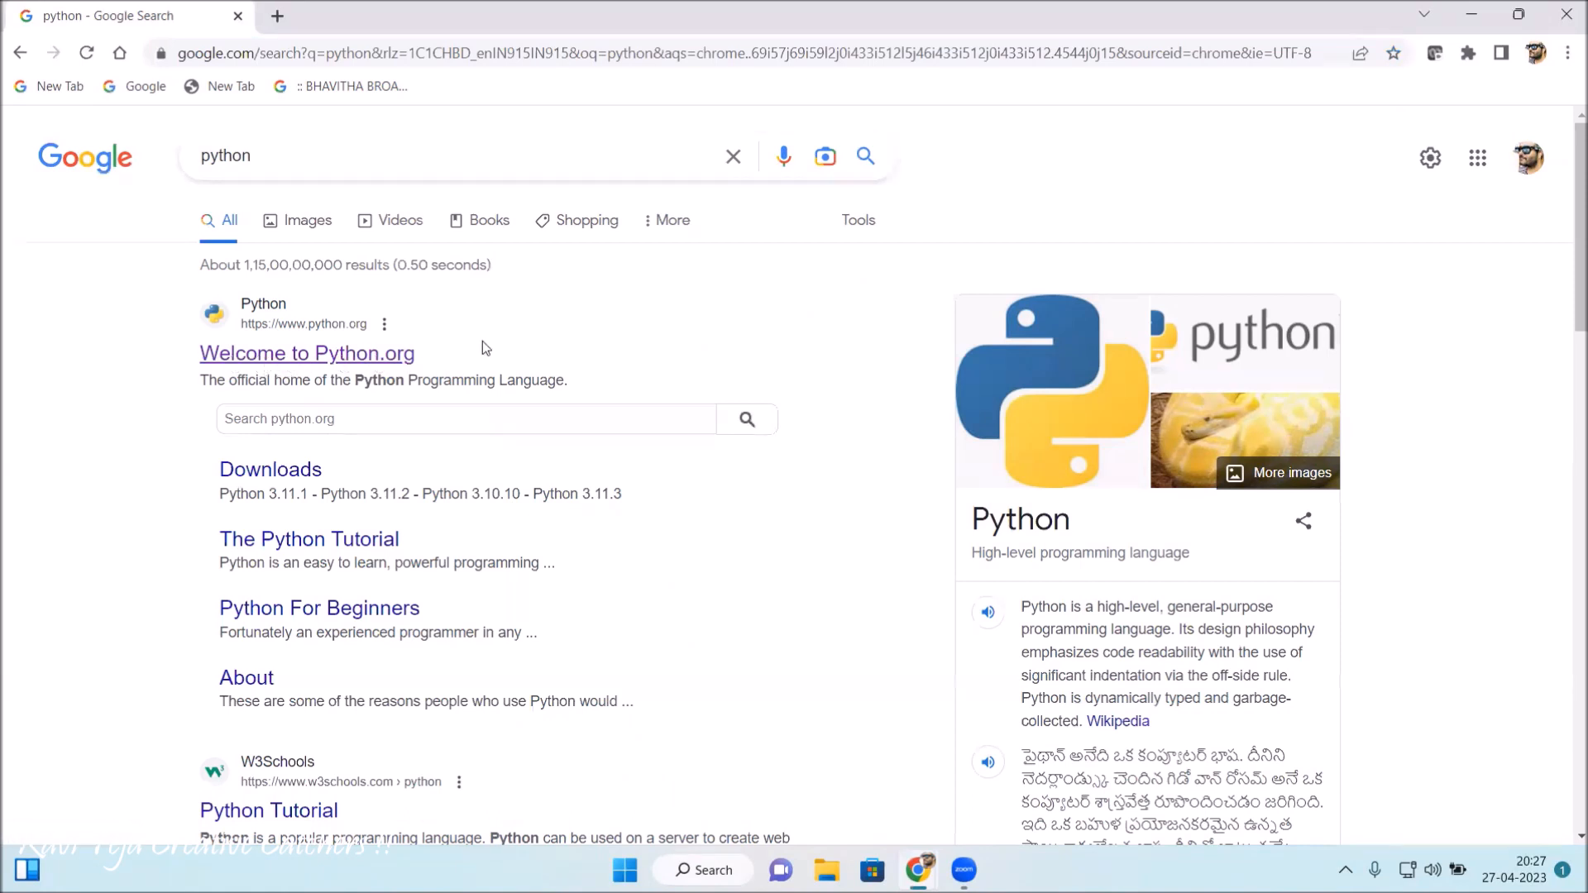
click(307, 353)
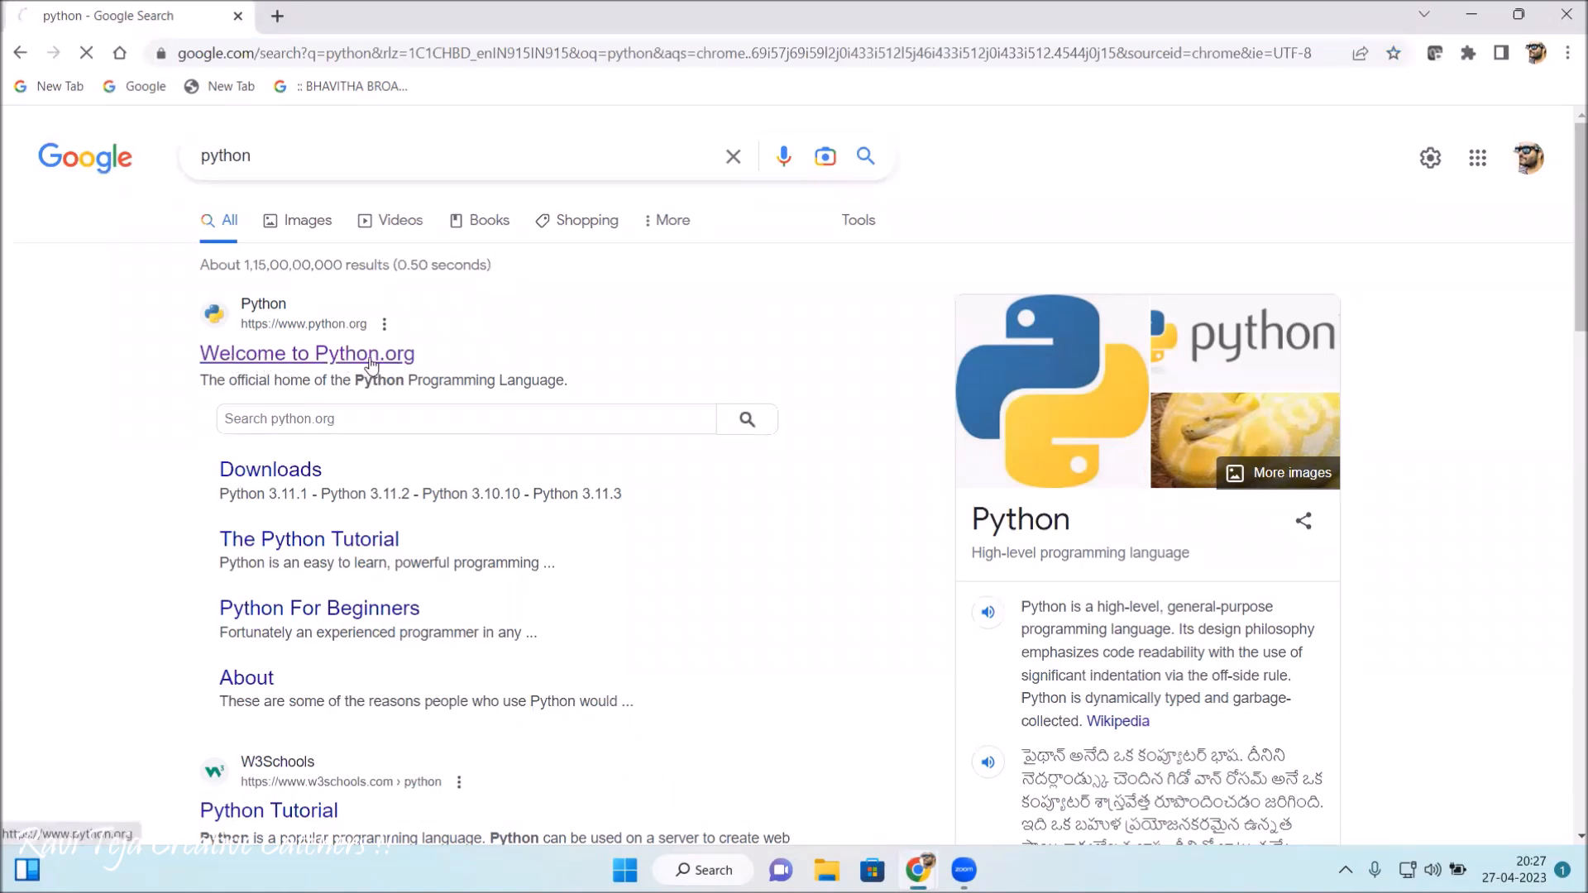
Load the Python.org homepage in Chrome.
click(307, 353)
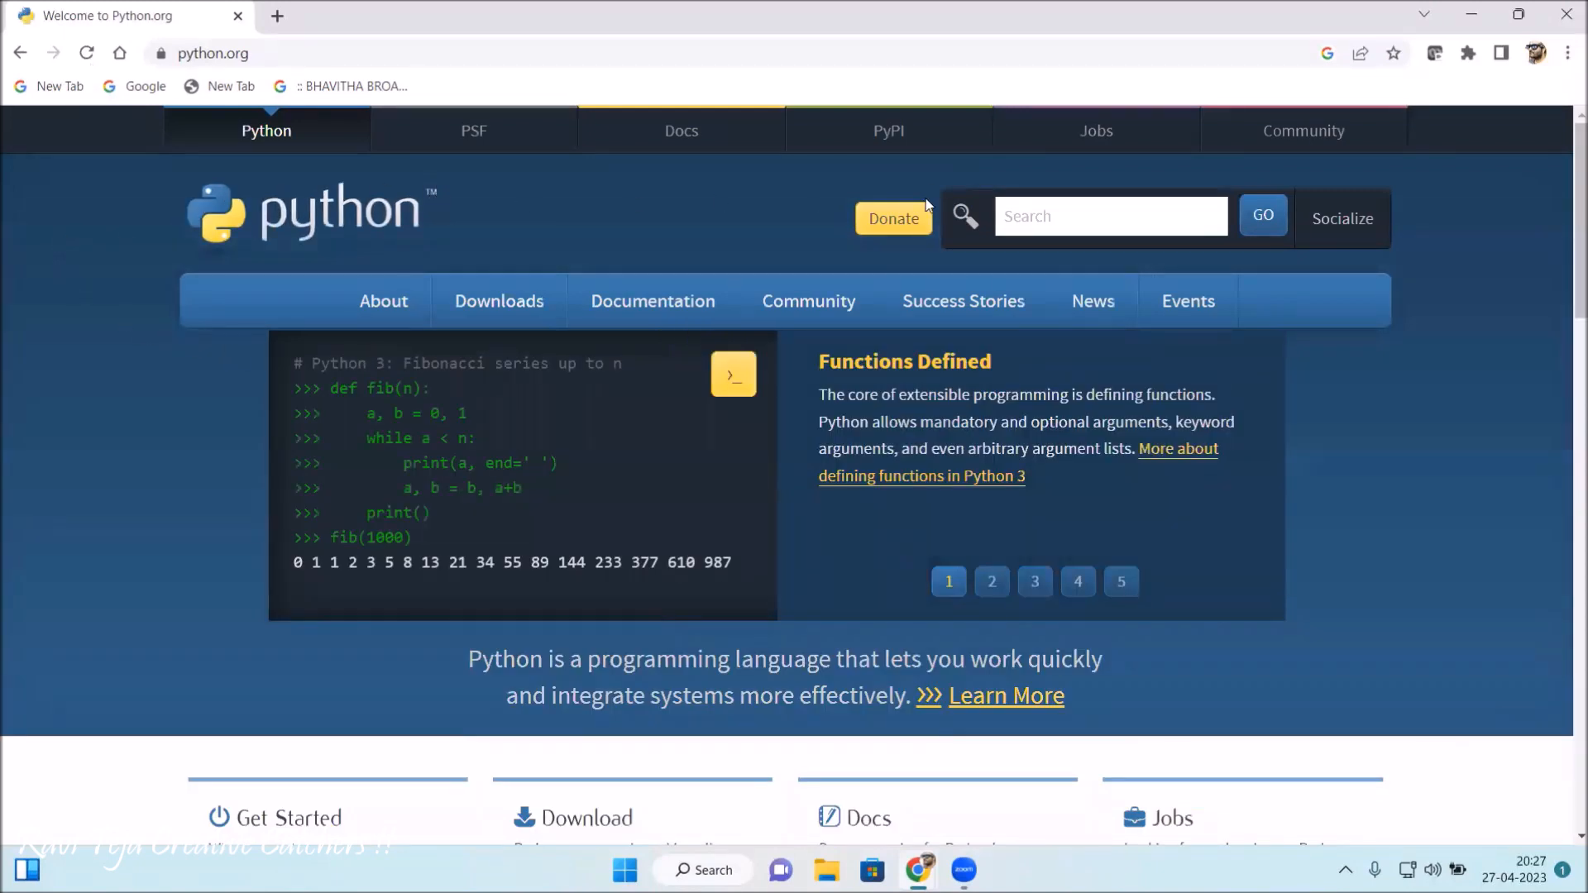
mouse_move(22, 267)
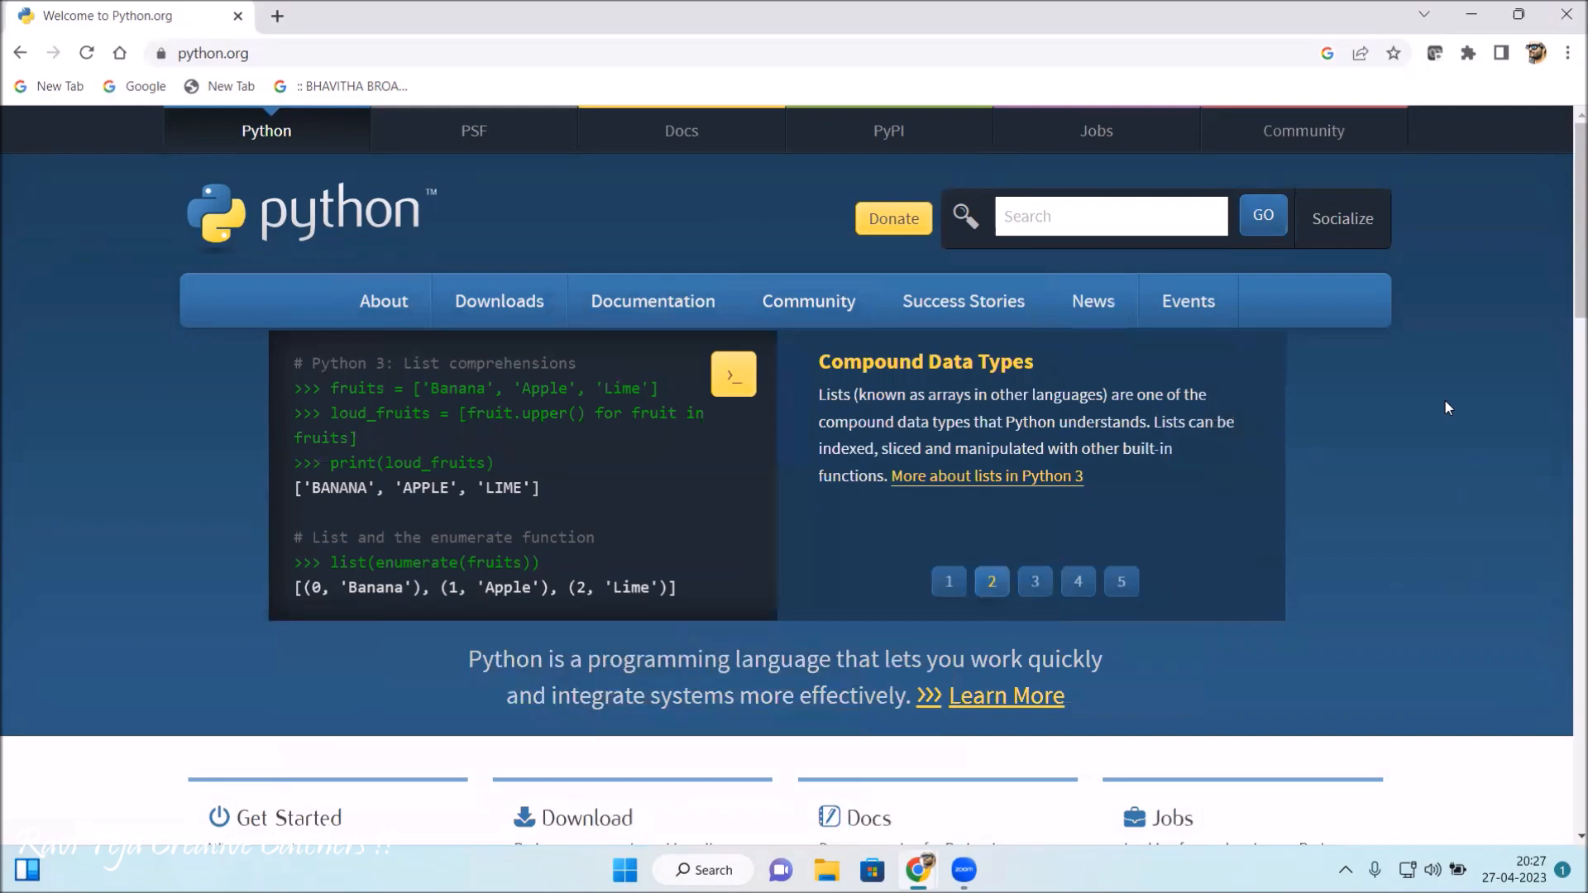
mouse_move(802, 251)
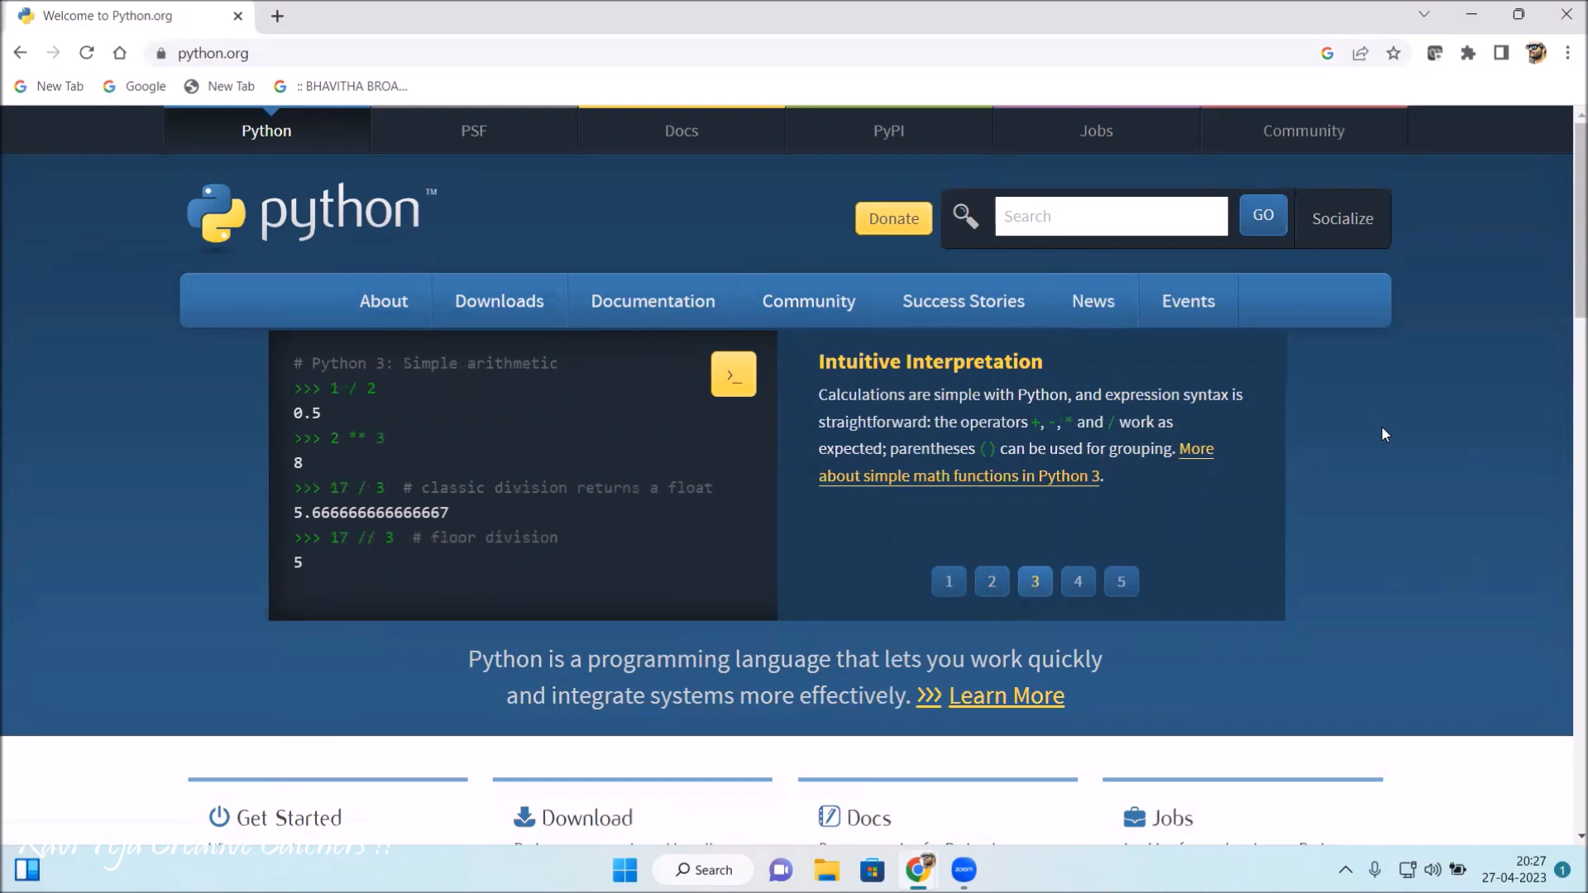
mouse_move(498, 301)
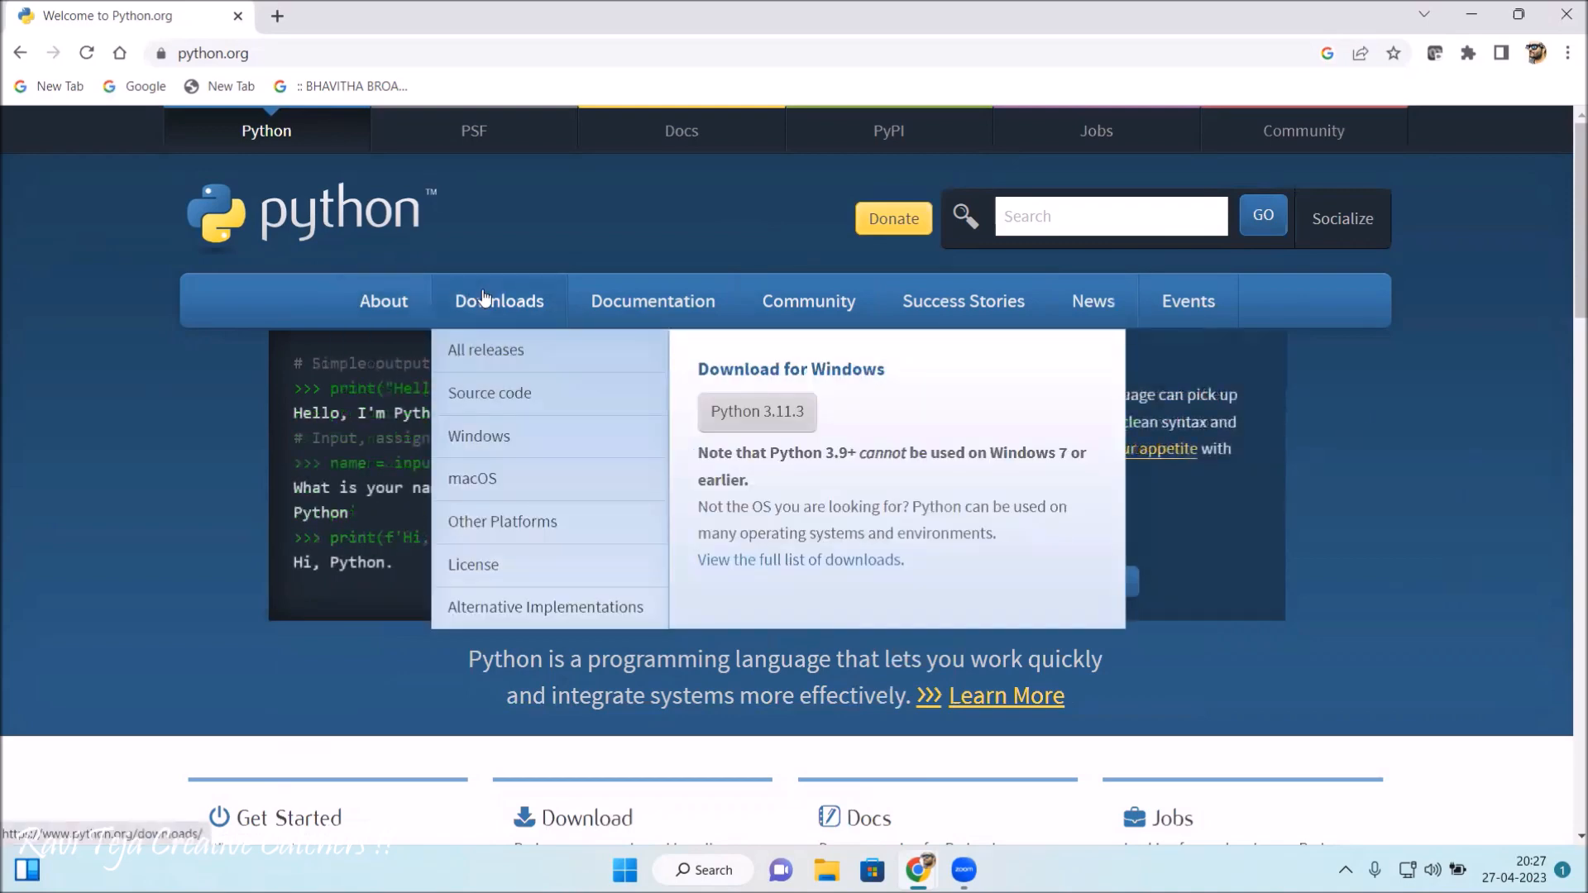
mouse_move(776, 370)
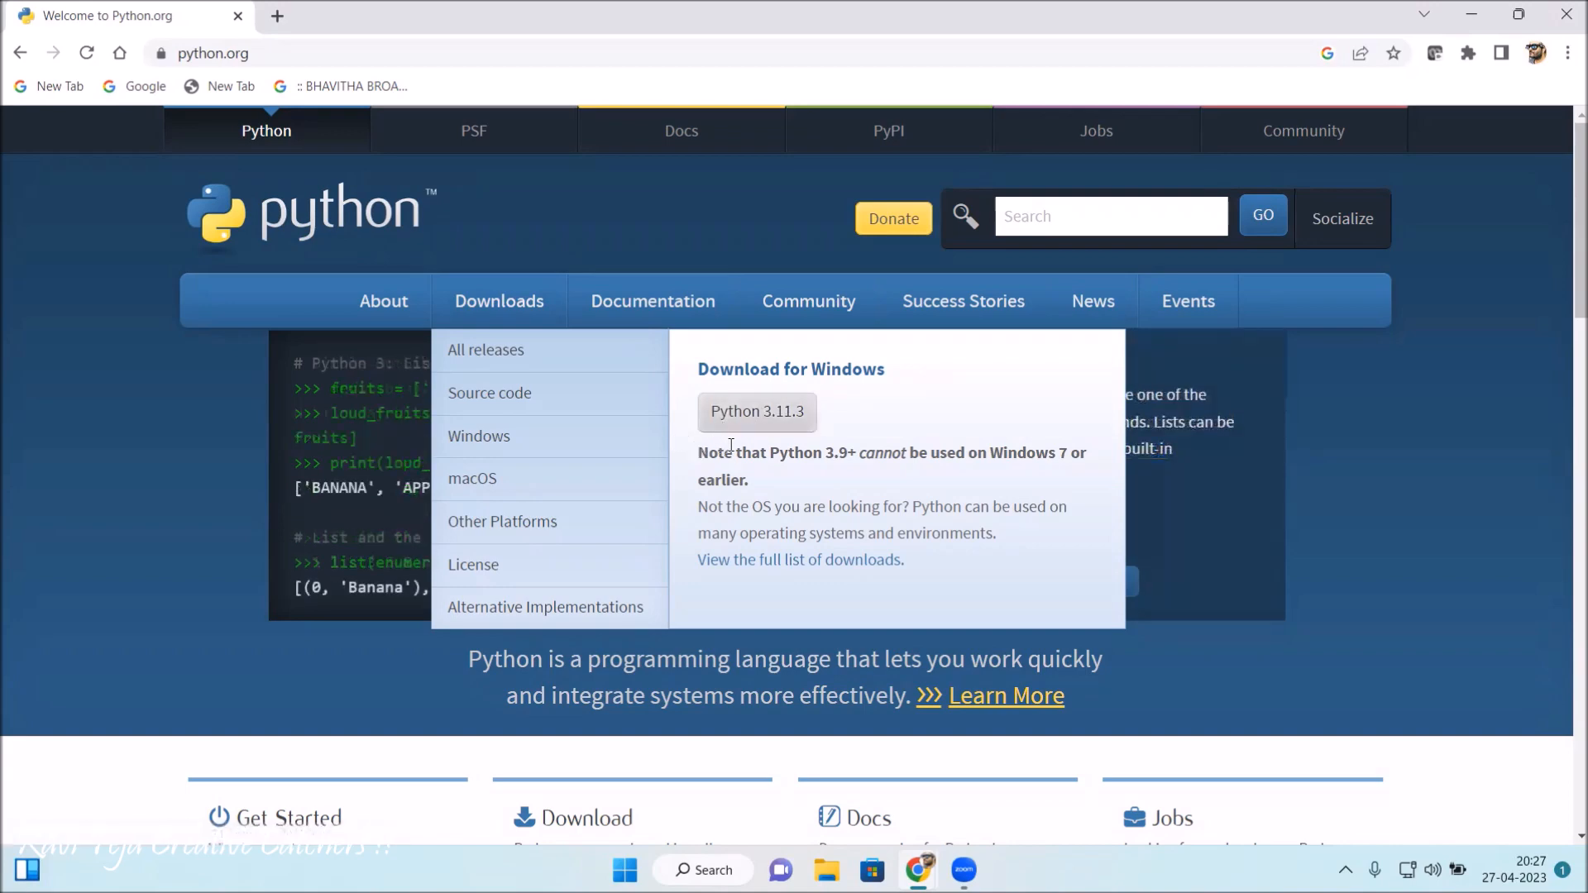
mouse_move(757, 411)
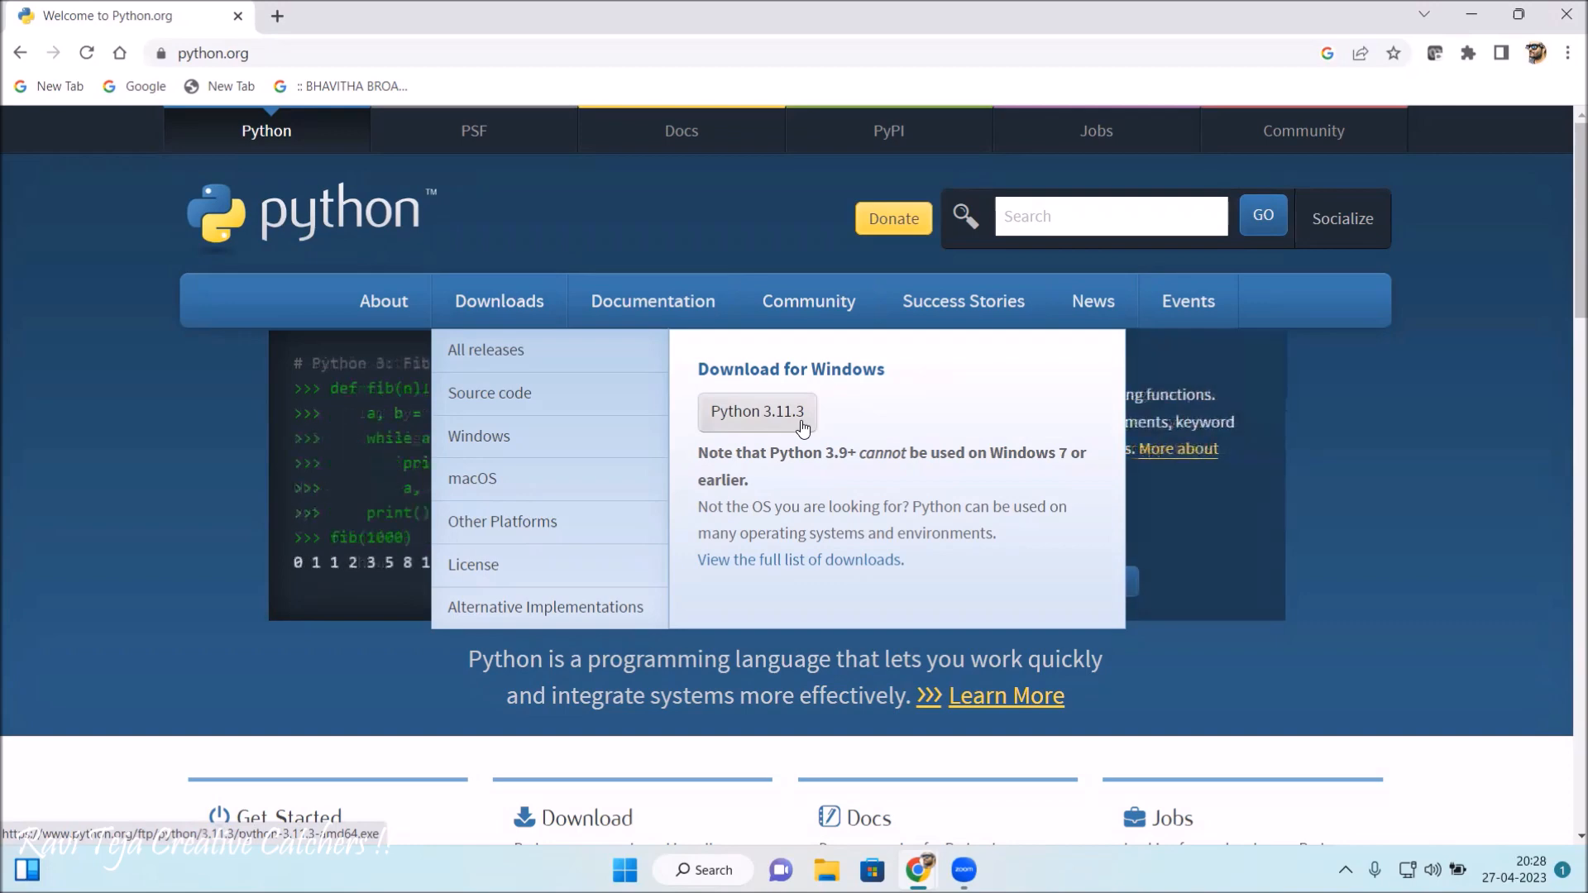
mouse_move(768, 417)
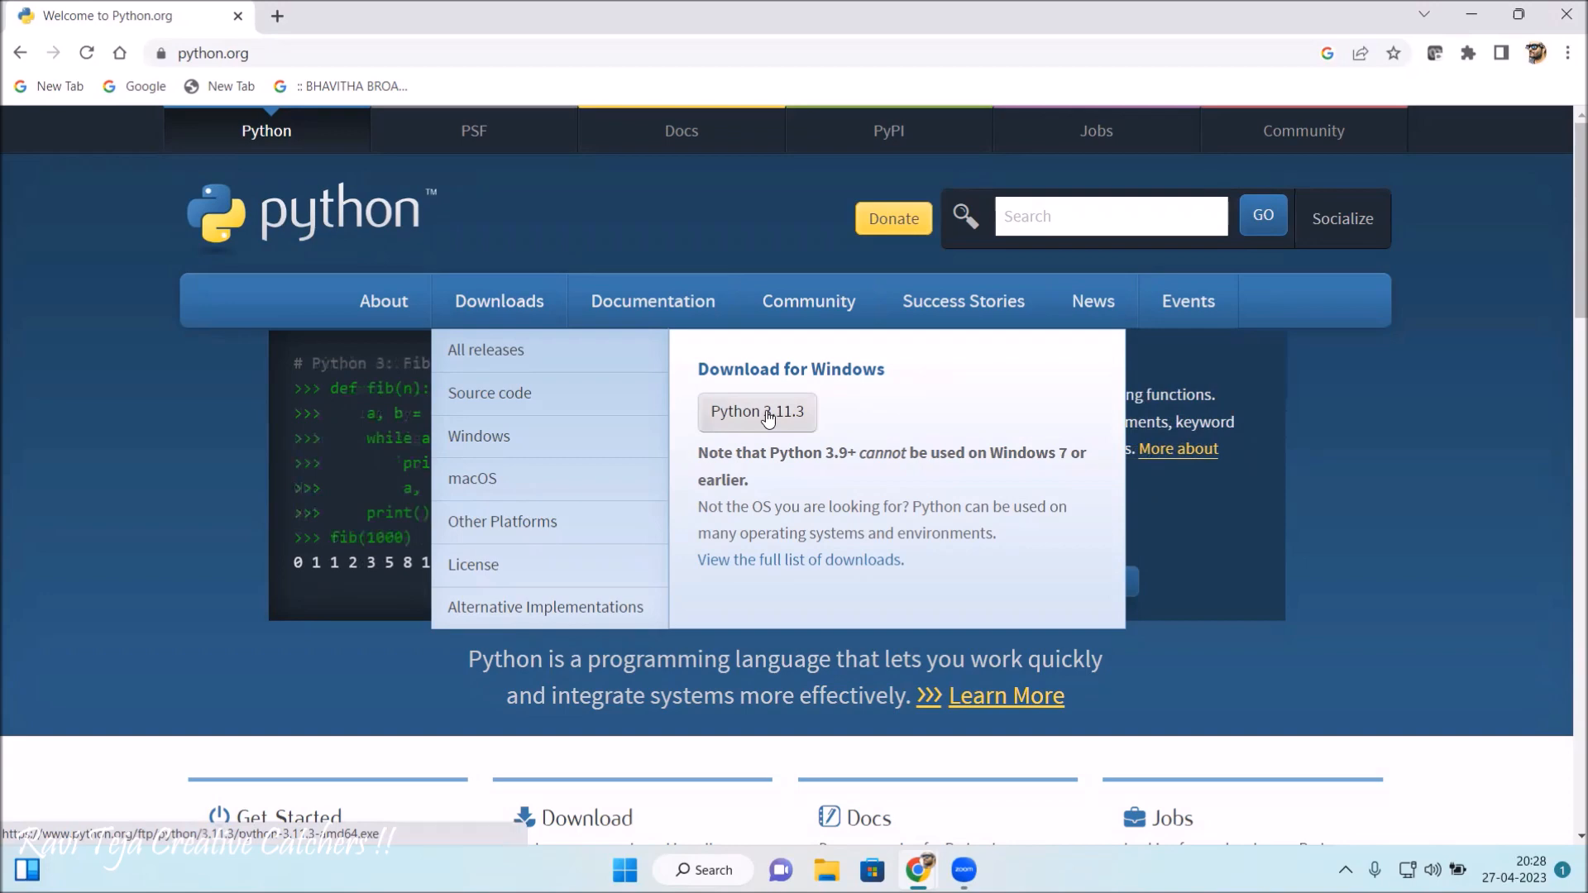
Download the Python 3.11.3 installer, keep it past the warning, and show its options.
click(757, 412)
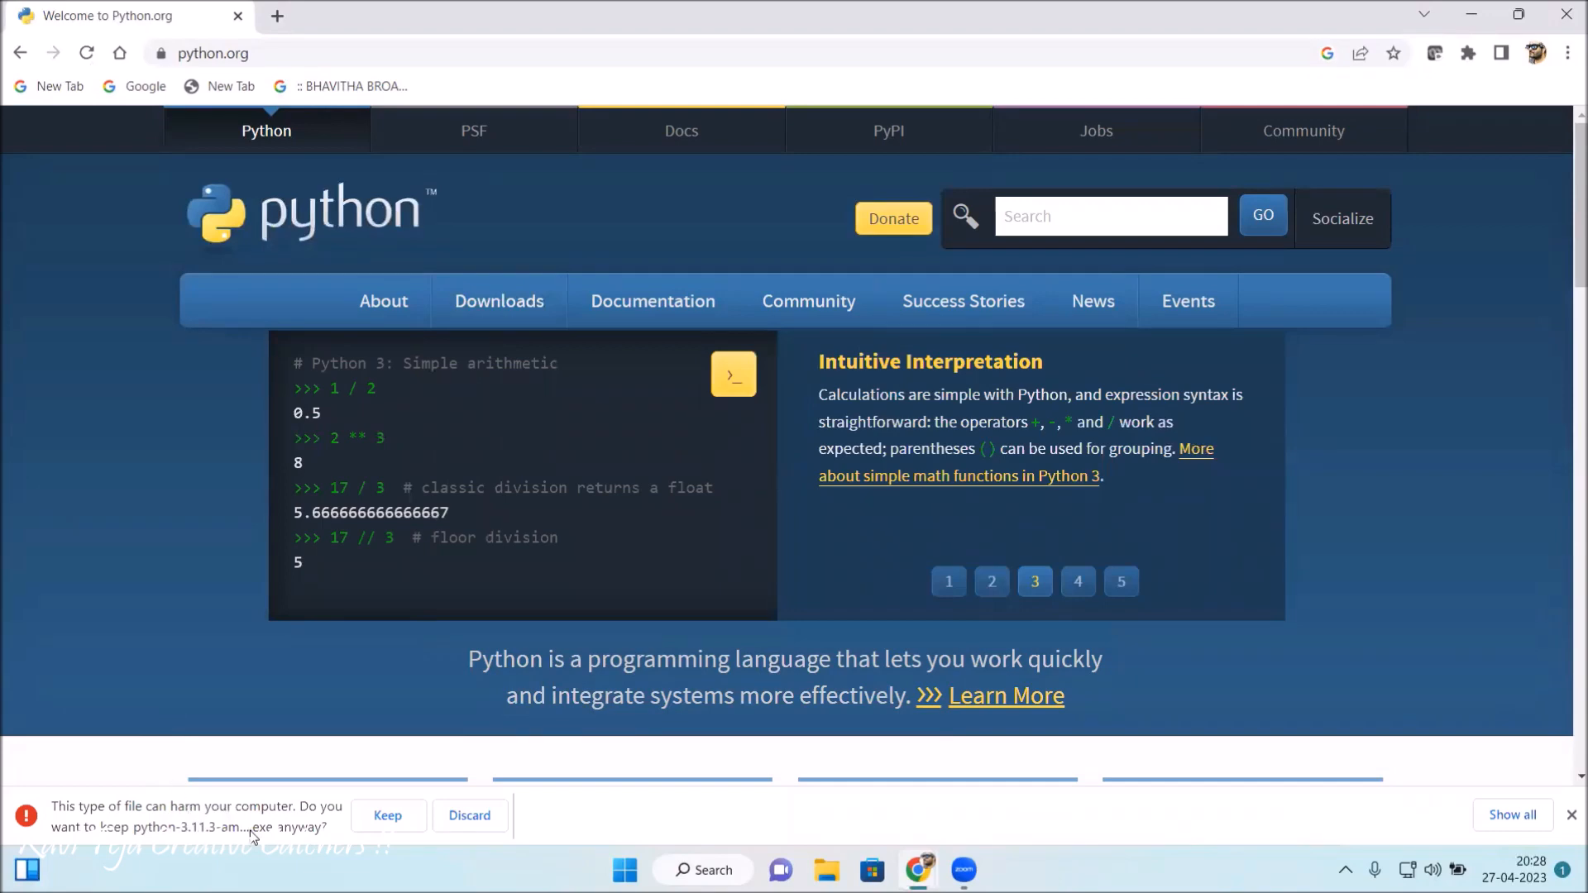
mouse_move(222, 698)
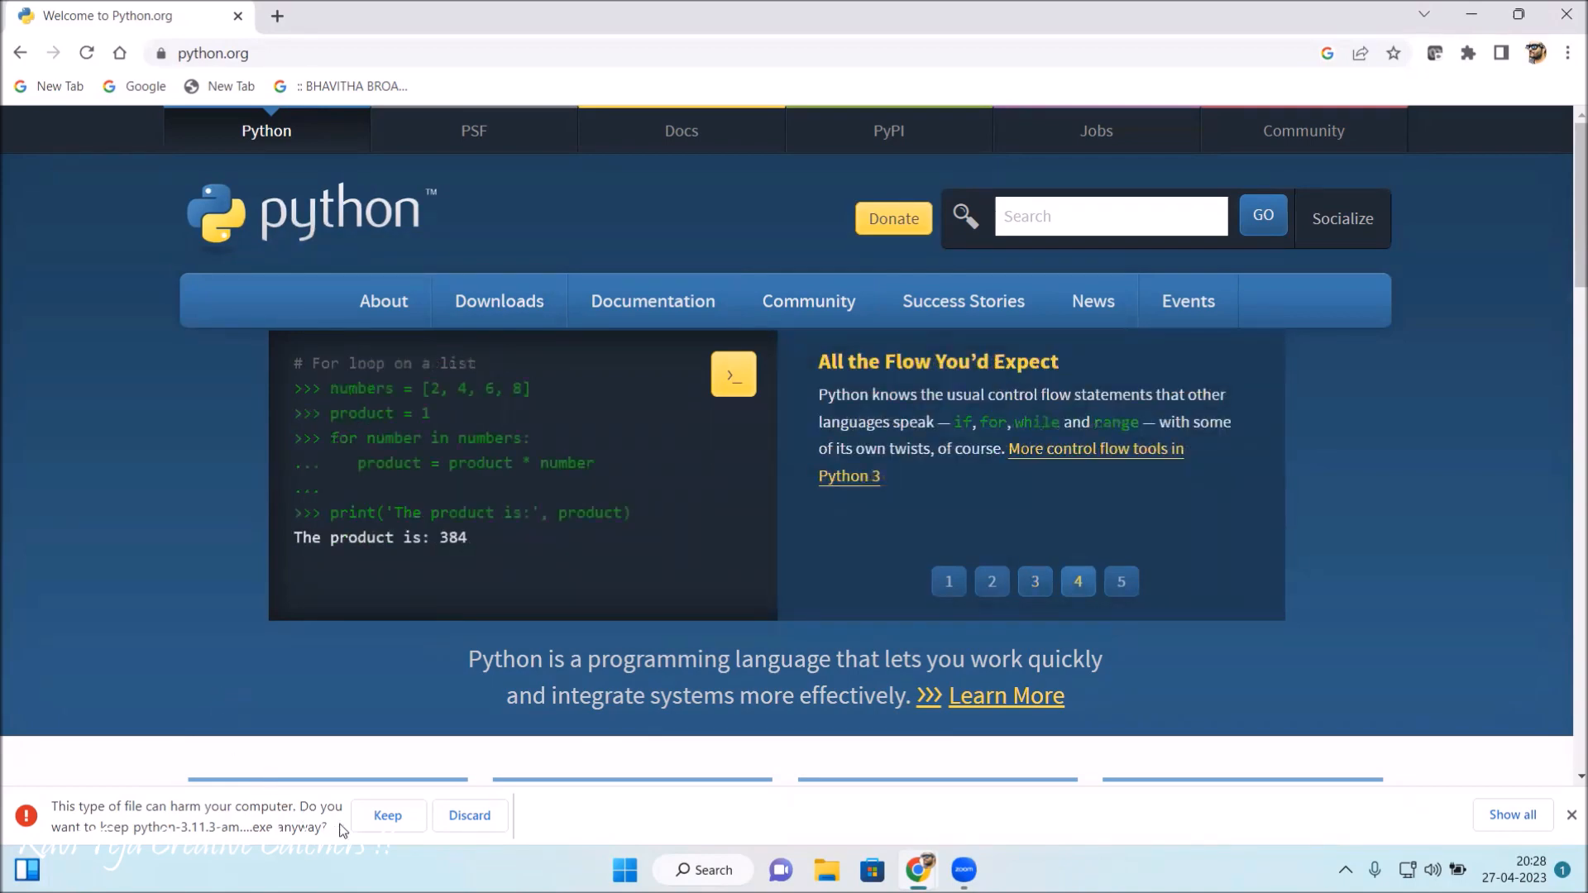
click(387, 815)
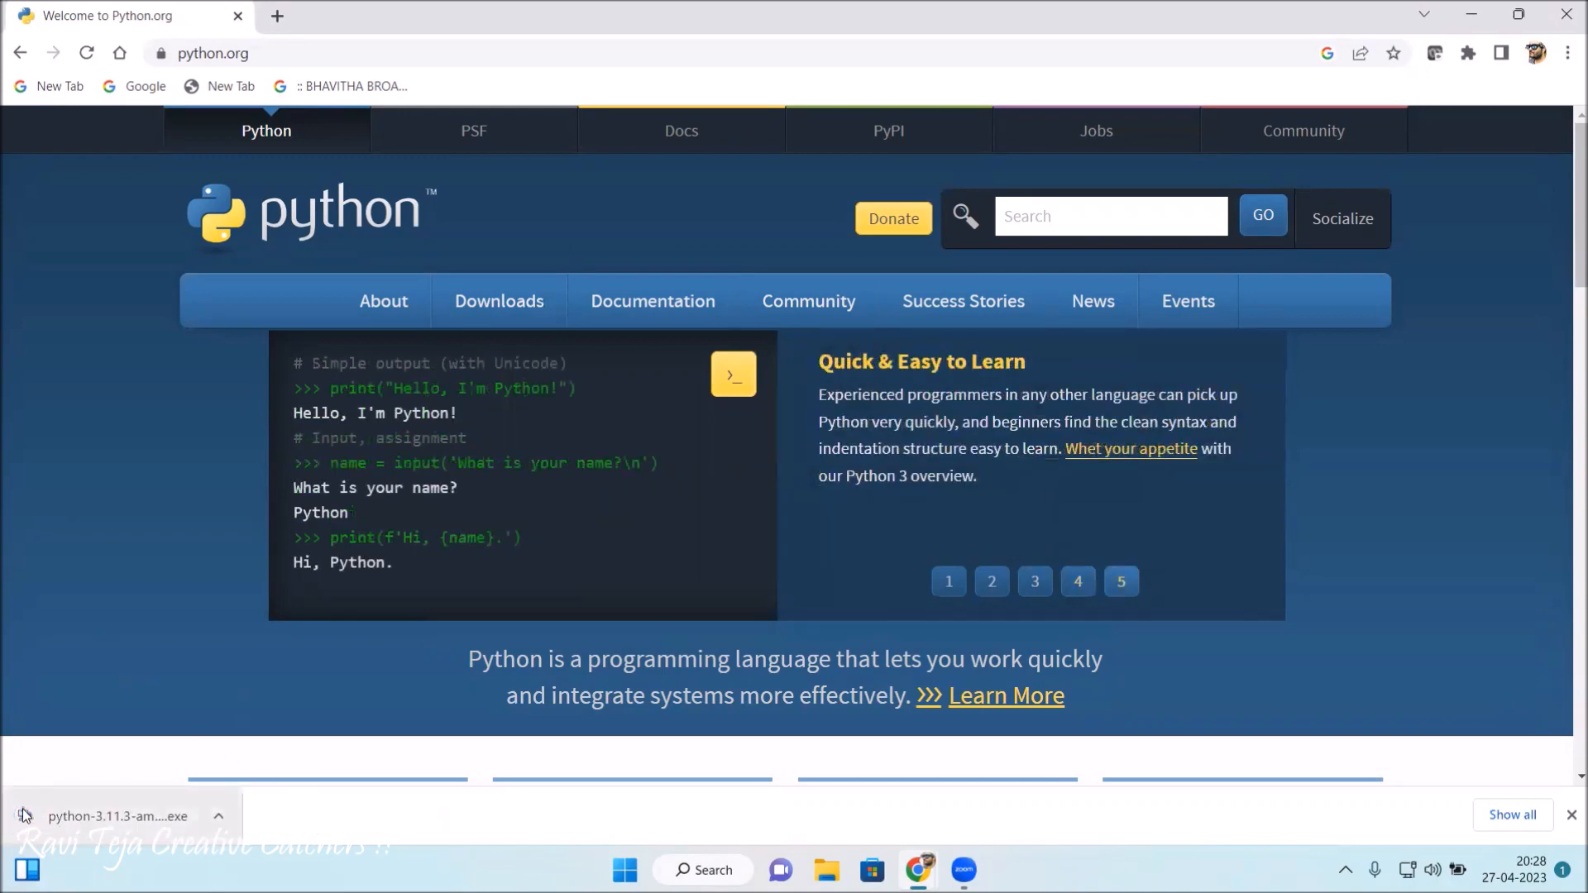
click(217, 817)
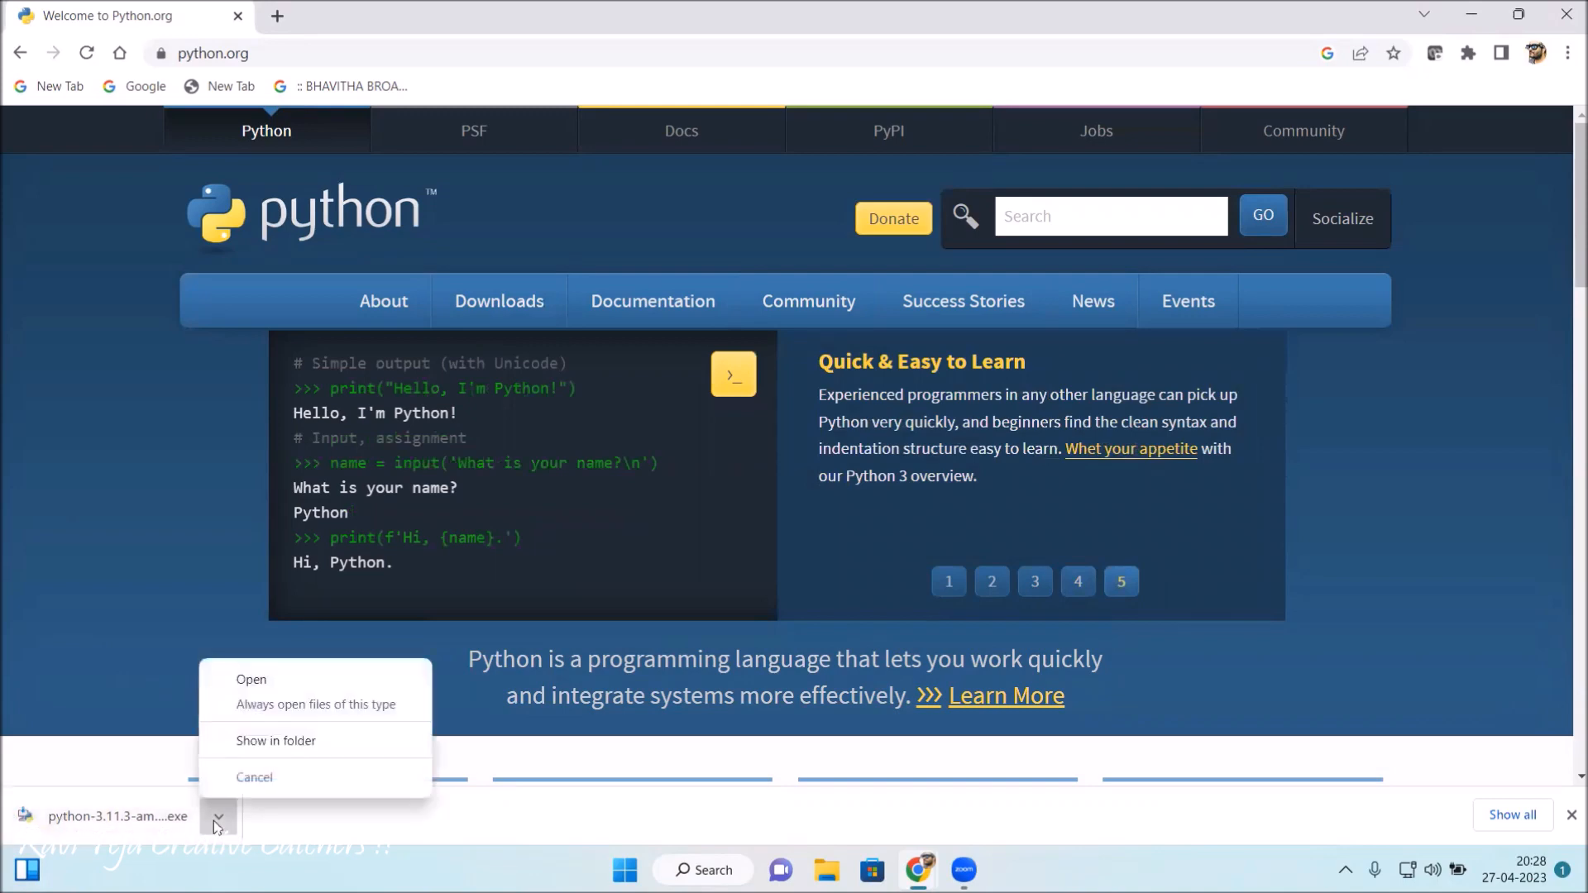
mouse_move(250, 680)
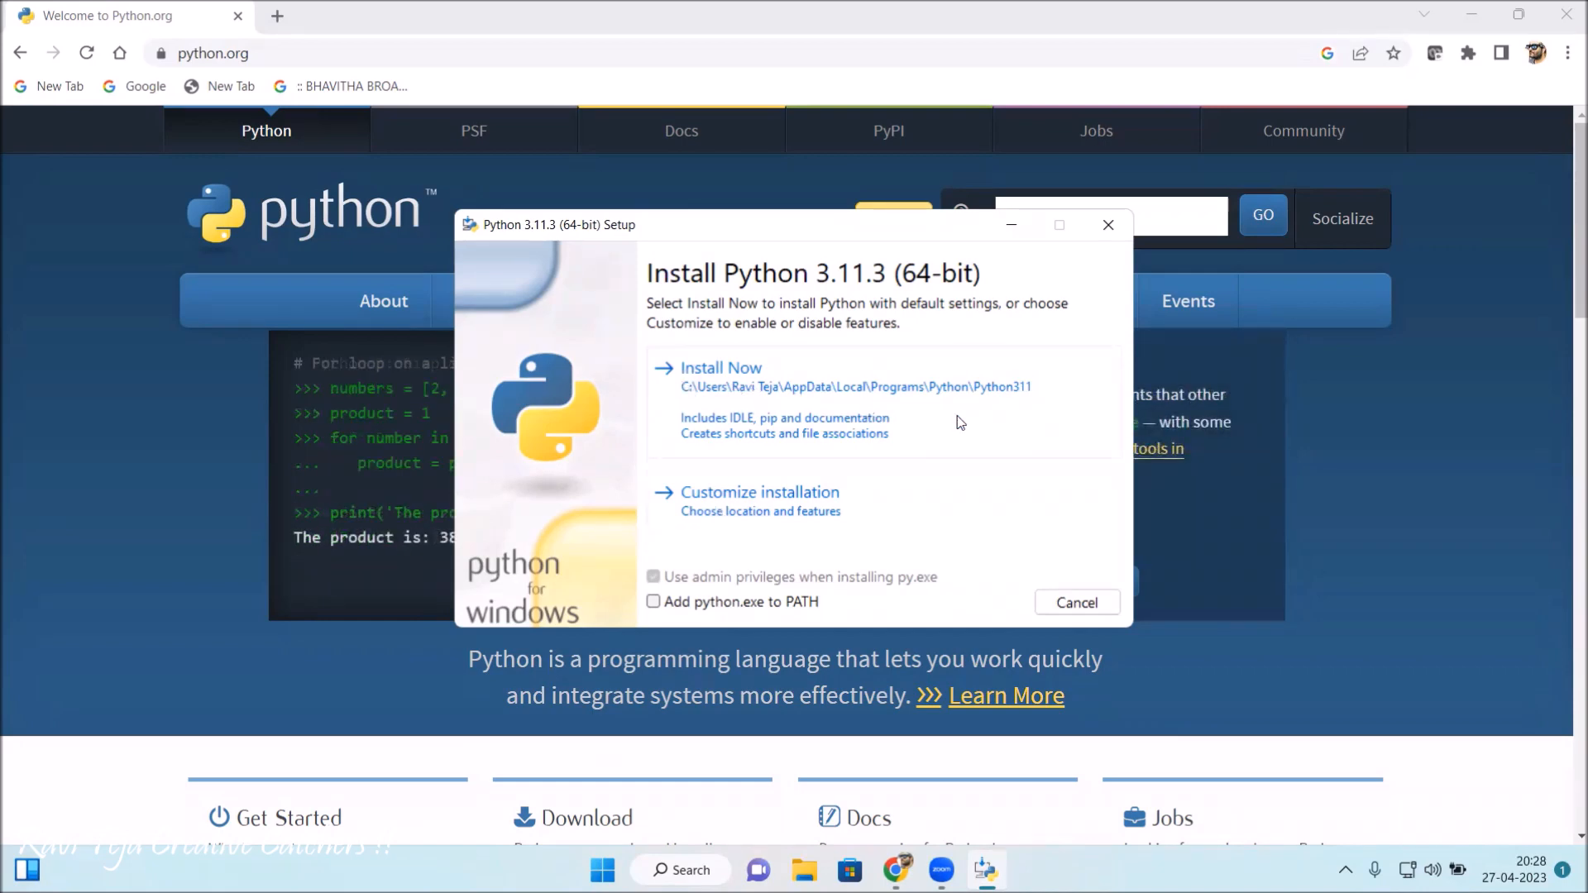
mouse_move(731, 429)
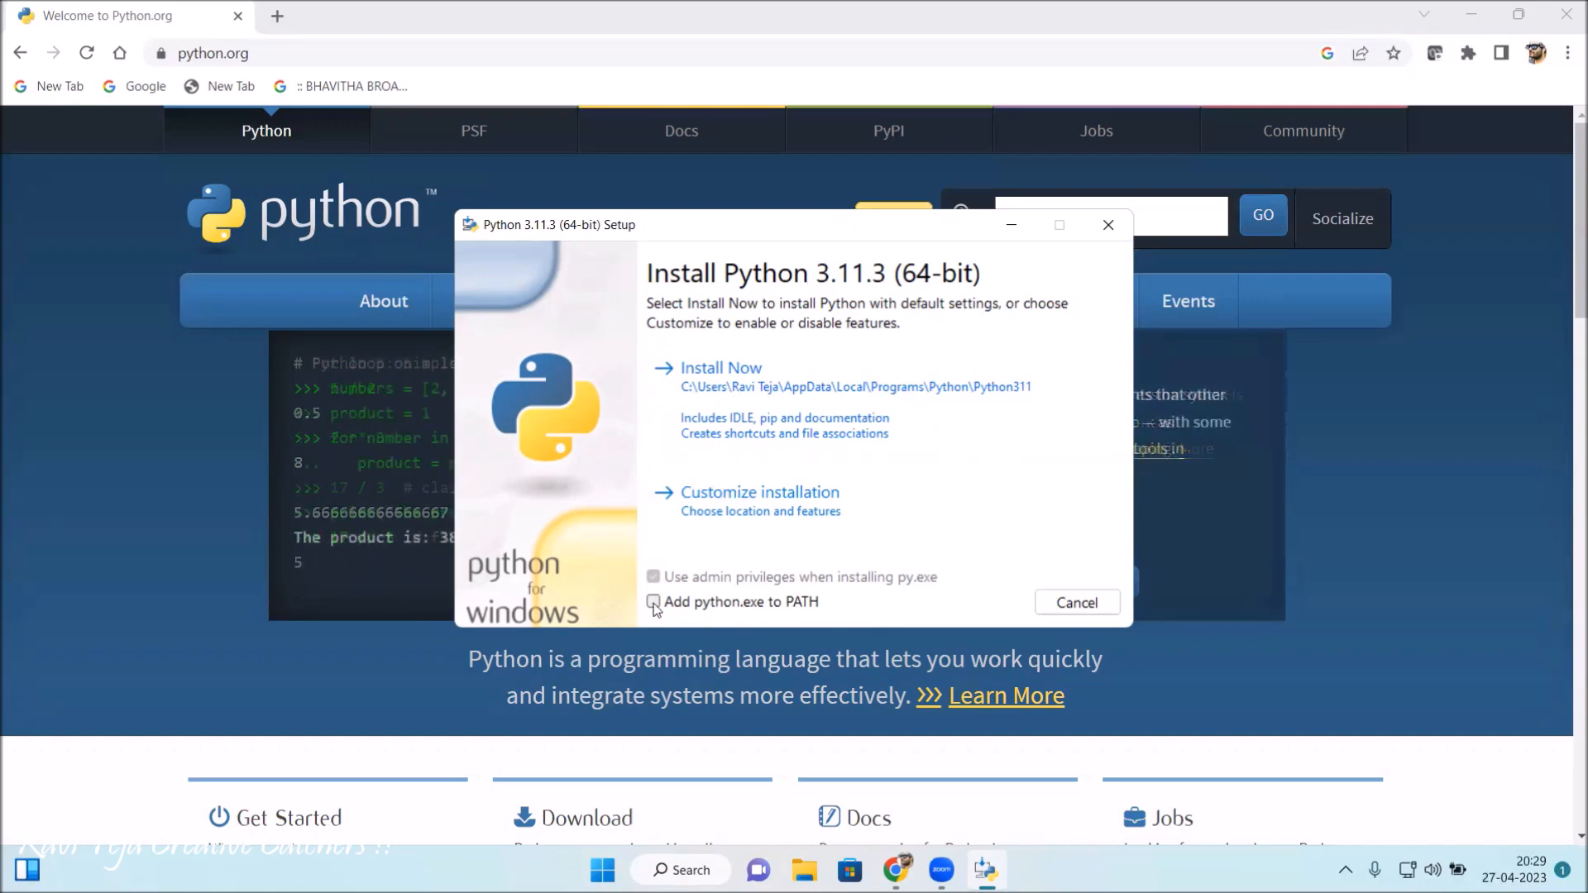
Enable 'Add python.exe to PATH' and run Install Now.
click(653, 601)
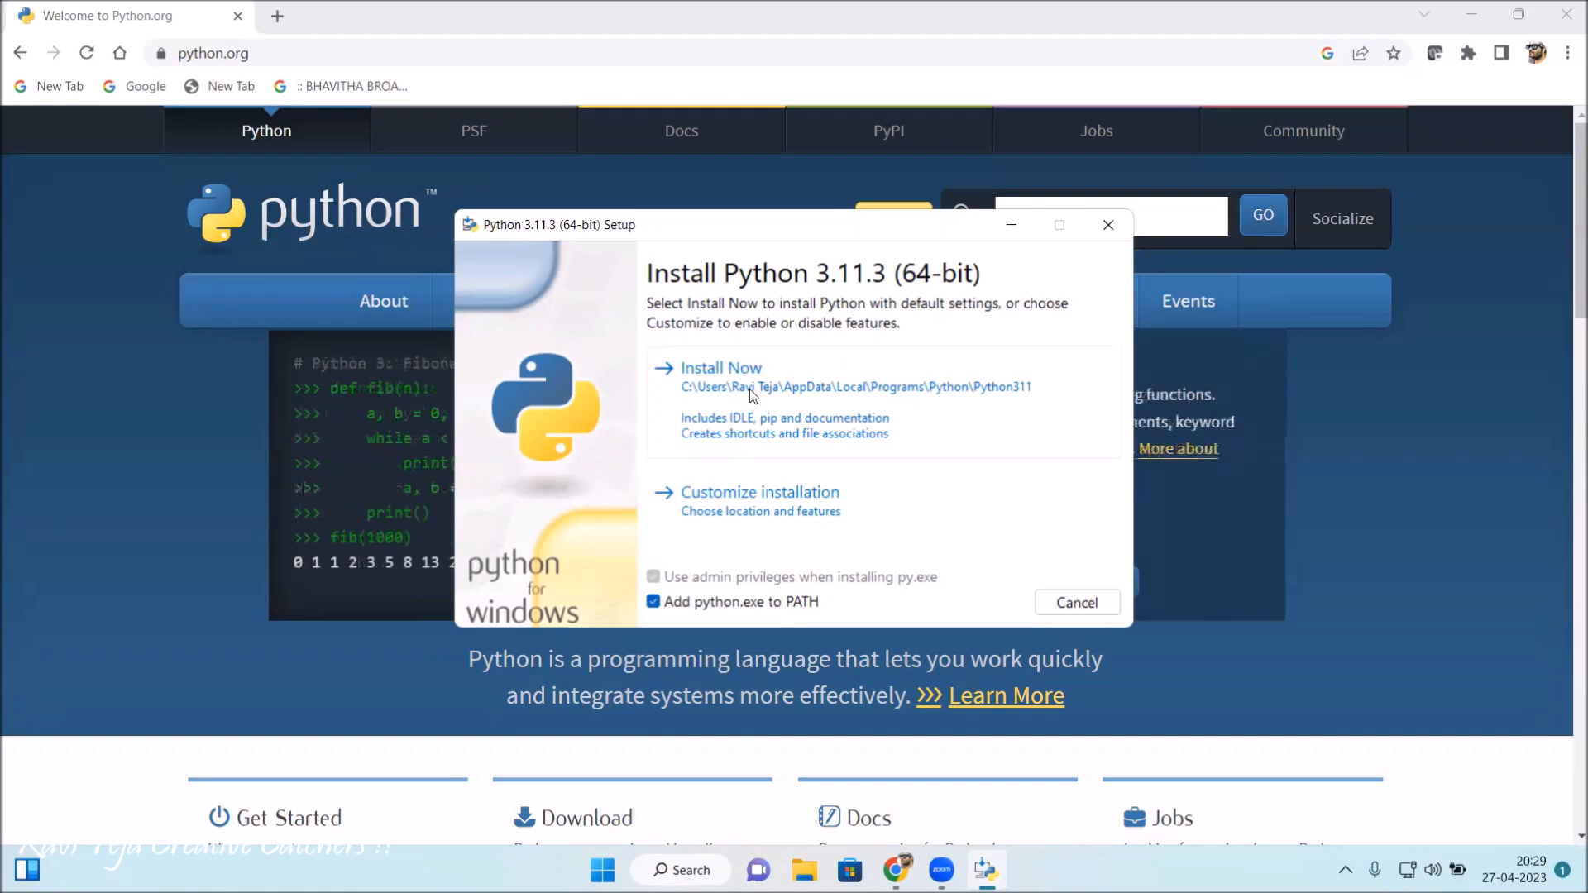
click(722, 368)
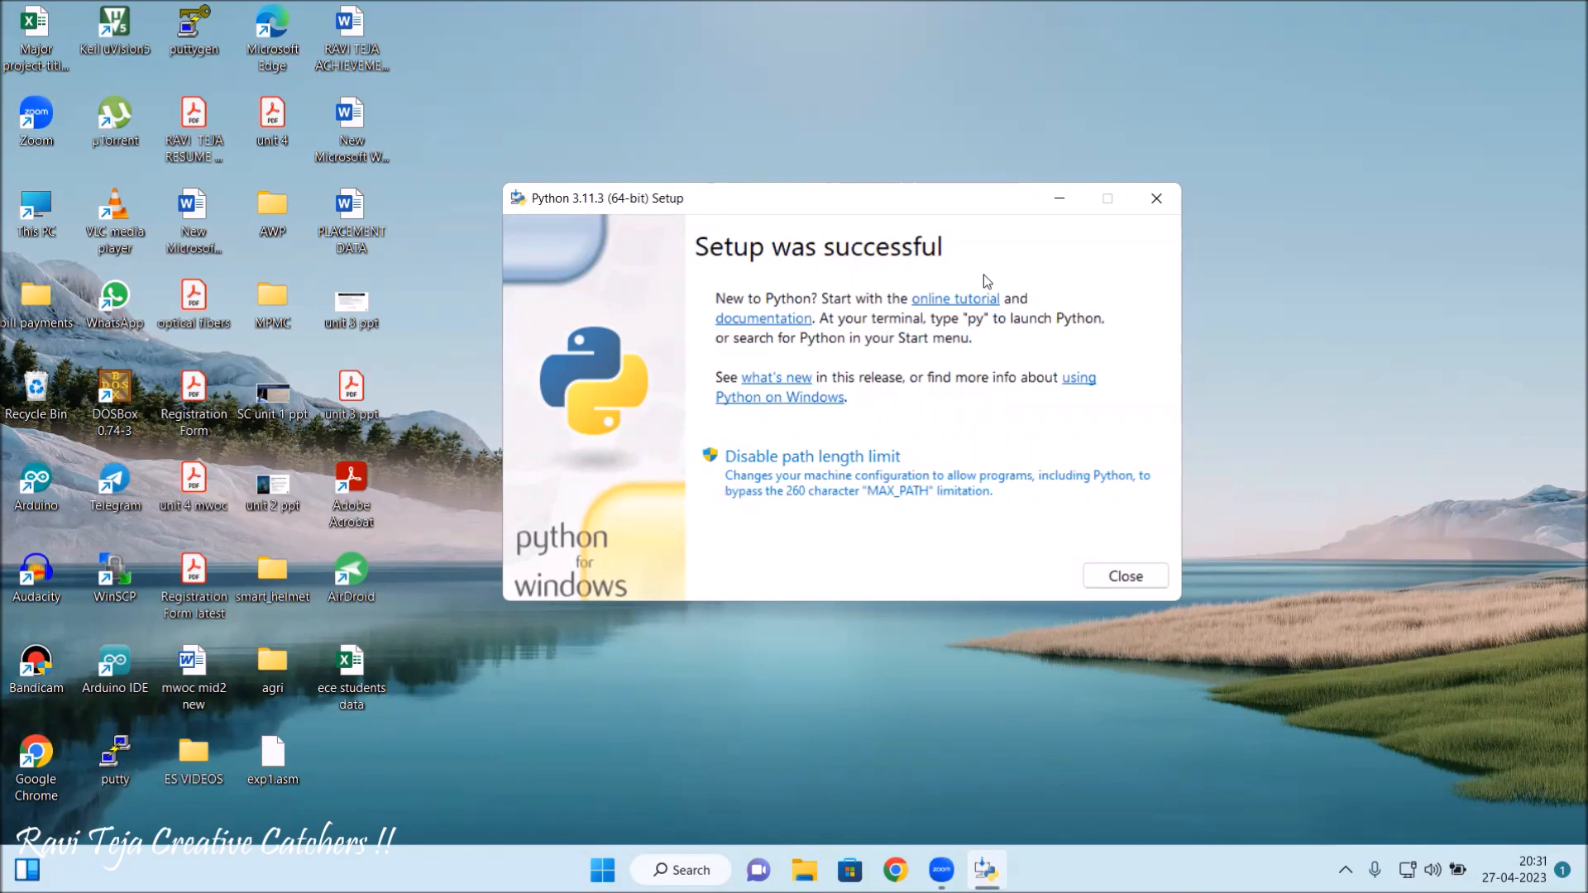
mouse_move(948, 268)
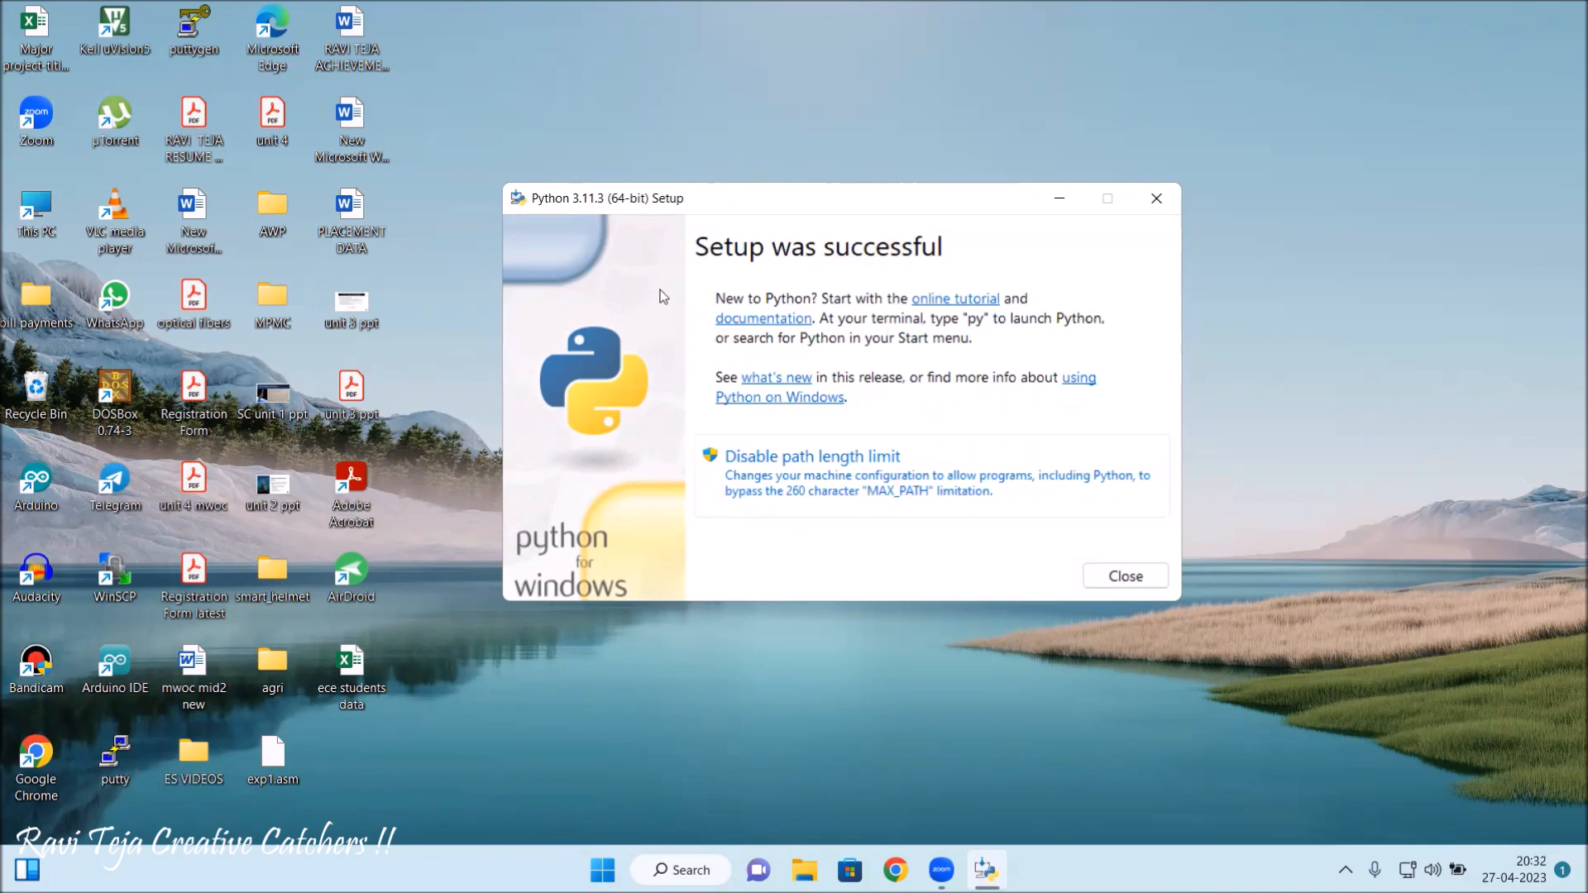
mouse_move(847, 271)
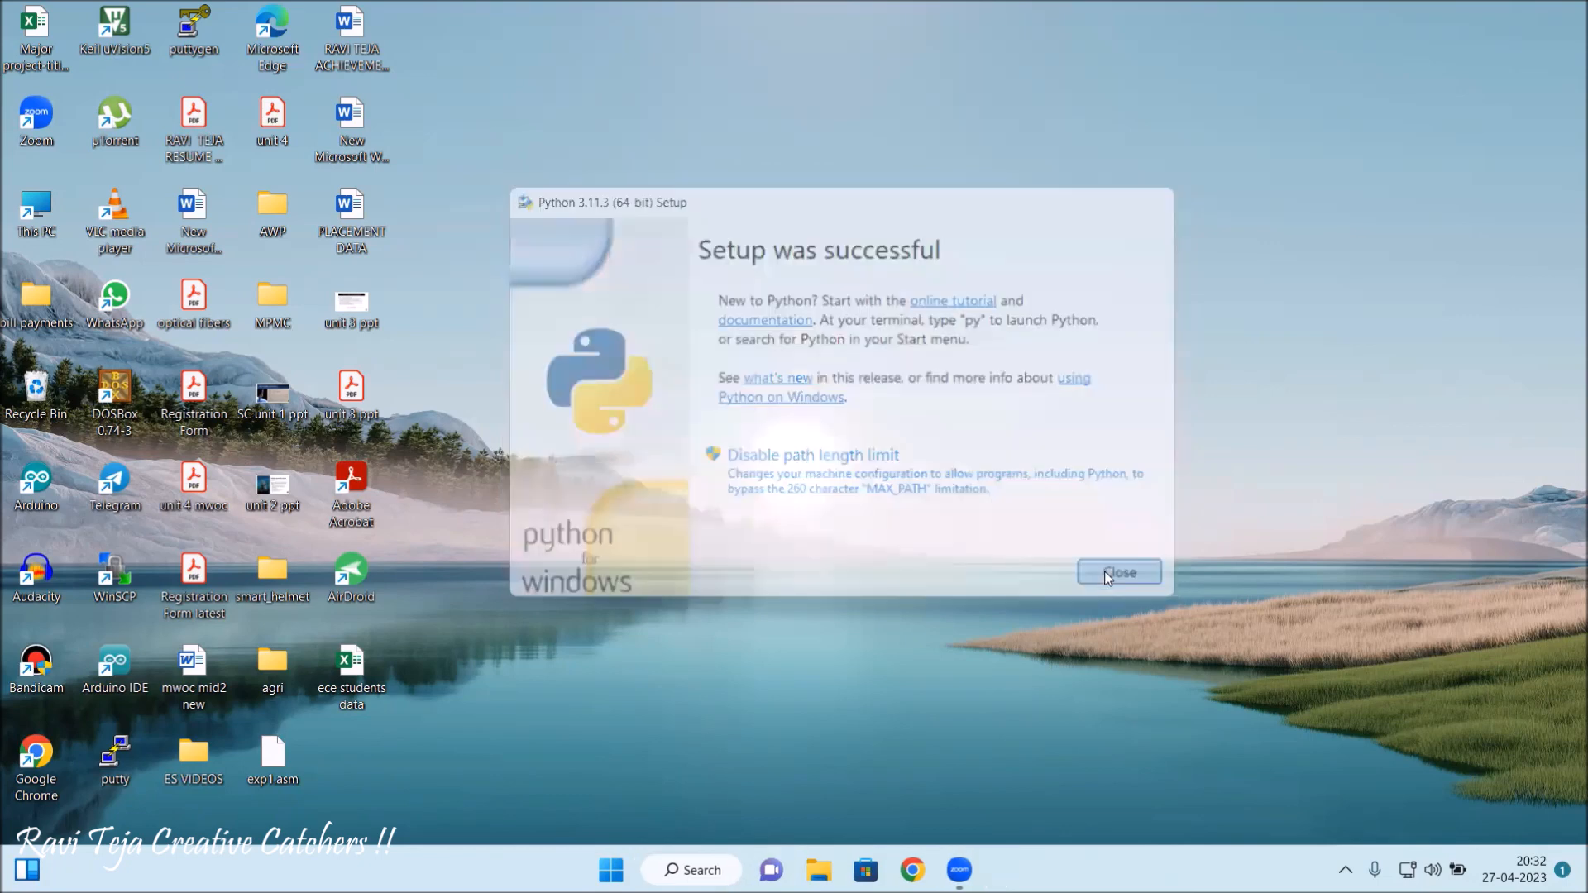
Close the 'Setup was successful' installer window.
click(1118, 573)
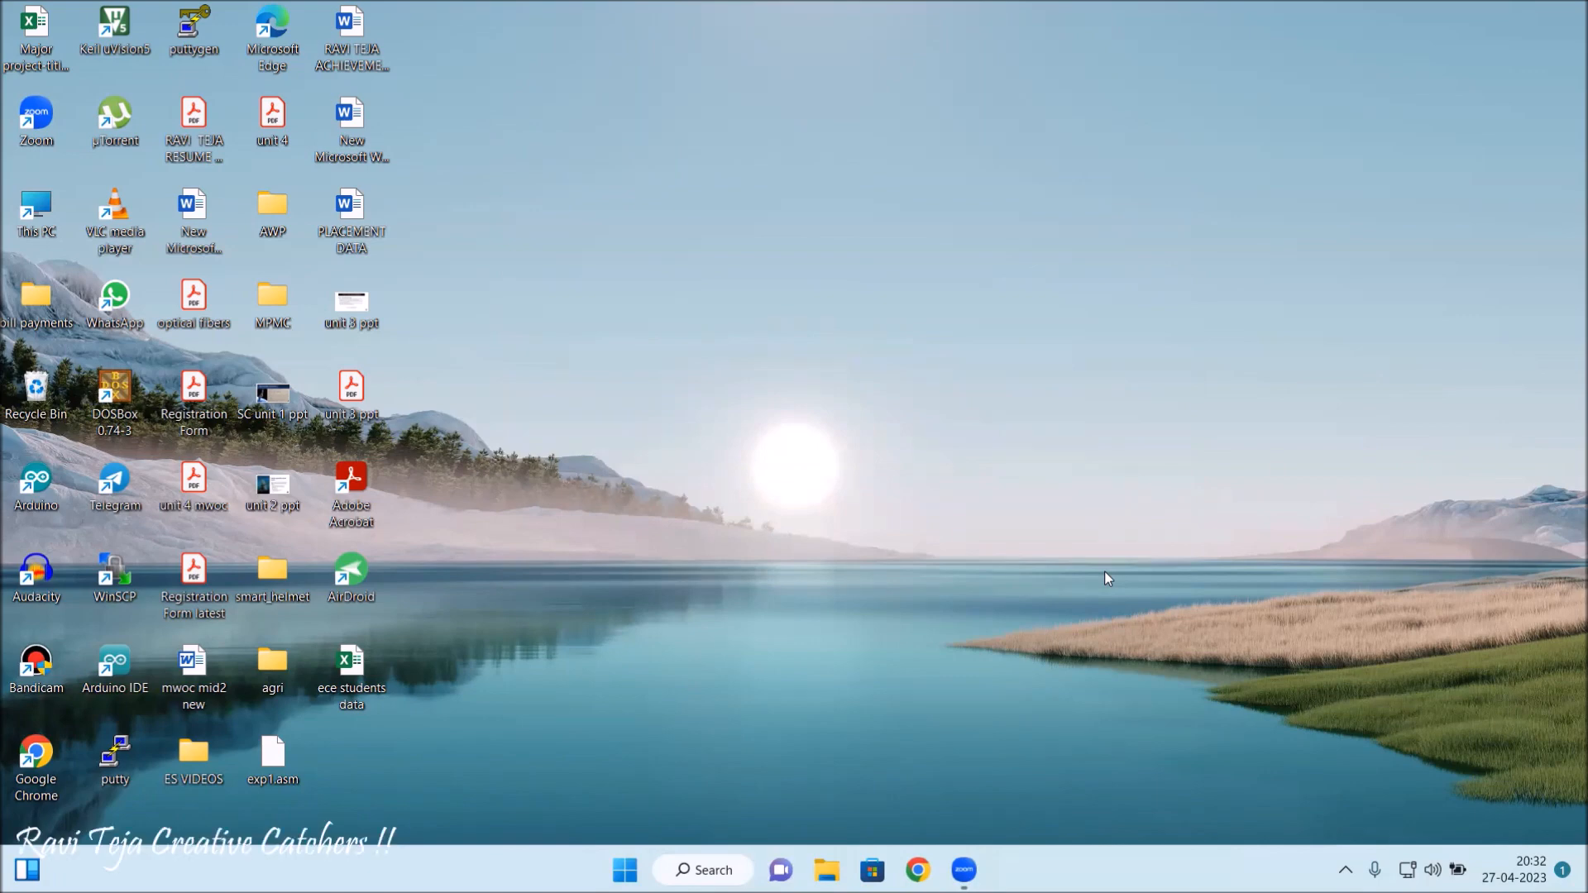
mouse_move(686, 839)
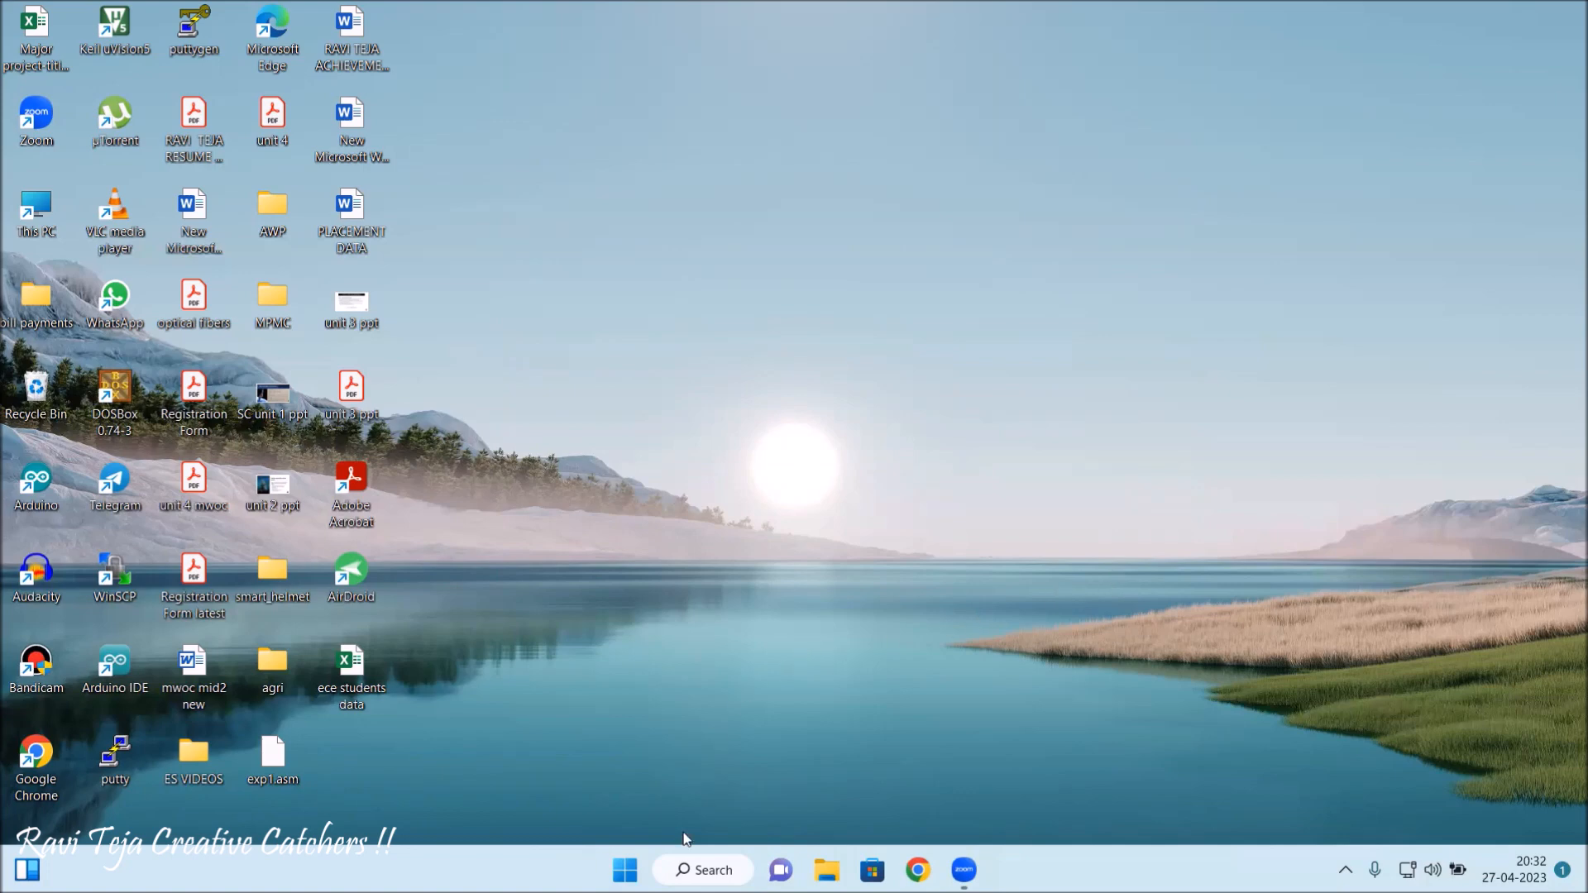
Launch Command Prompt via a Start search for 'cmd' and maximize it.
click(701, 870)
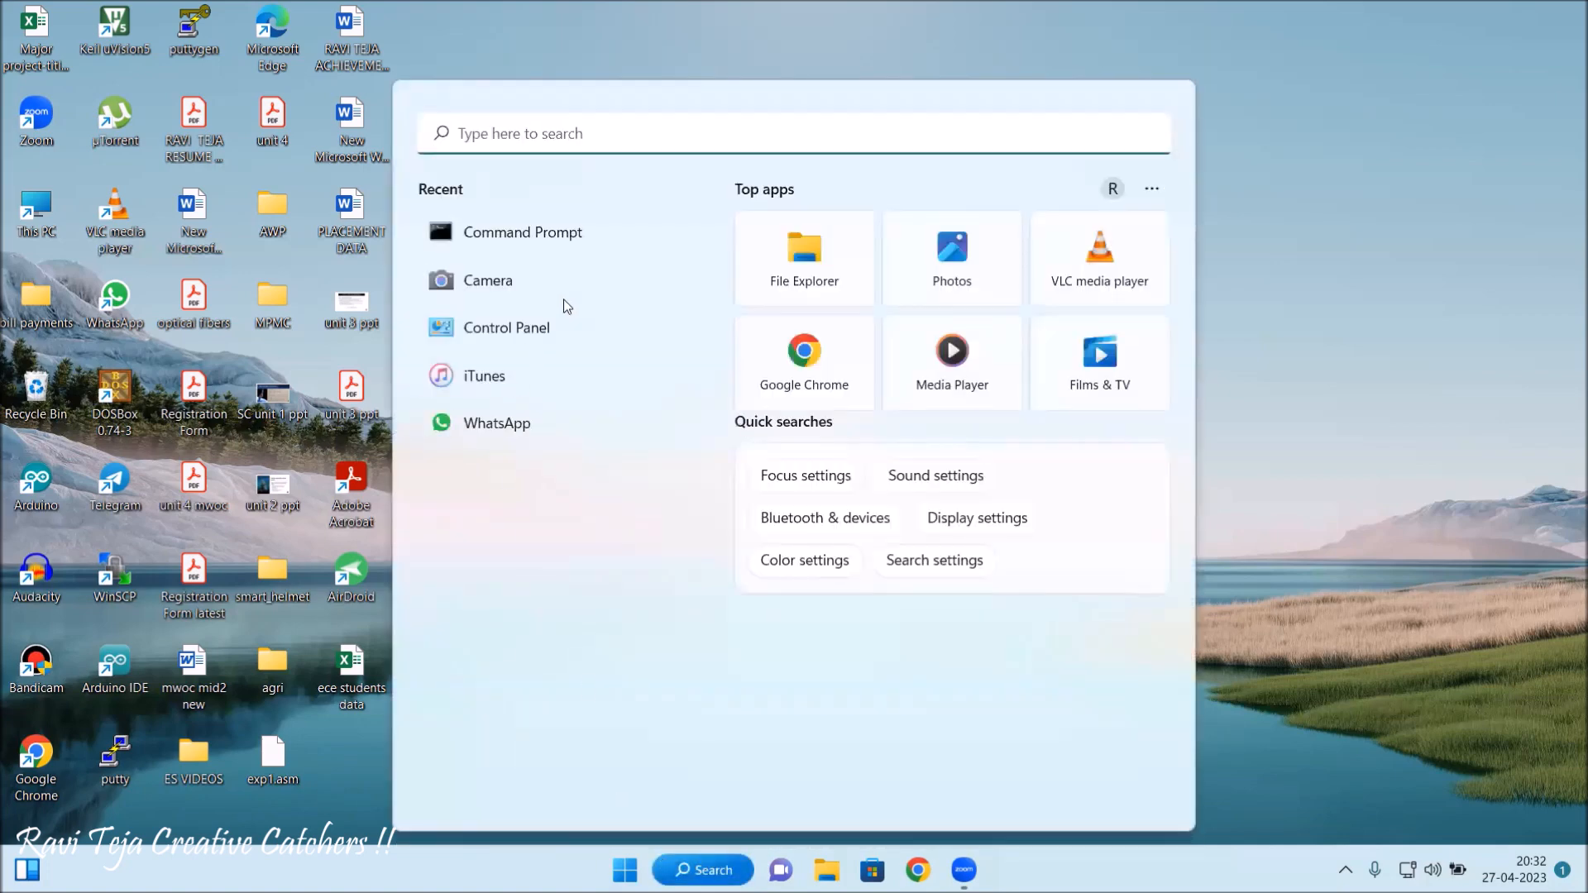
text(c)
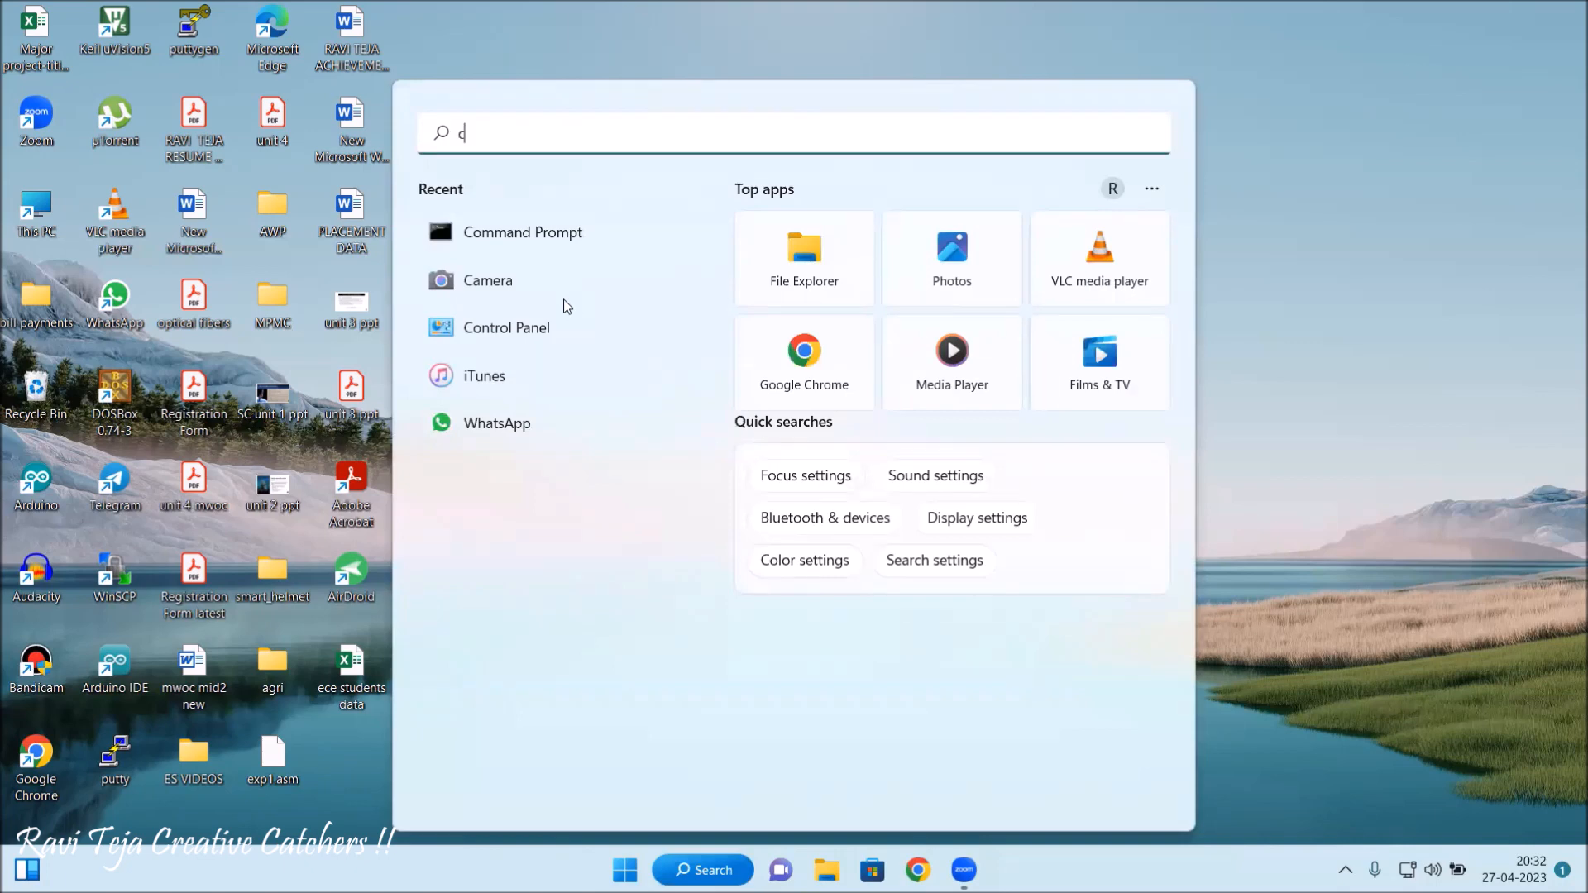
text(md)
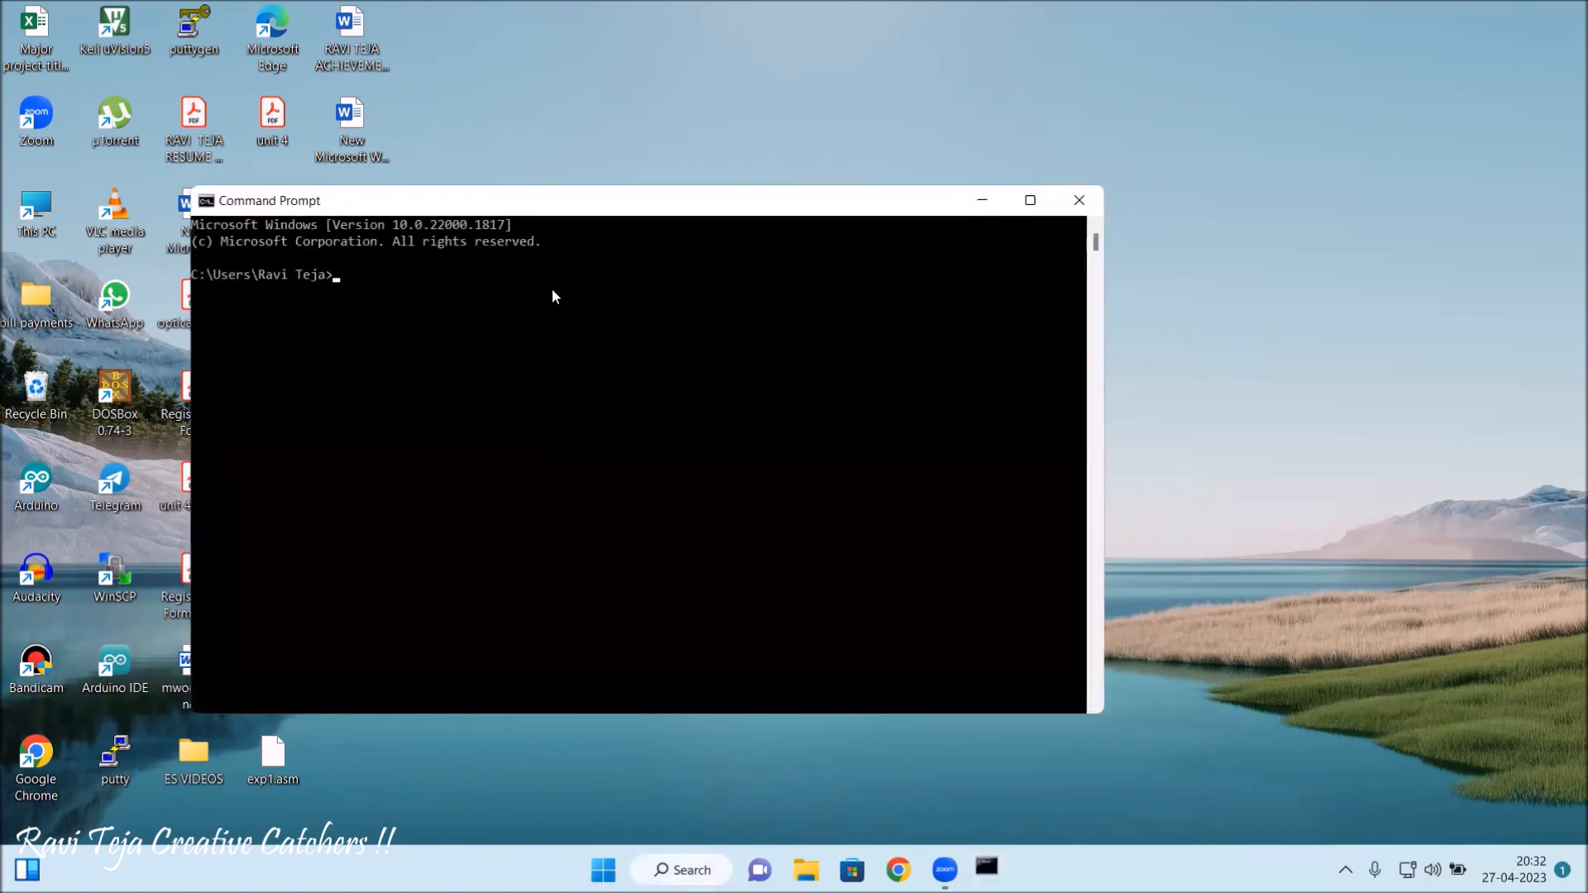
click(1030, 200)
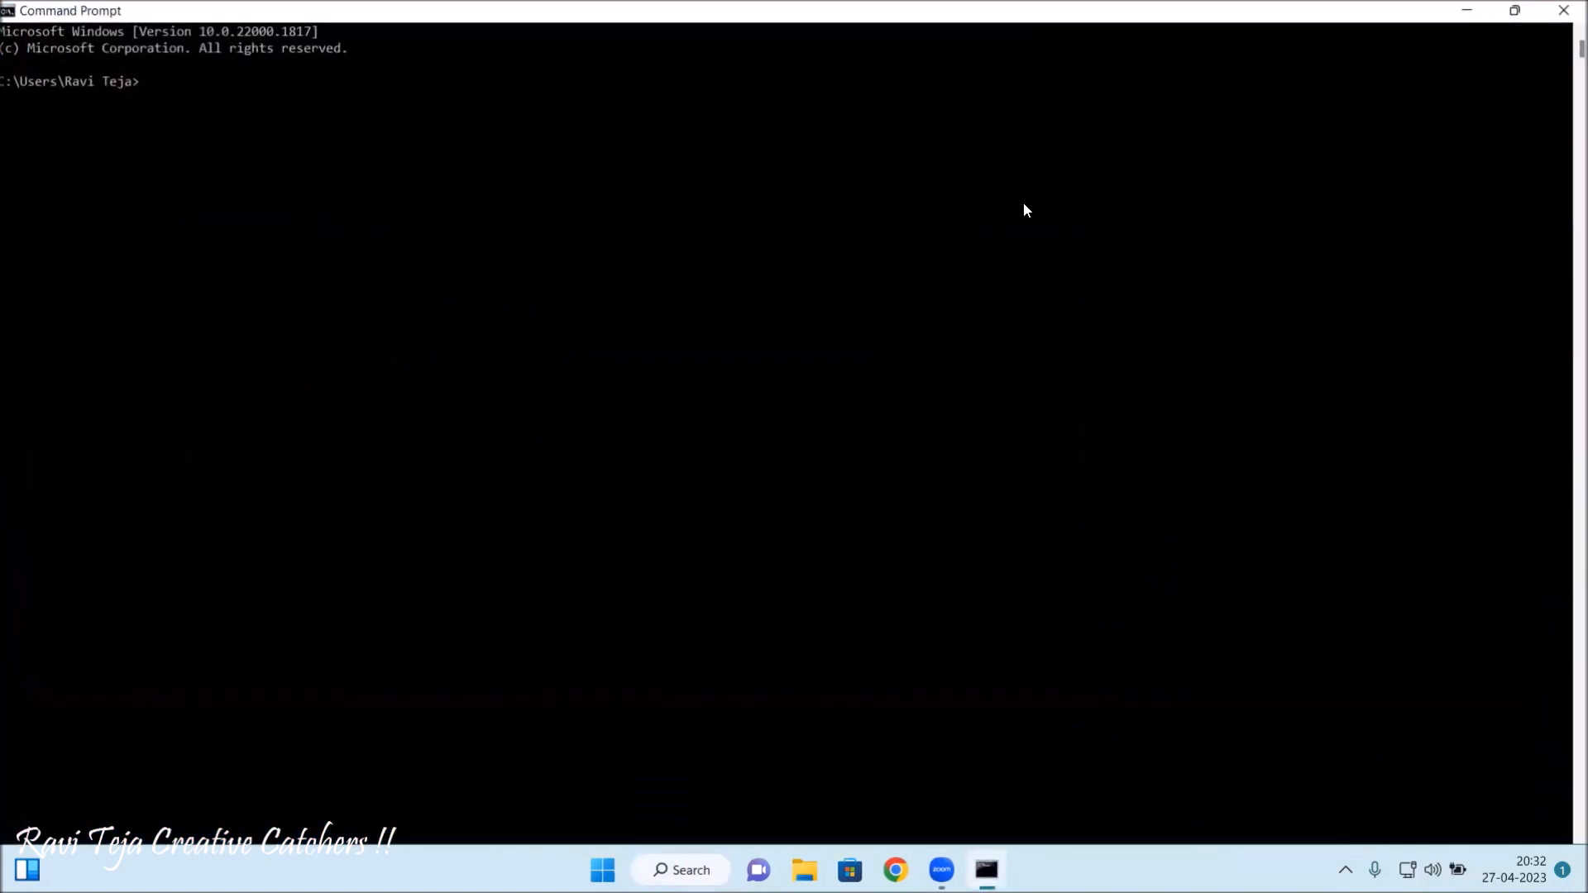
mouse_move(195, 274)
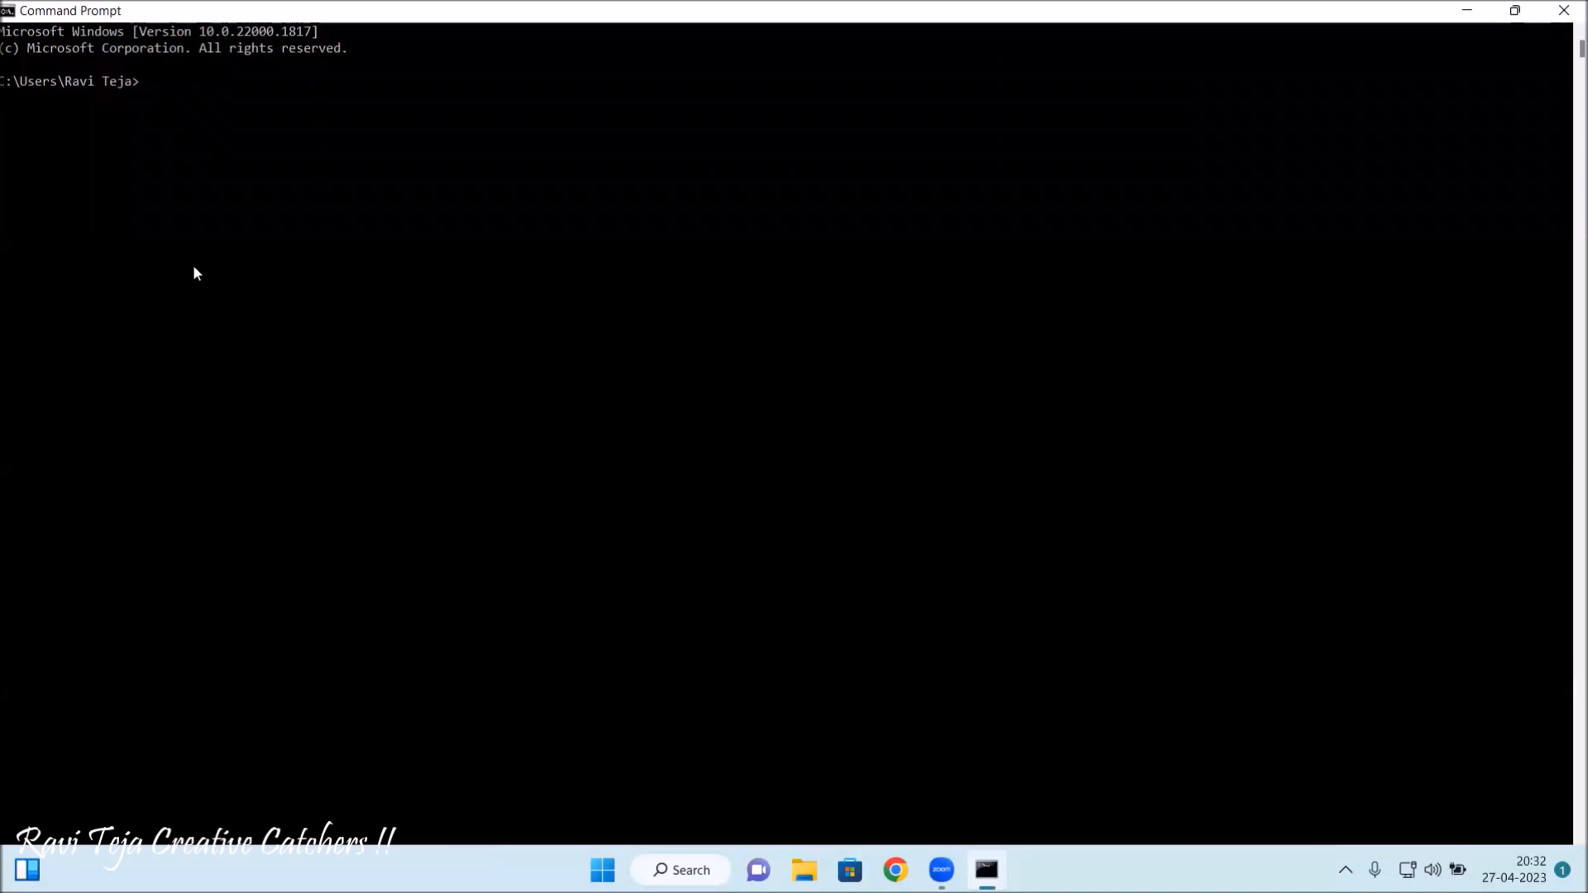
Run 'python --version' to confirm Python 3.11.3.
text(p)
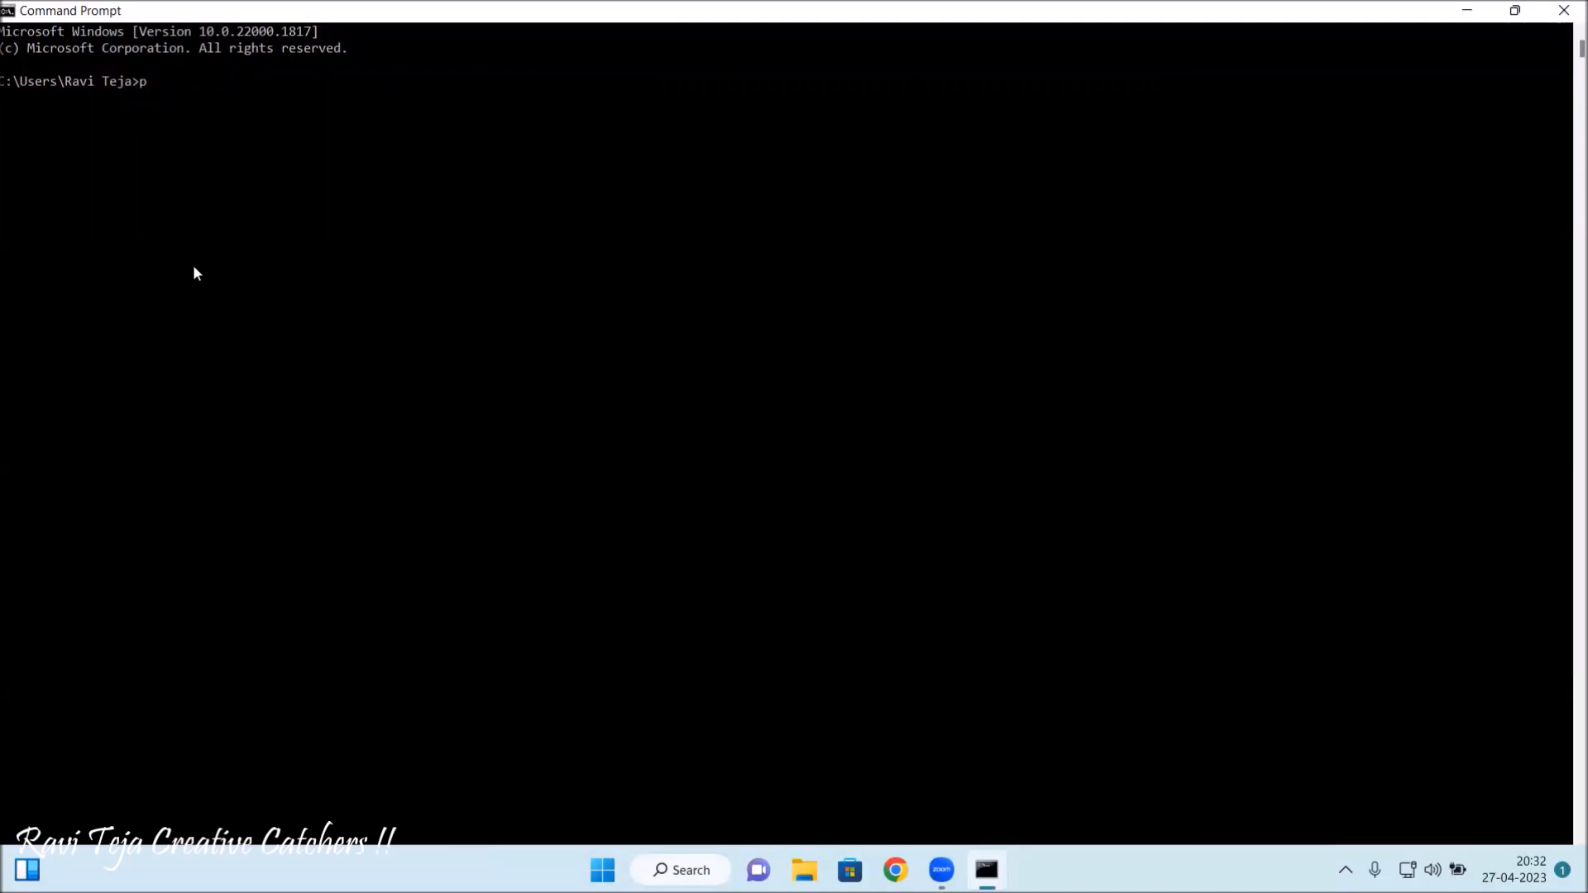
text(ython)
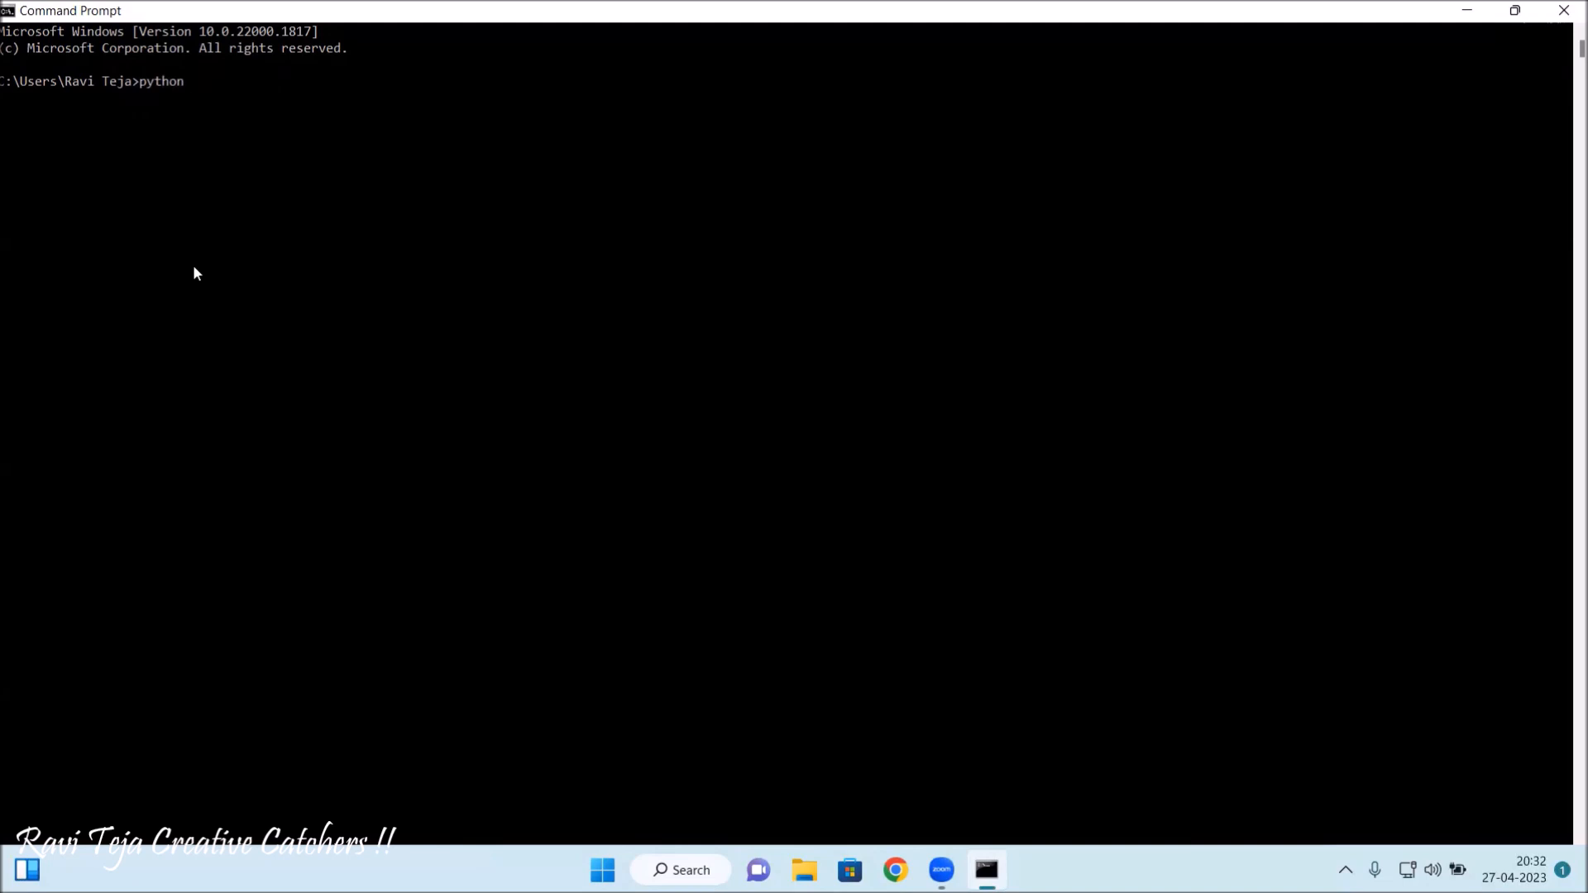
text(--)
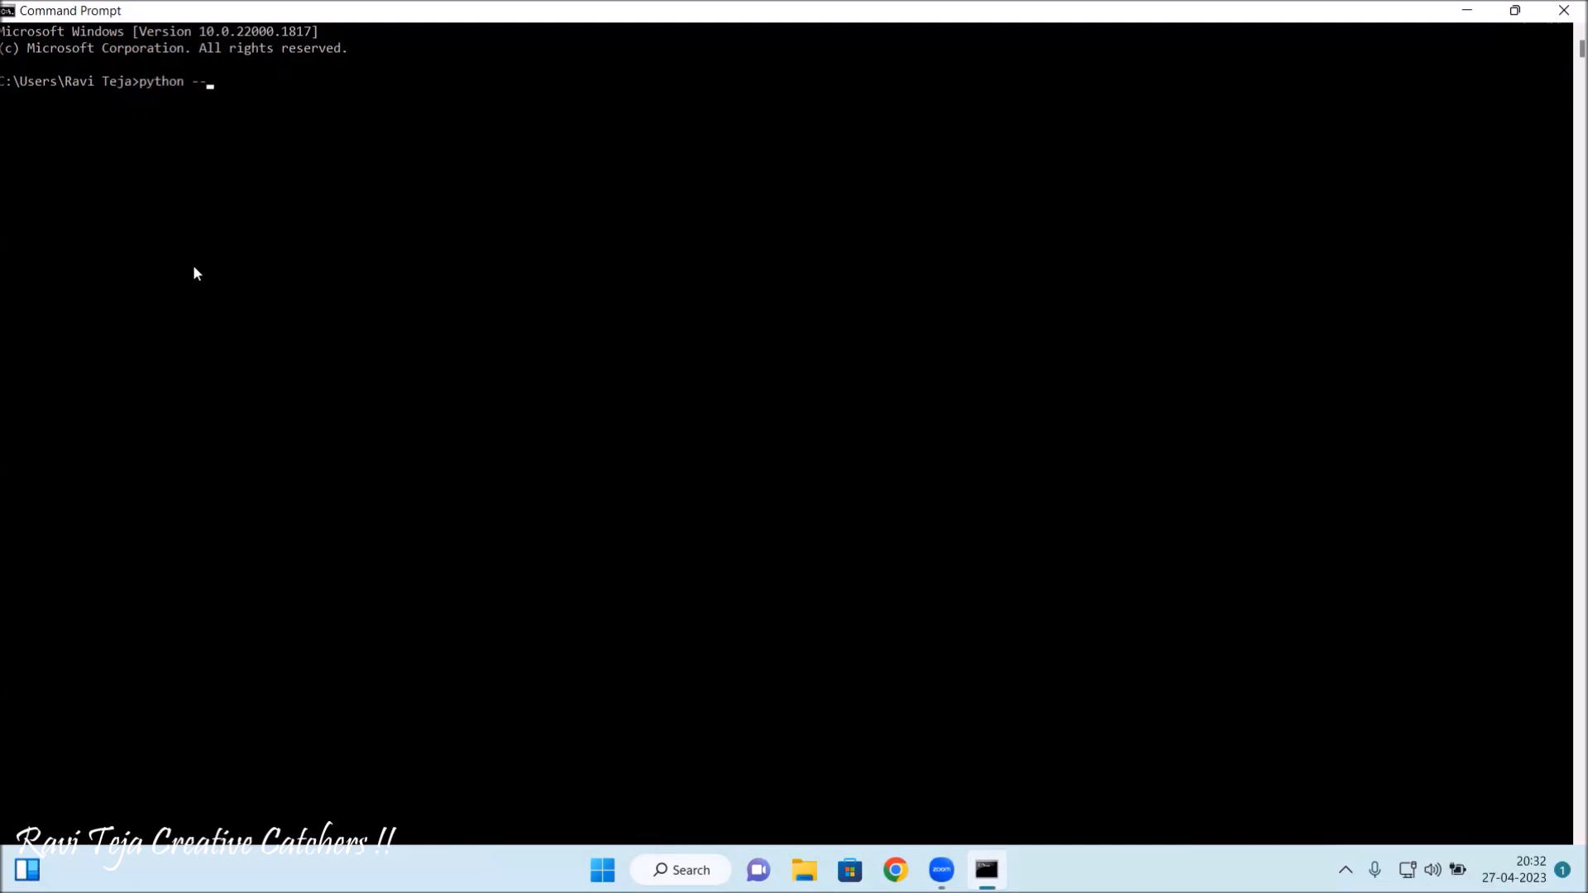
text(vers)
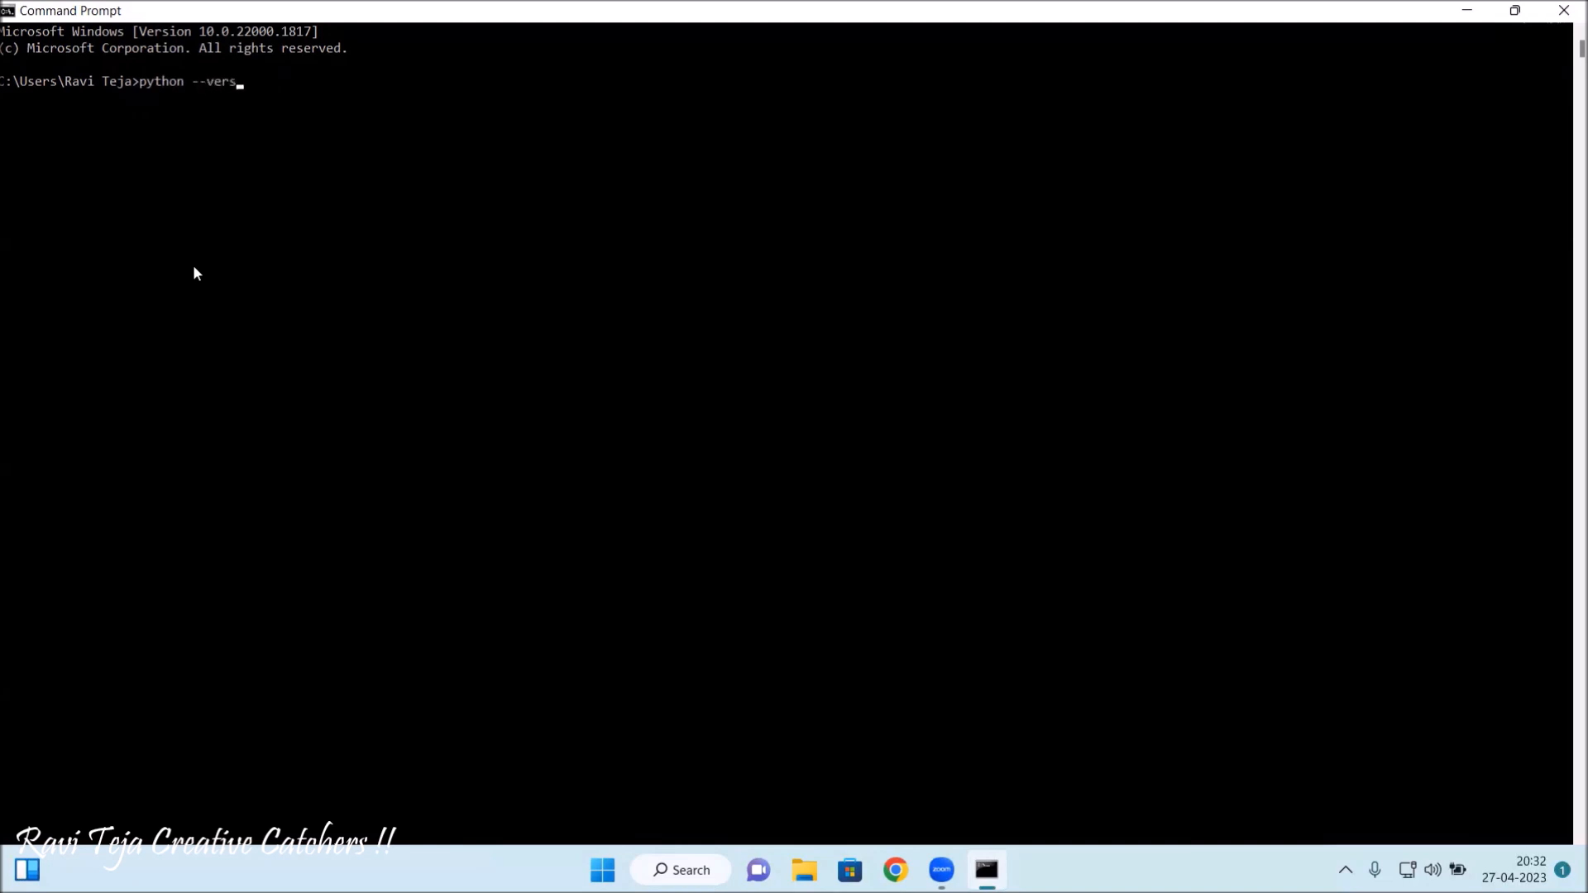
text(ion)
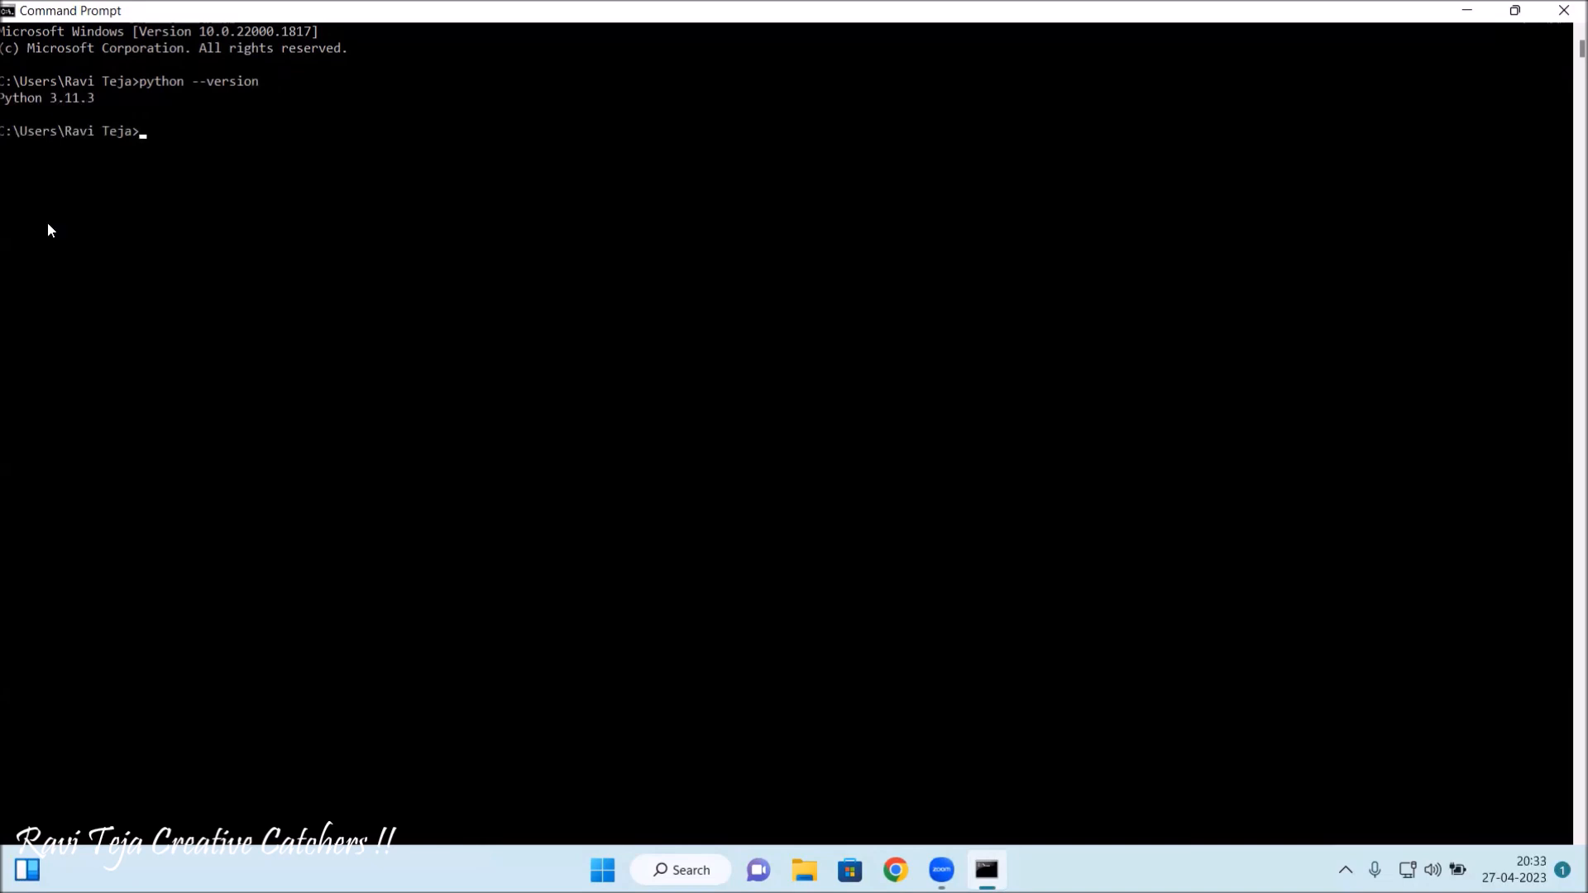
mouse_move(66, 112)
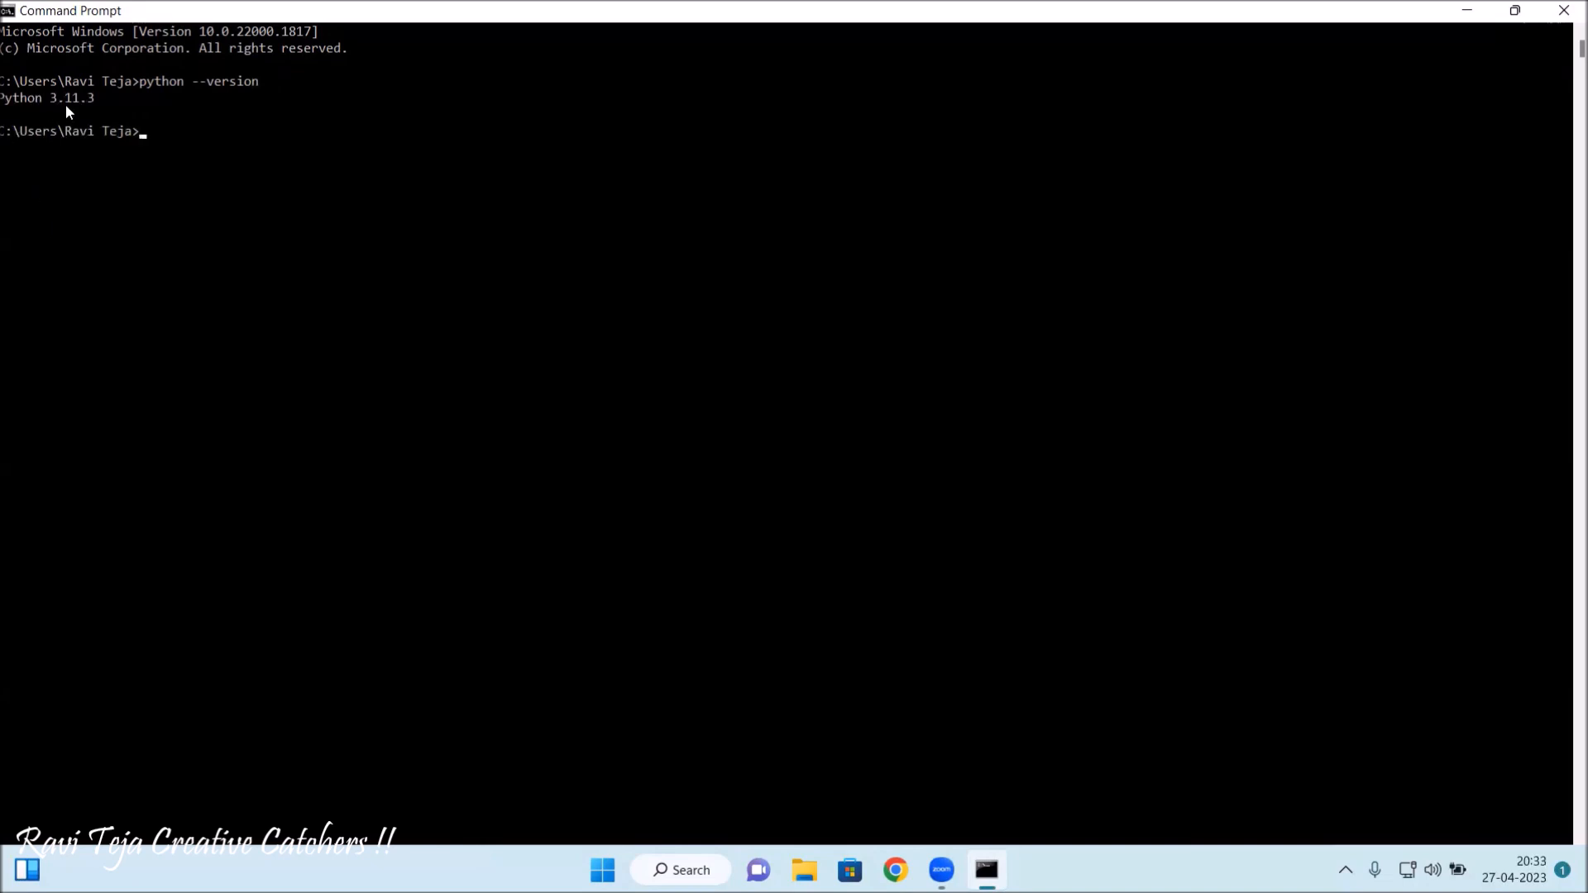
mouse_move(193, 132)
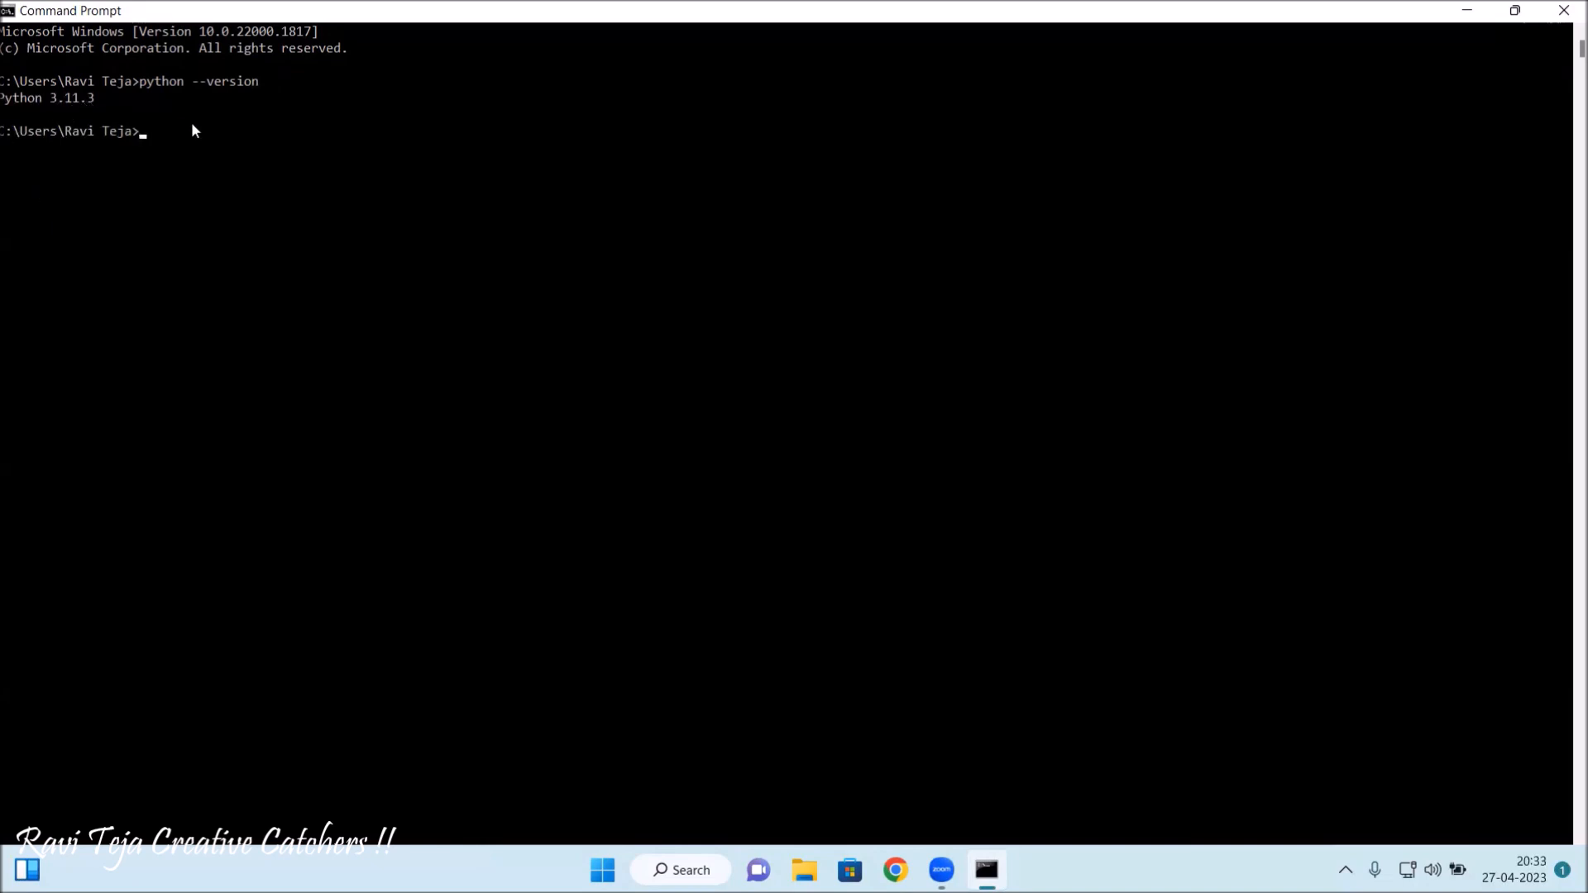
mouse_move(36, 111)
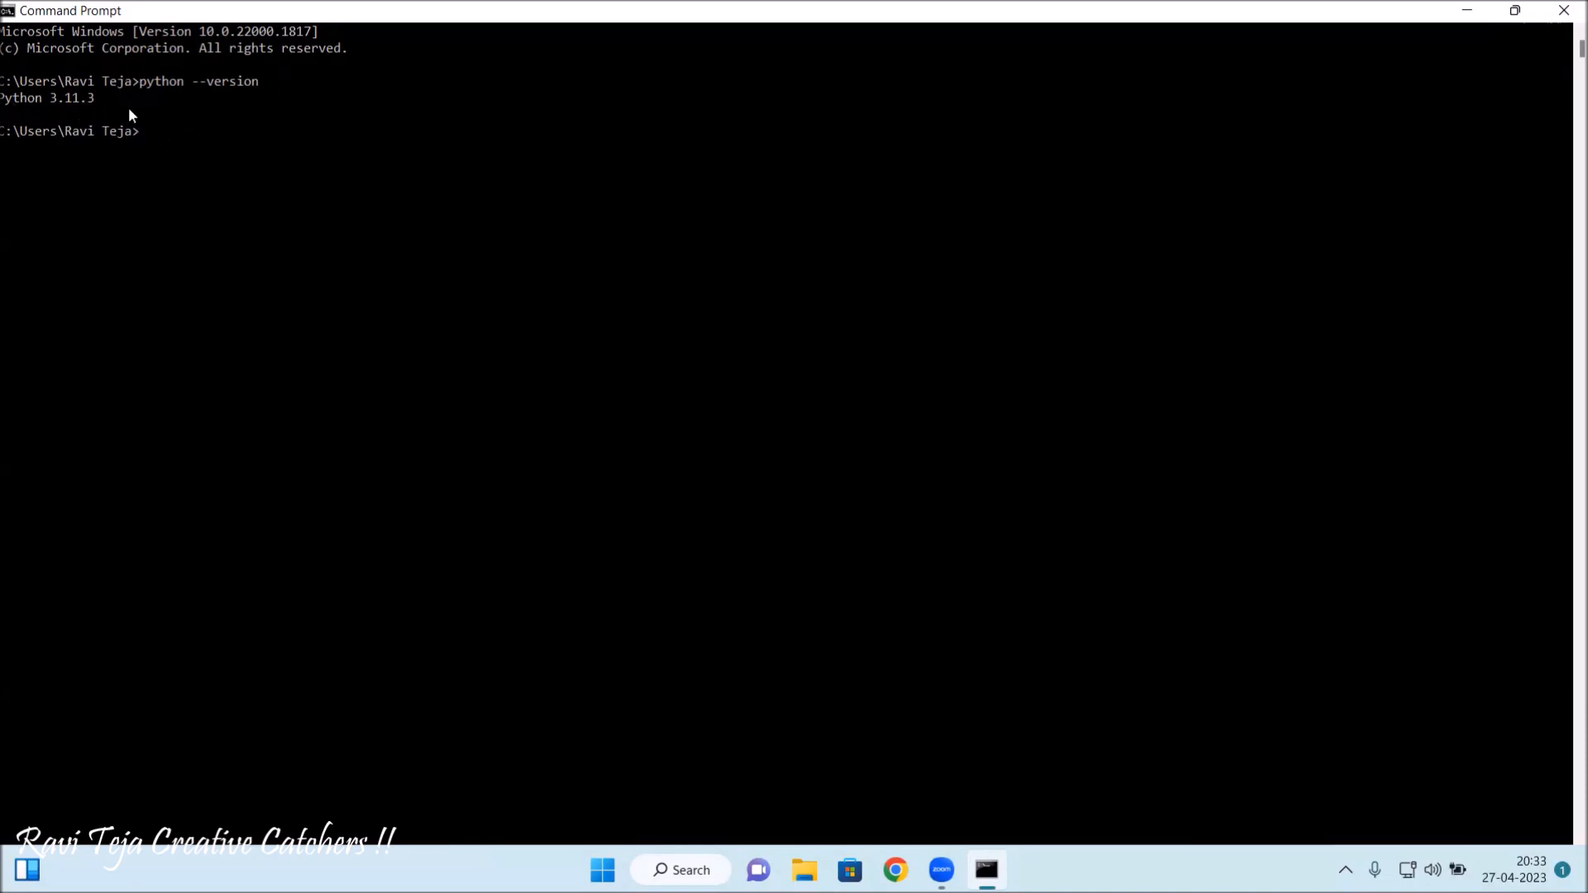
mouse_move(224, 166)
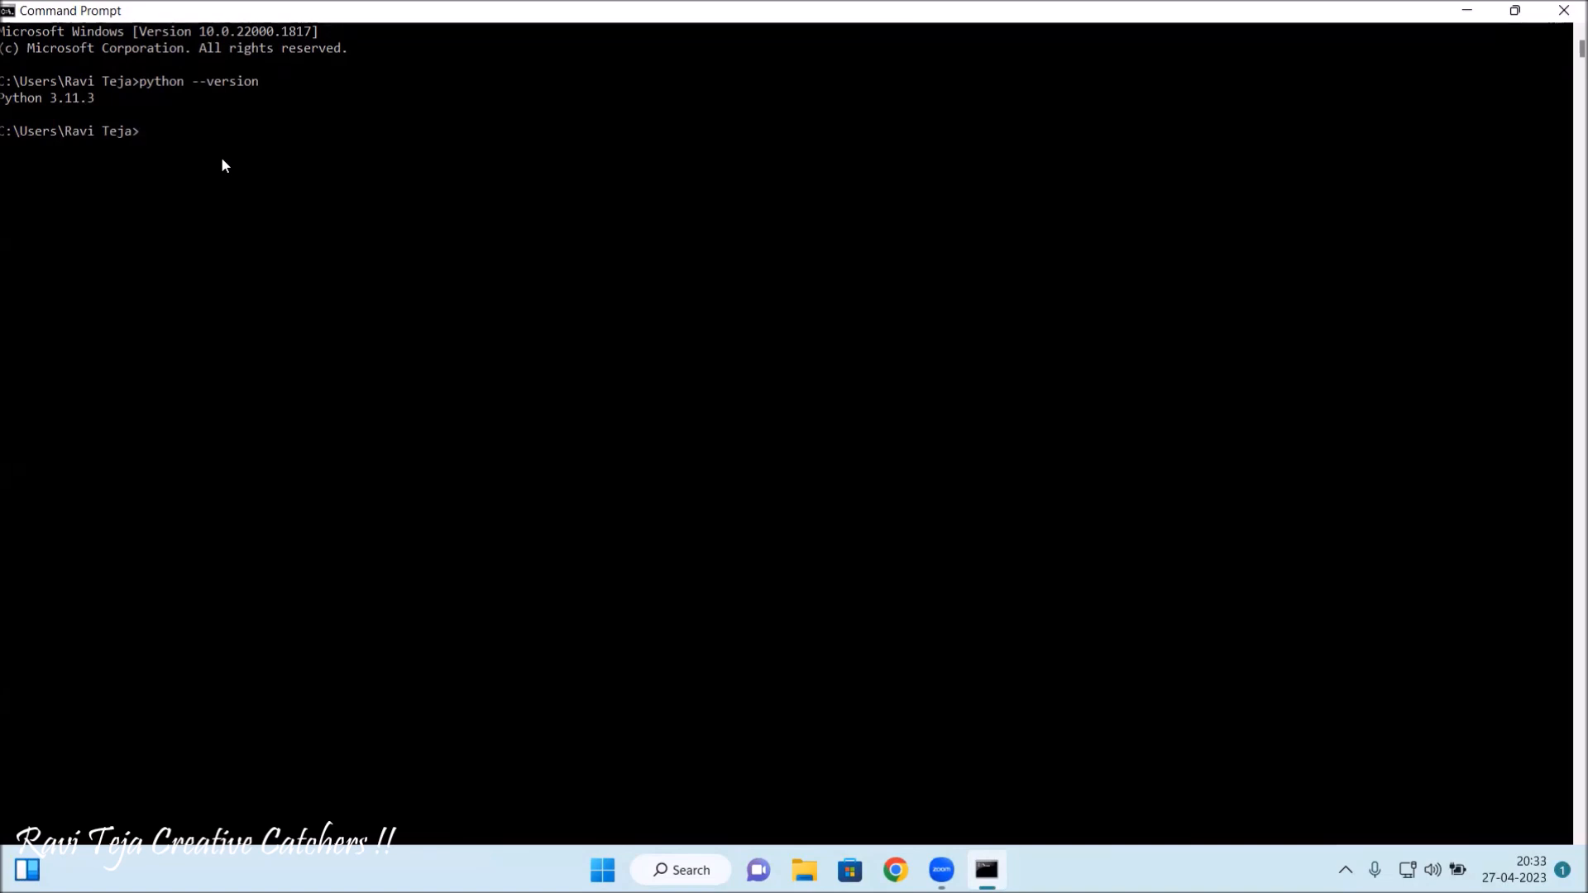
text(py)
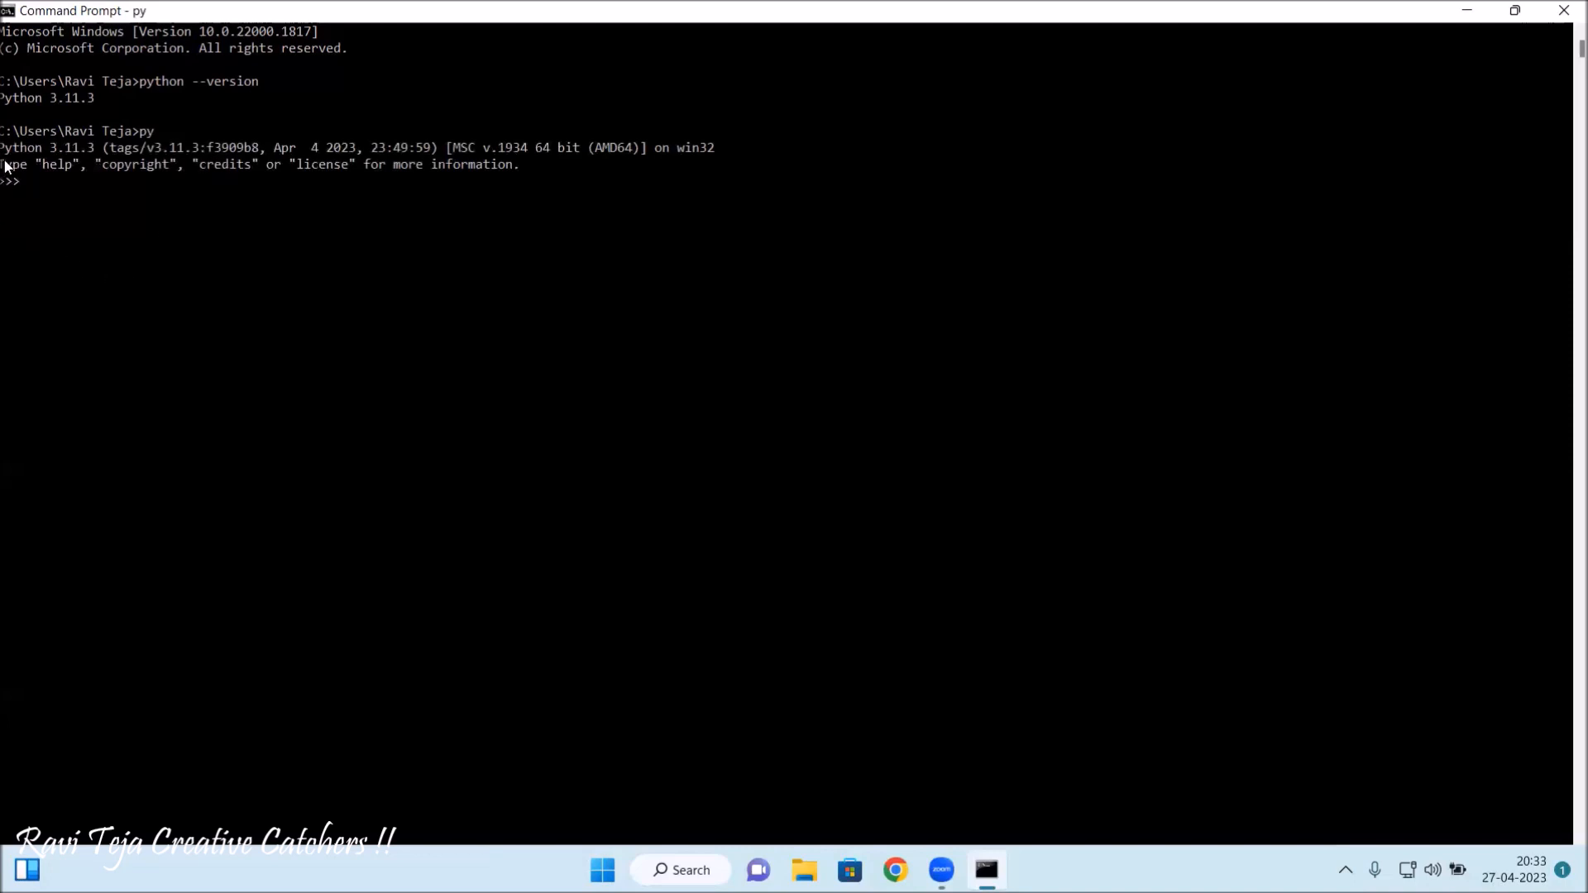
mouse_move(53, 150)
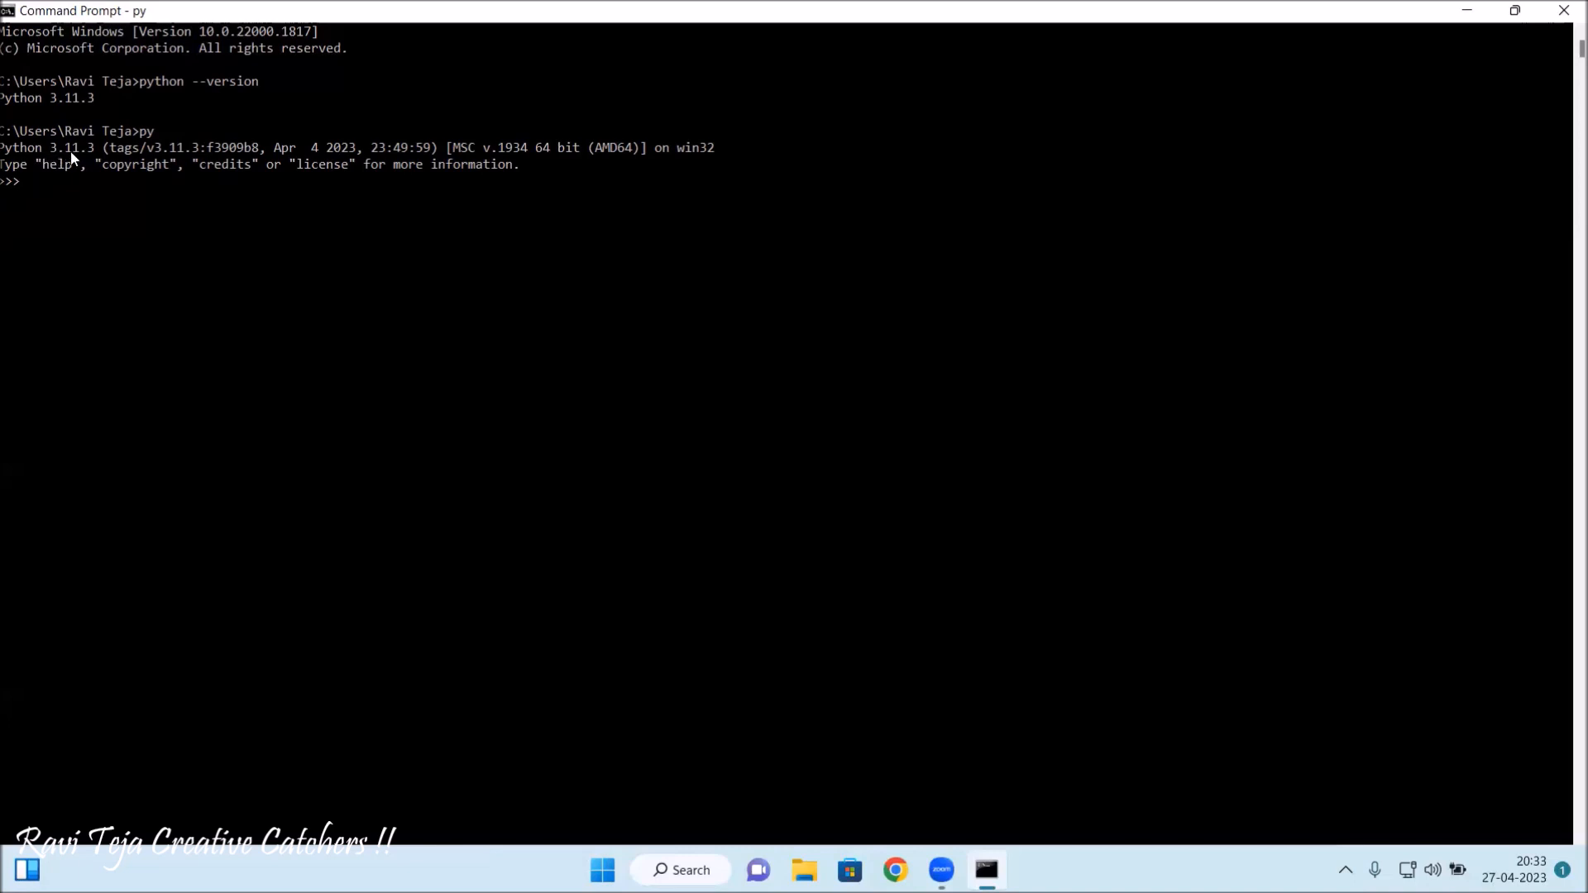
mouse_move(692, 163)
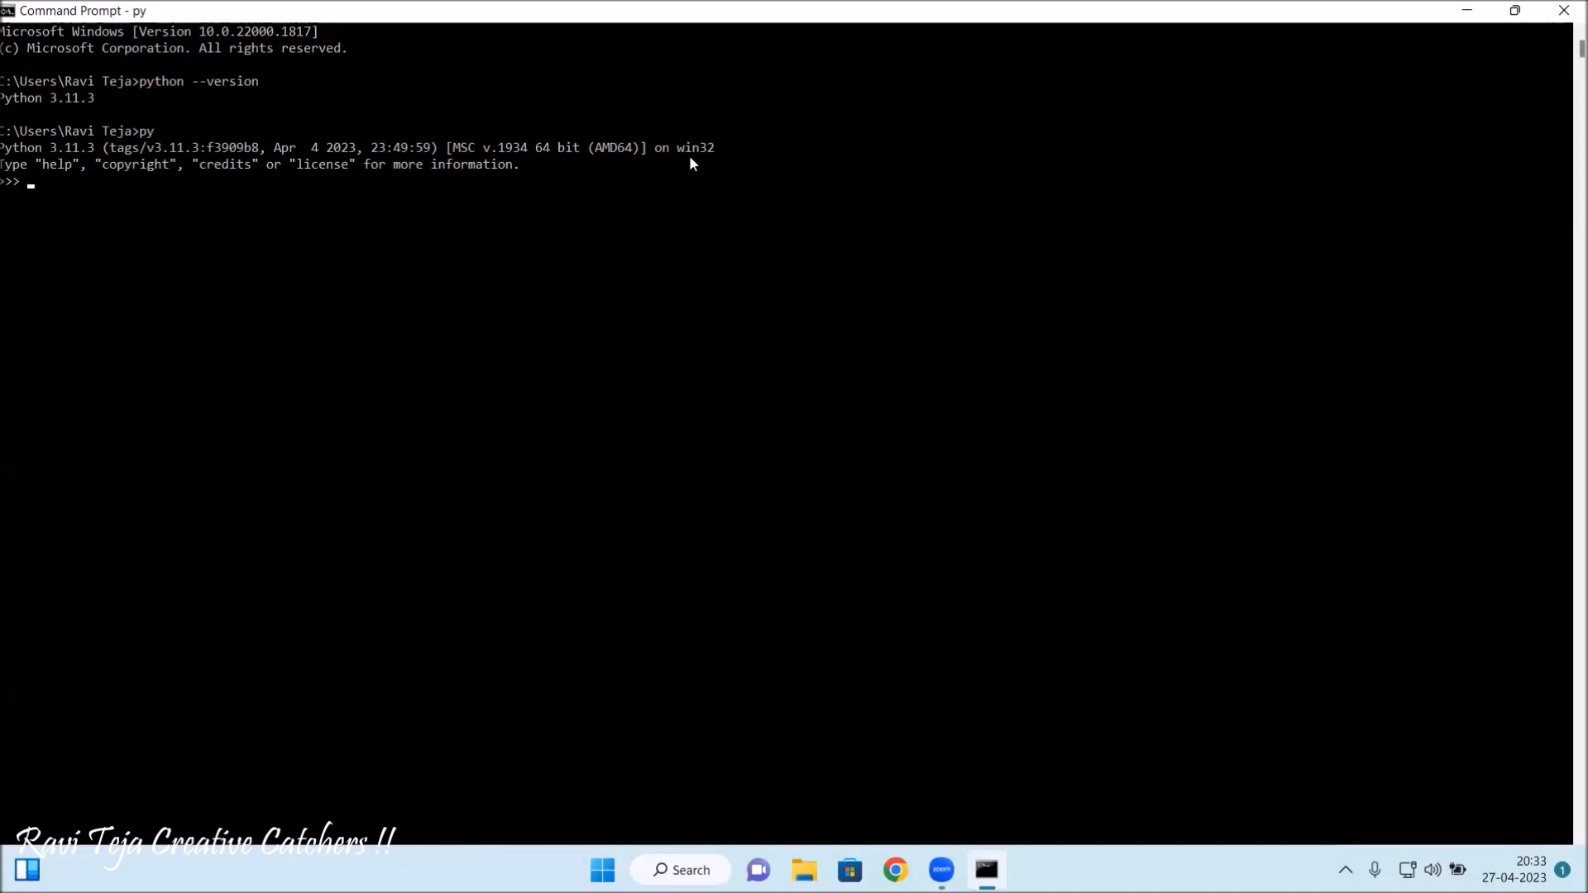
mouse_move(189, 189)
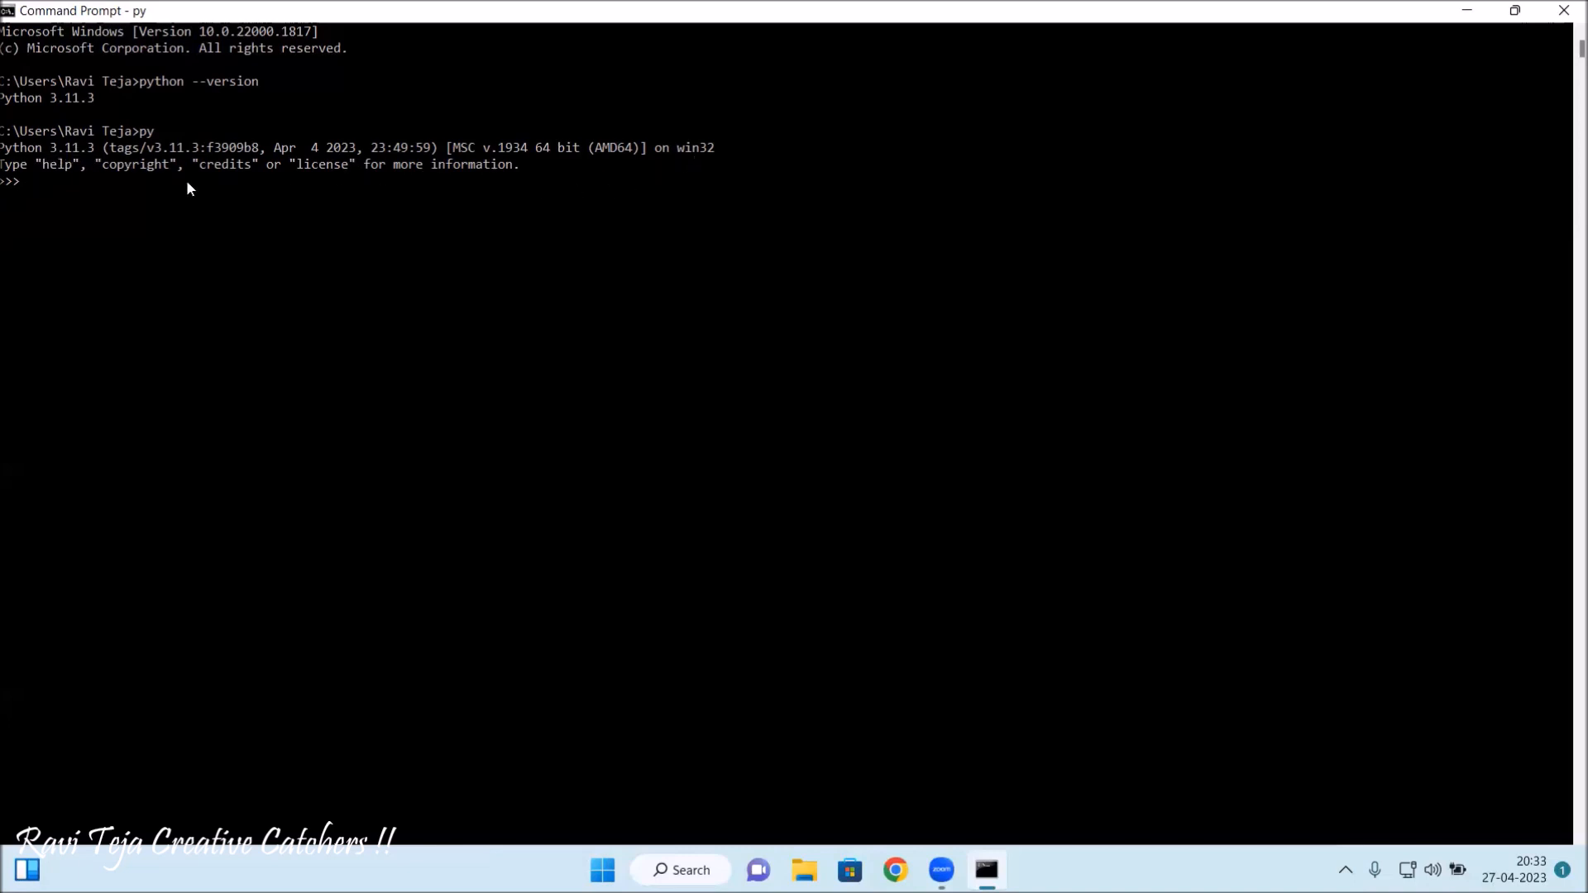
mouse_move(81, 194)
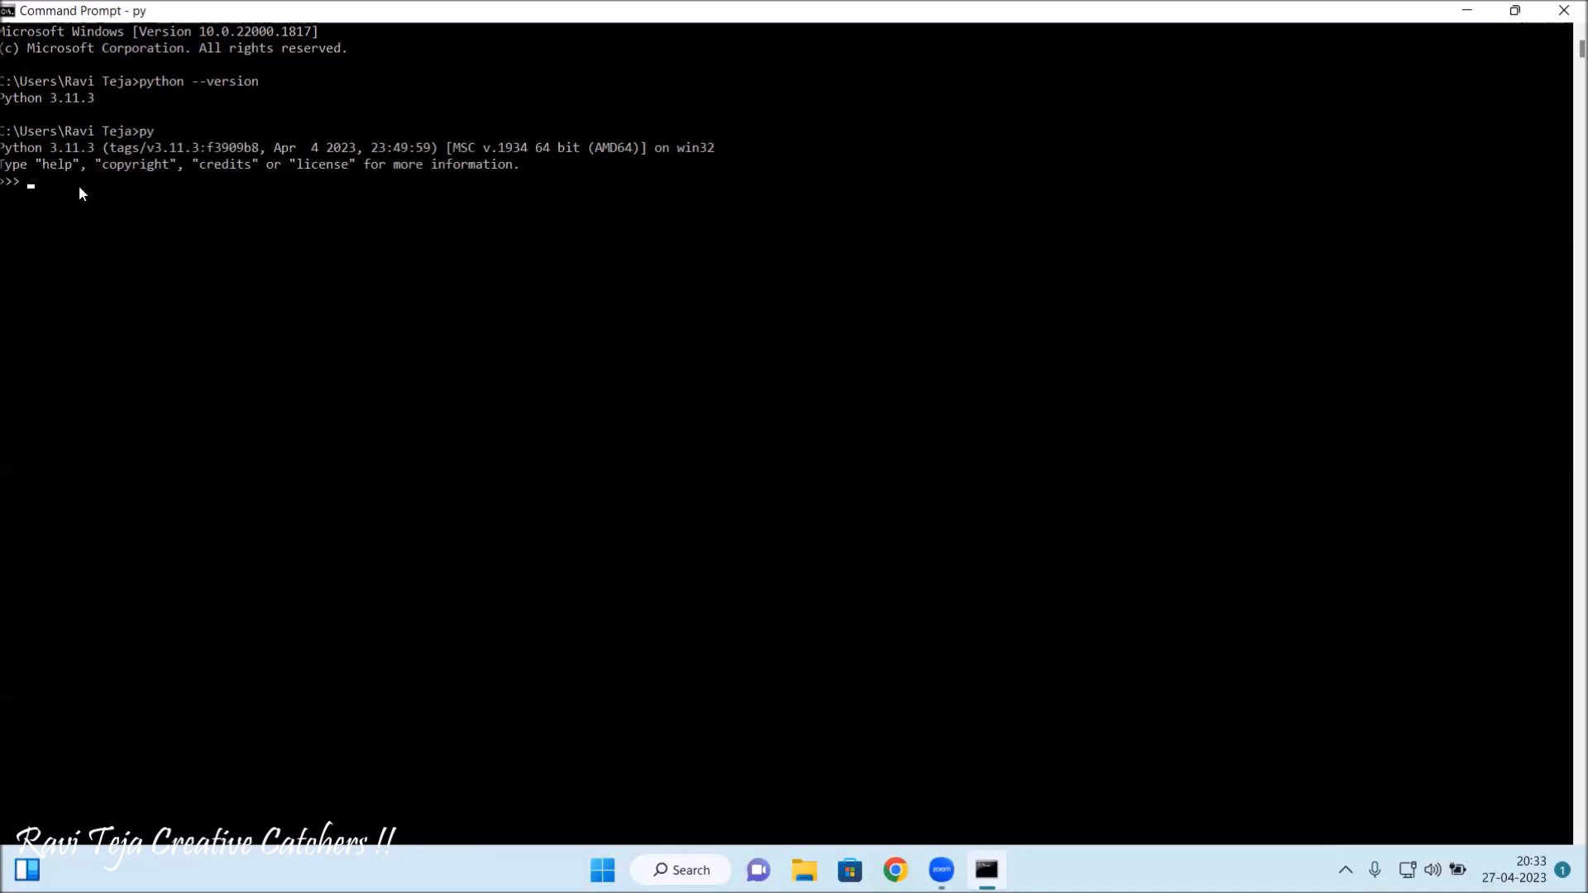
Run print("raviteja creative catchers !!") at the >>> prompt.
text(prin)
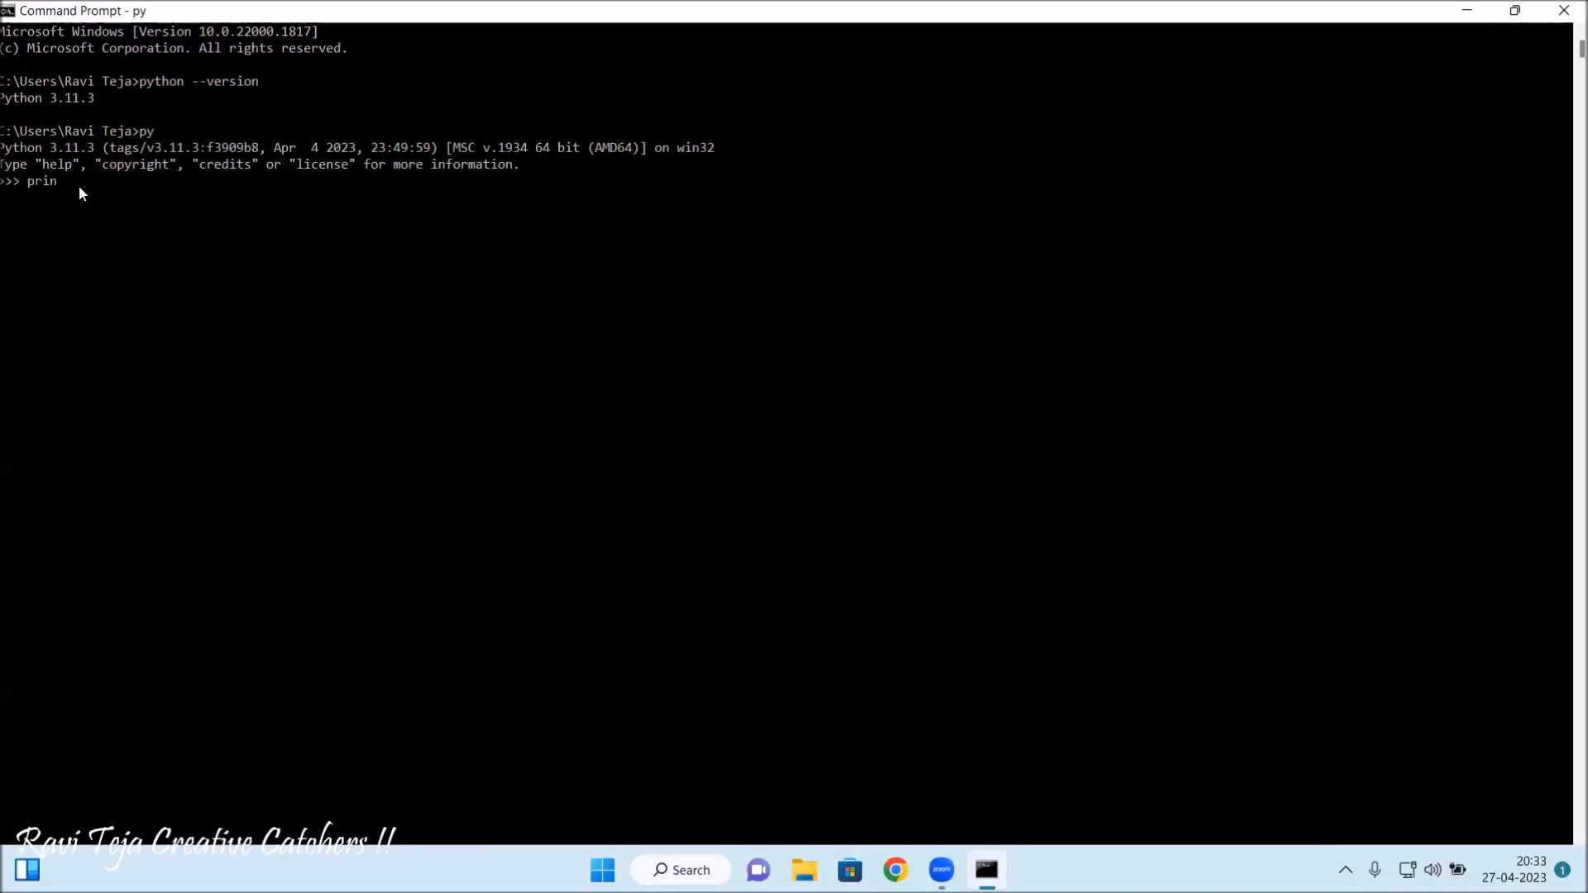
text(t)
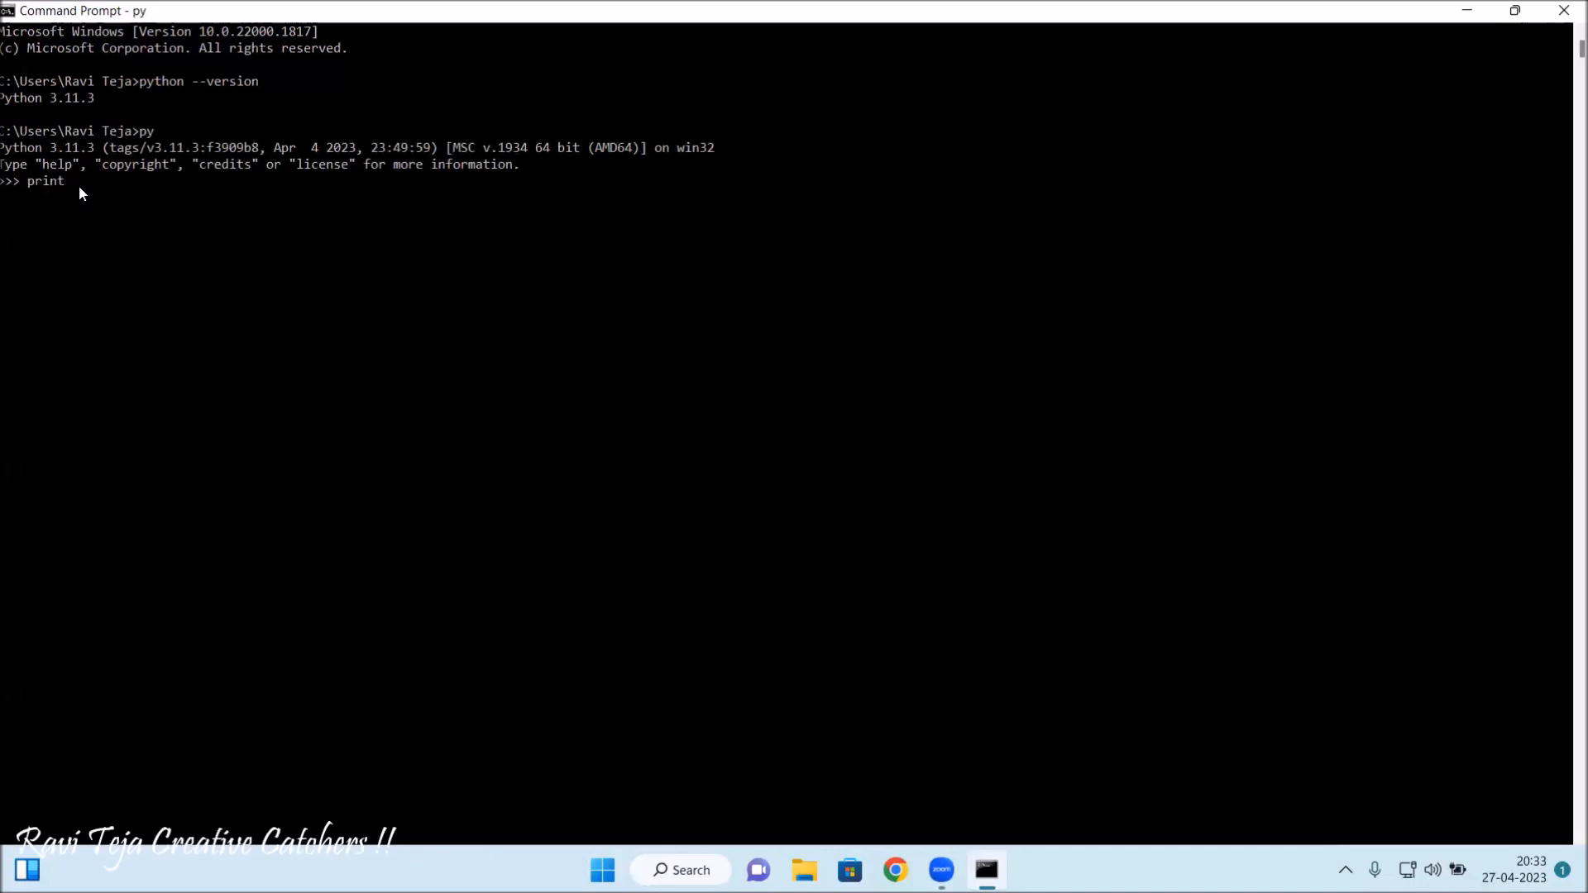
text(())
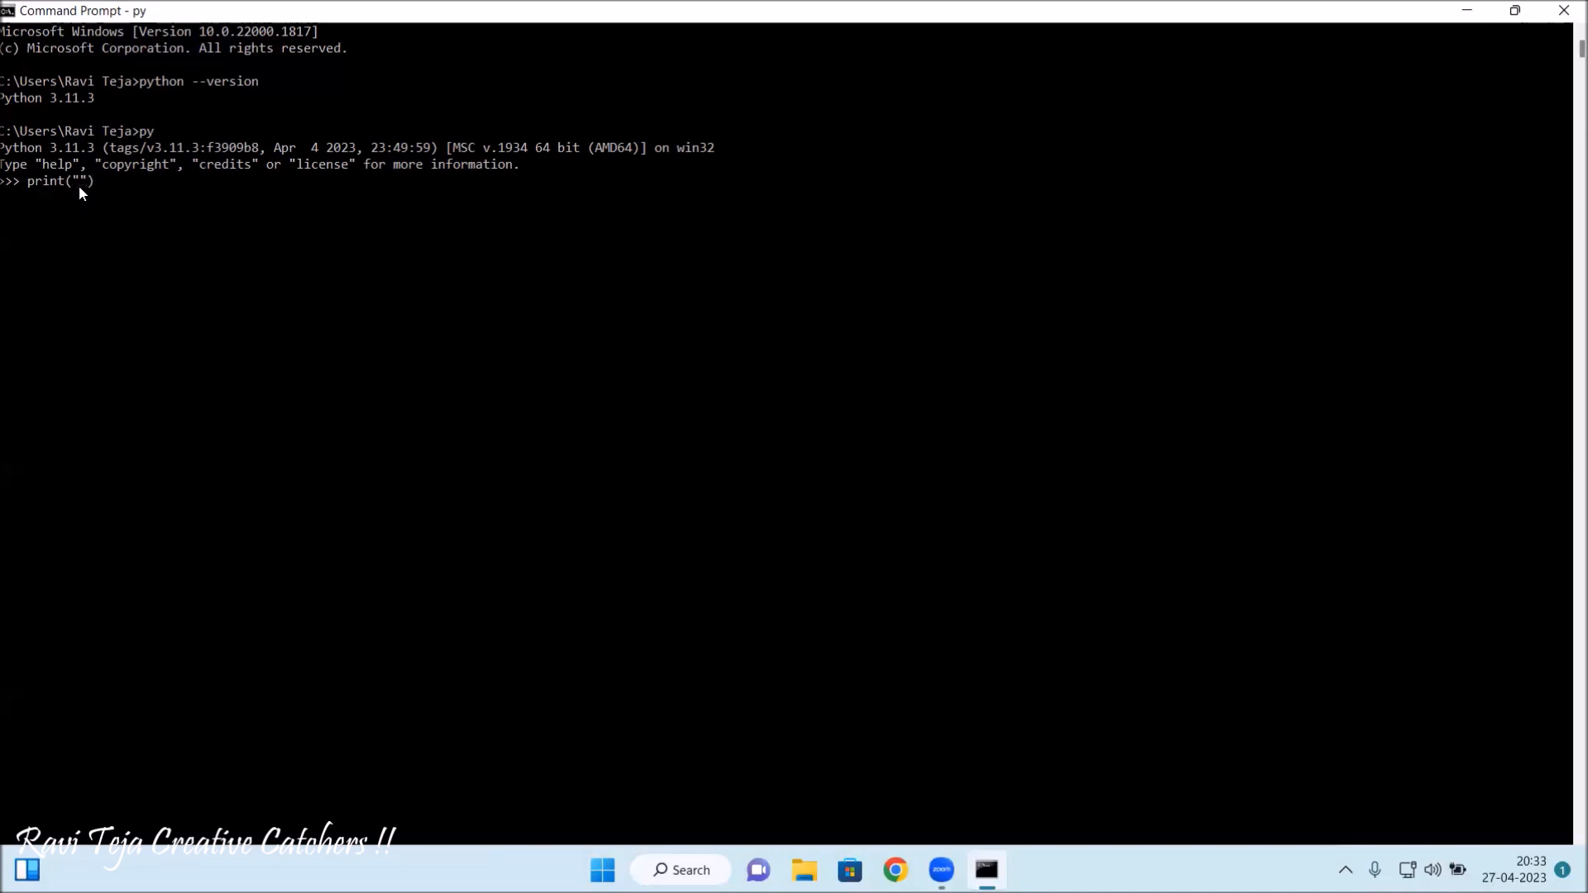
text(r)
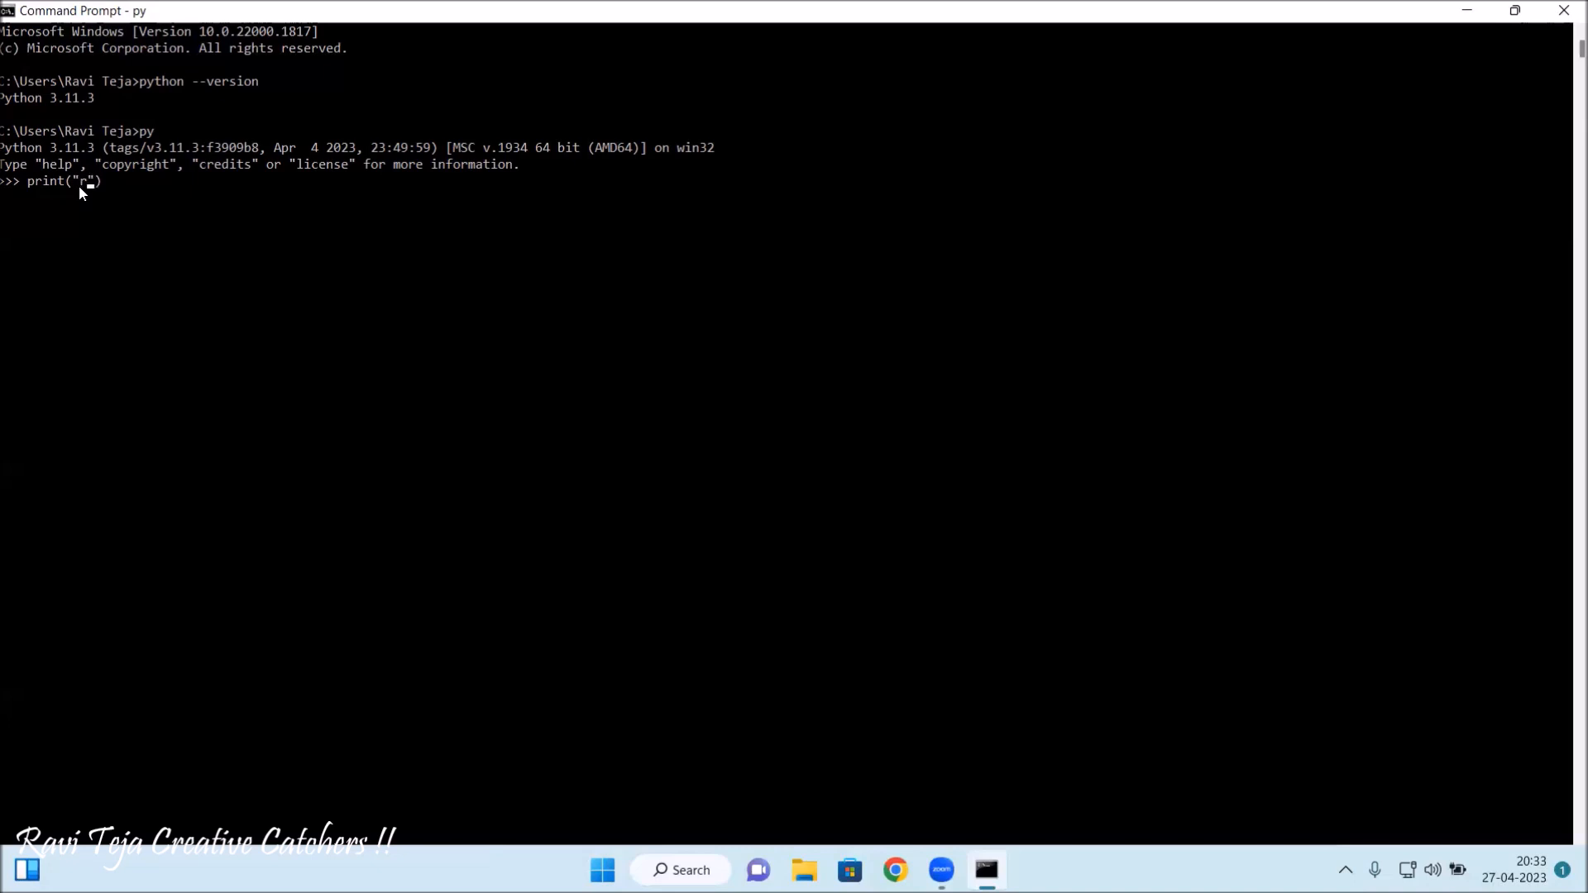
text(ravite)
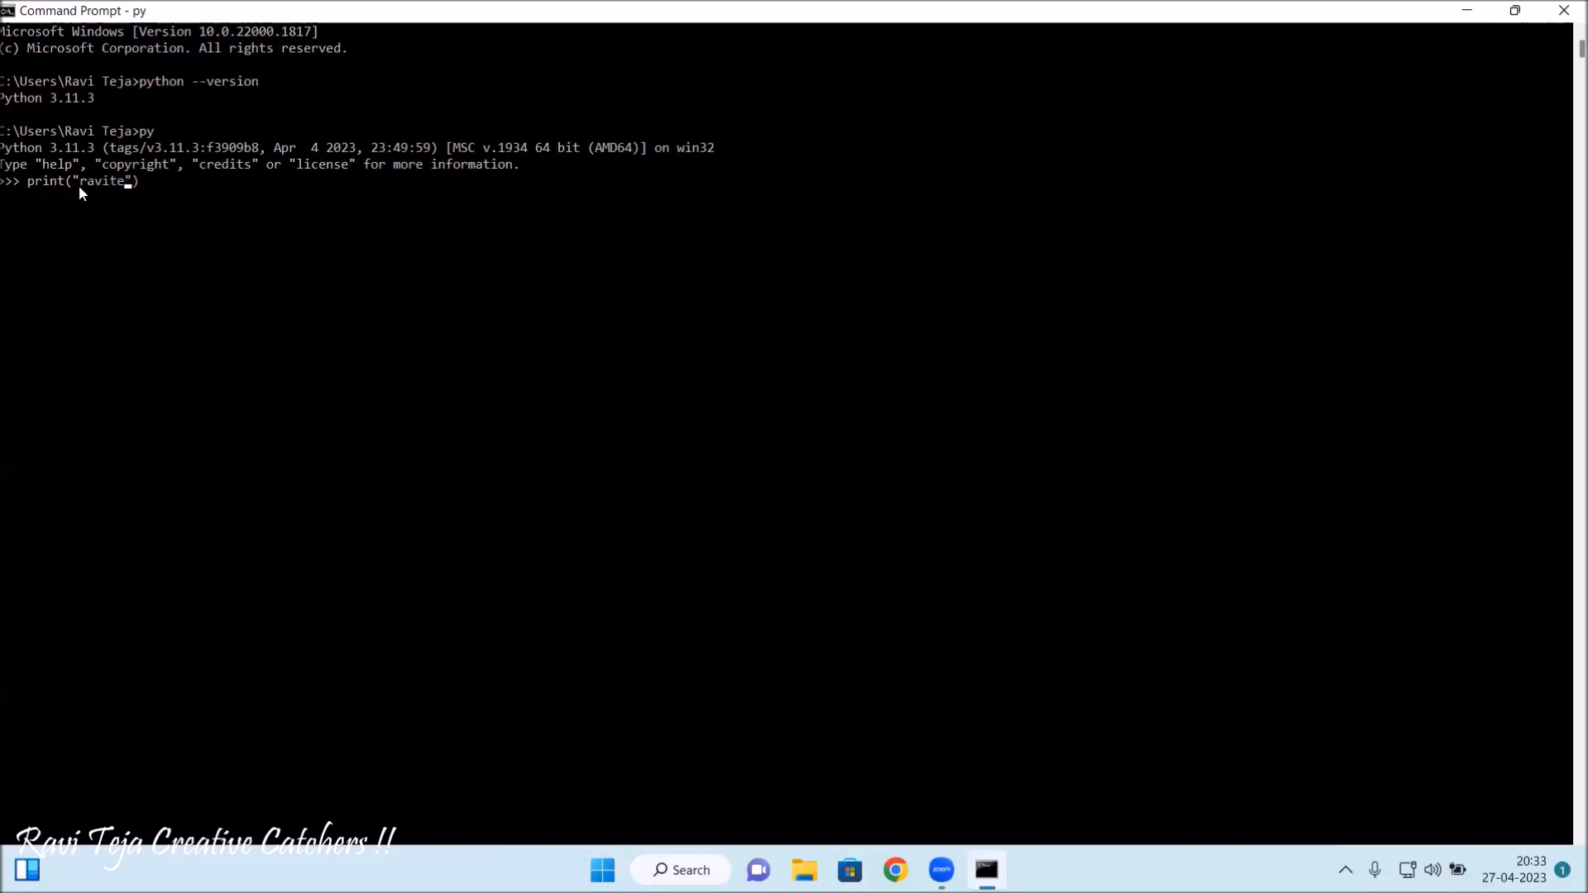
text(ja cr)
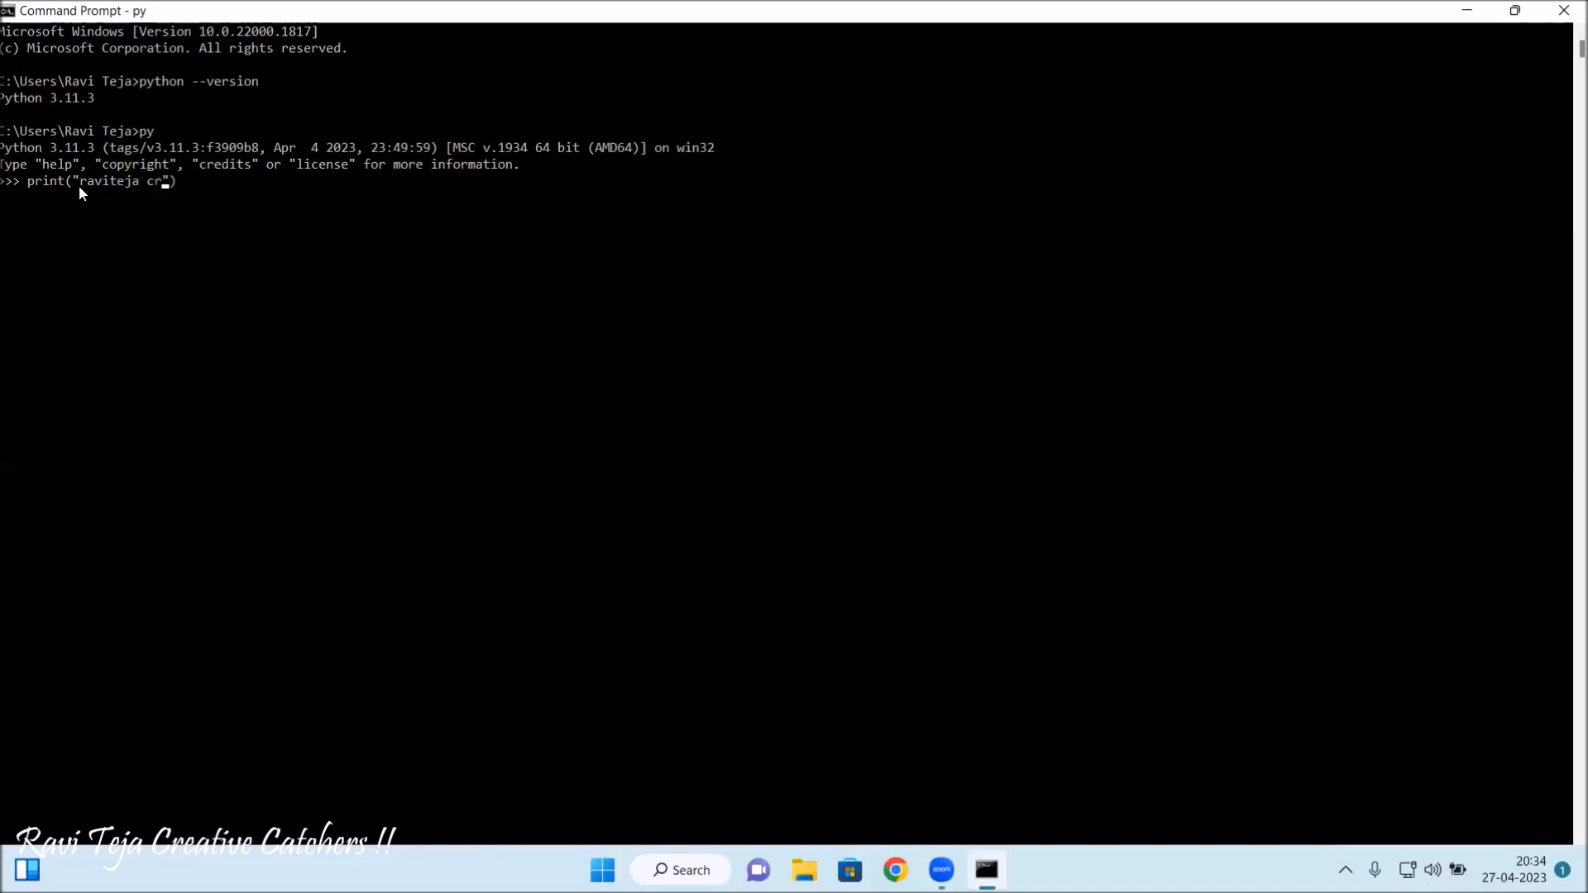
text(eative)
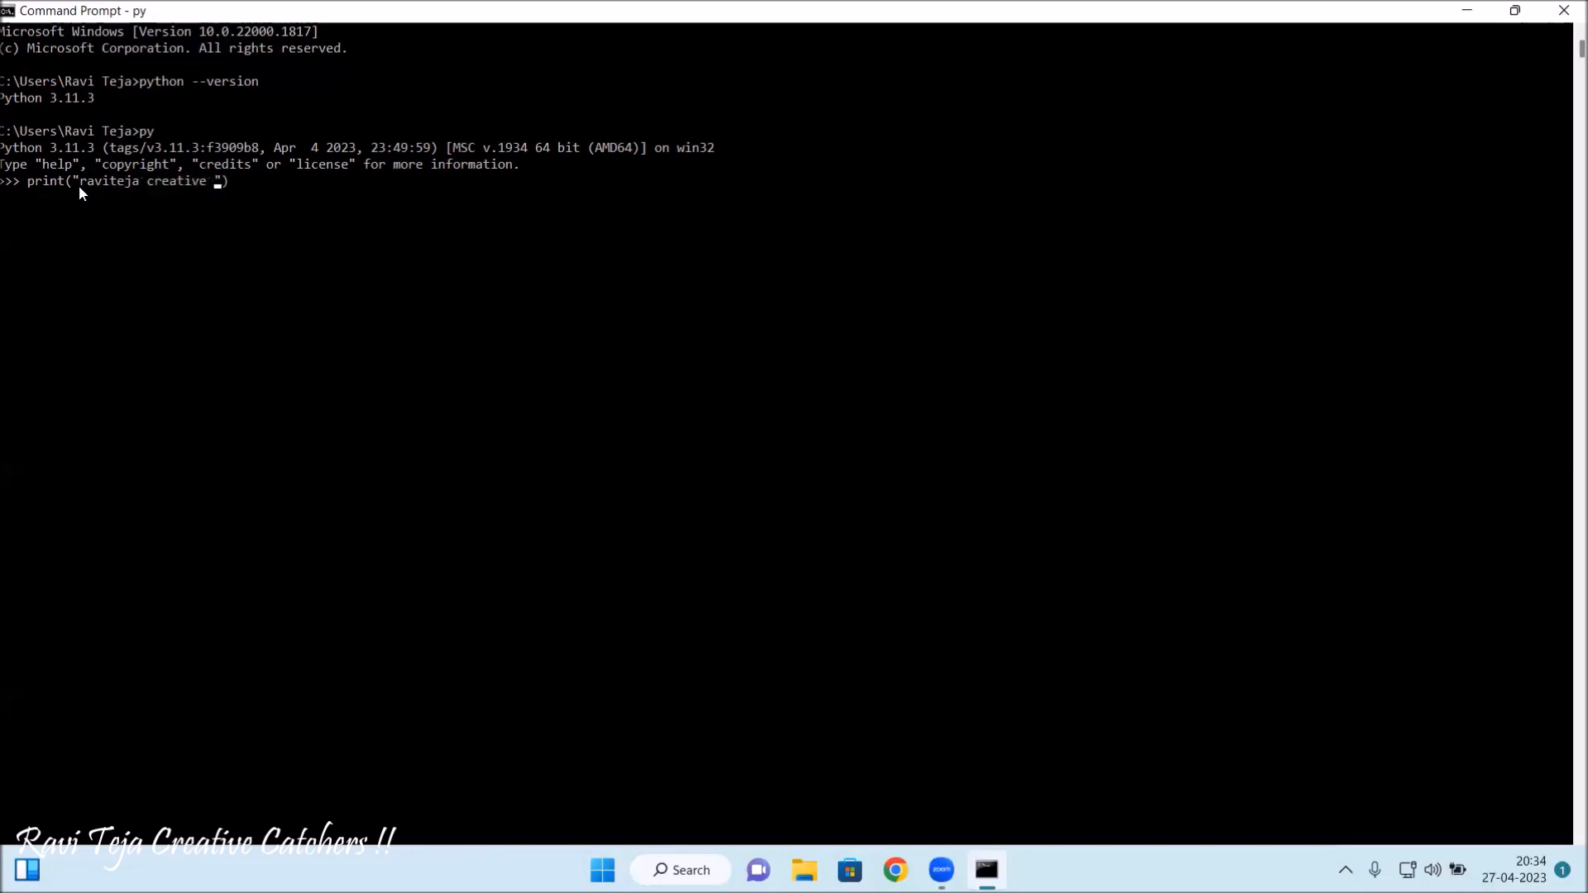
text(catche)
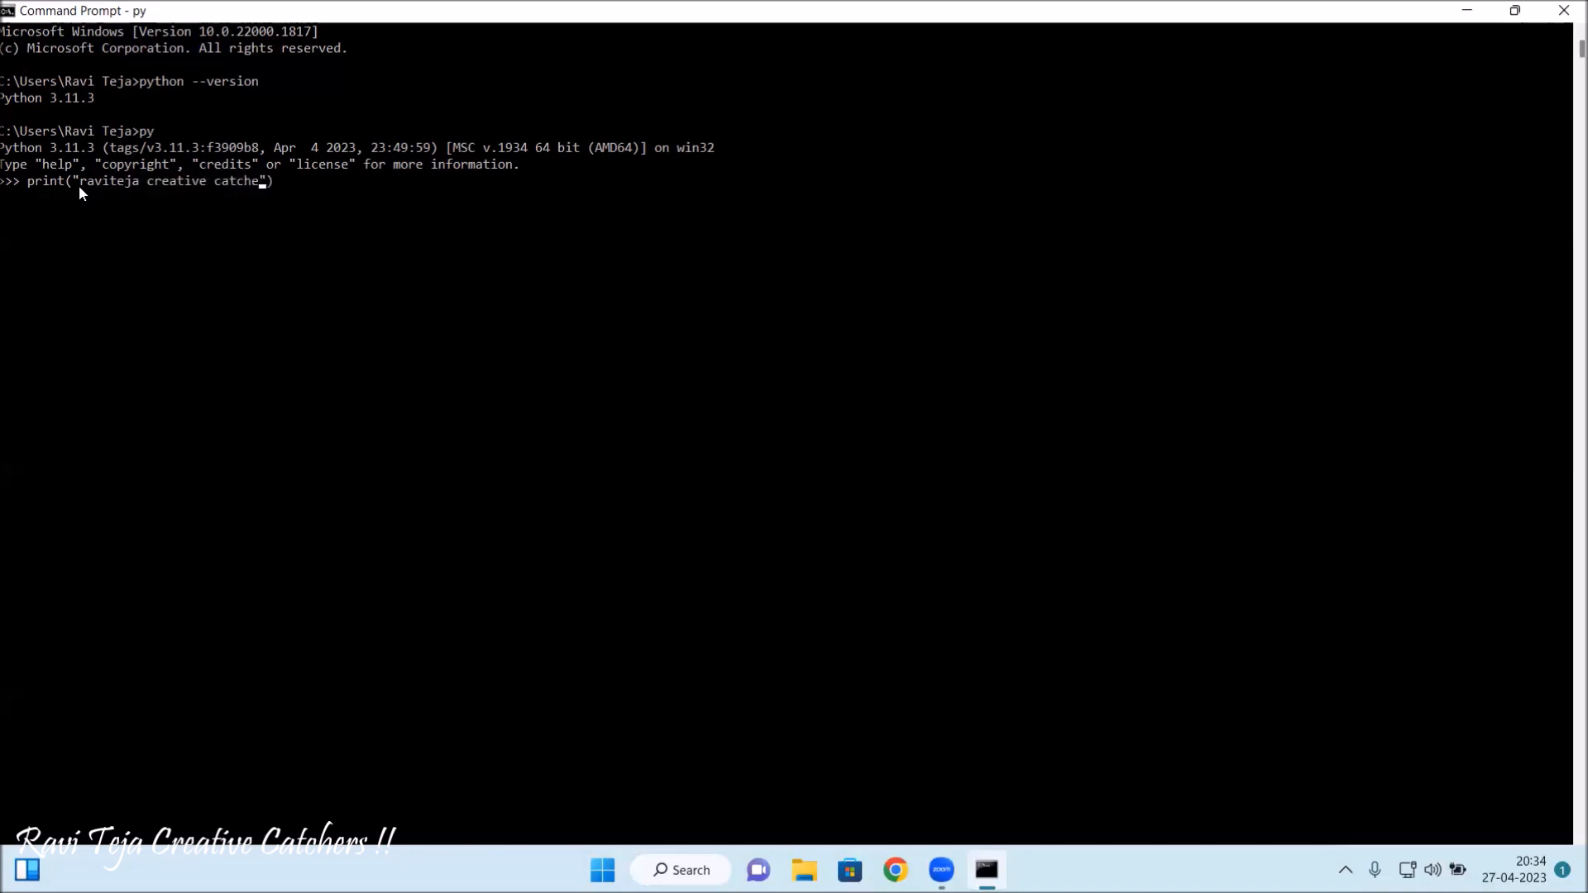
text(rs)
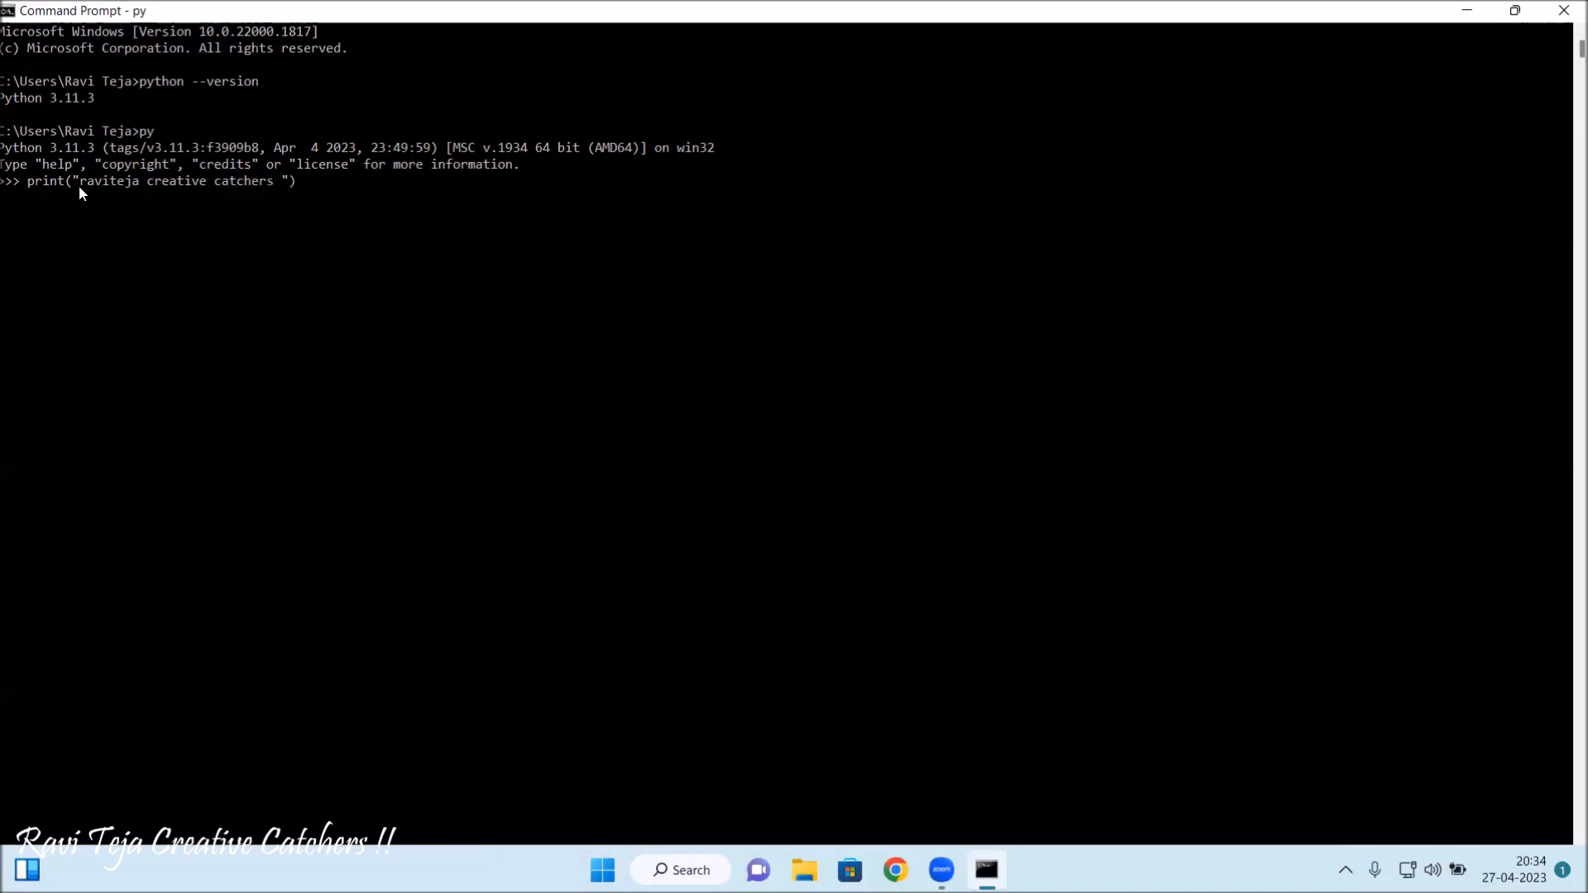
text(!!)
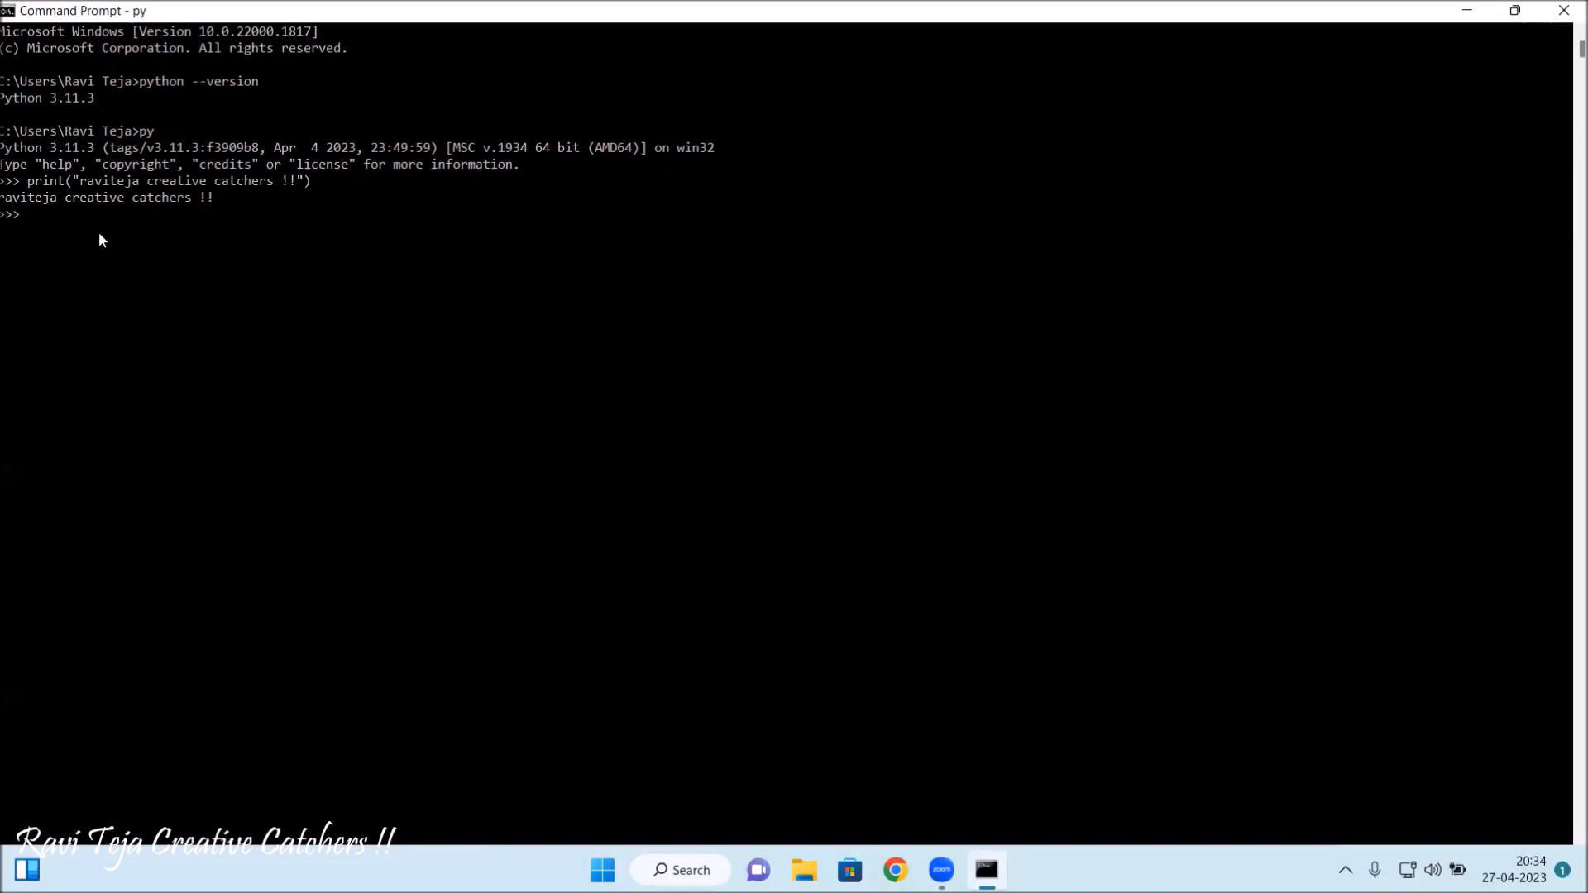
mouse_move(169, 230)
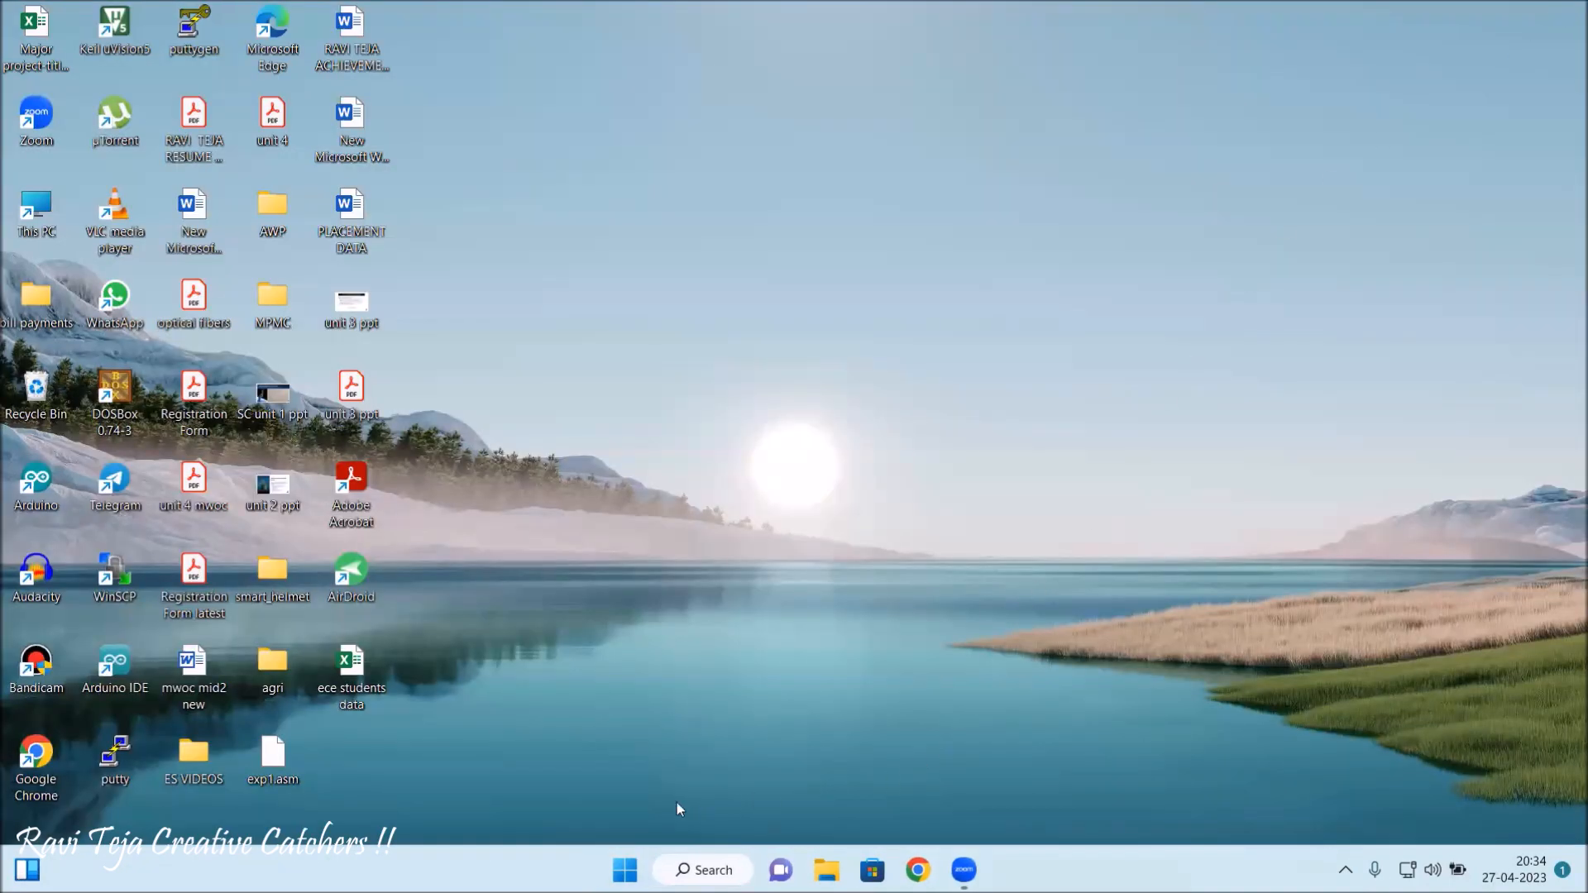
Search the Start menu for 'py' to find Python 3.11 (64-bit).
click(624, 871)
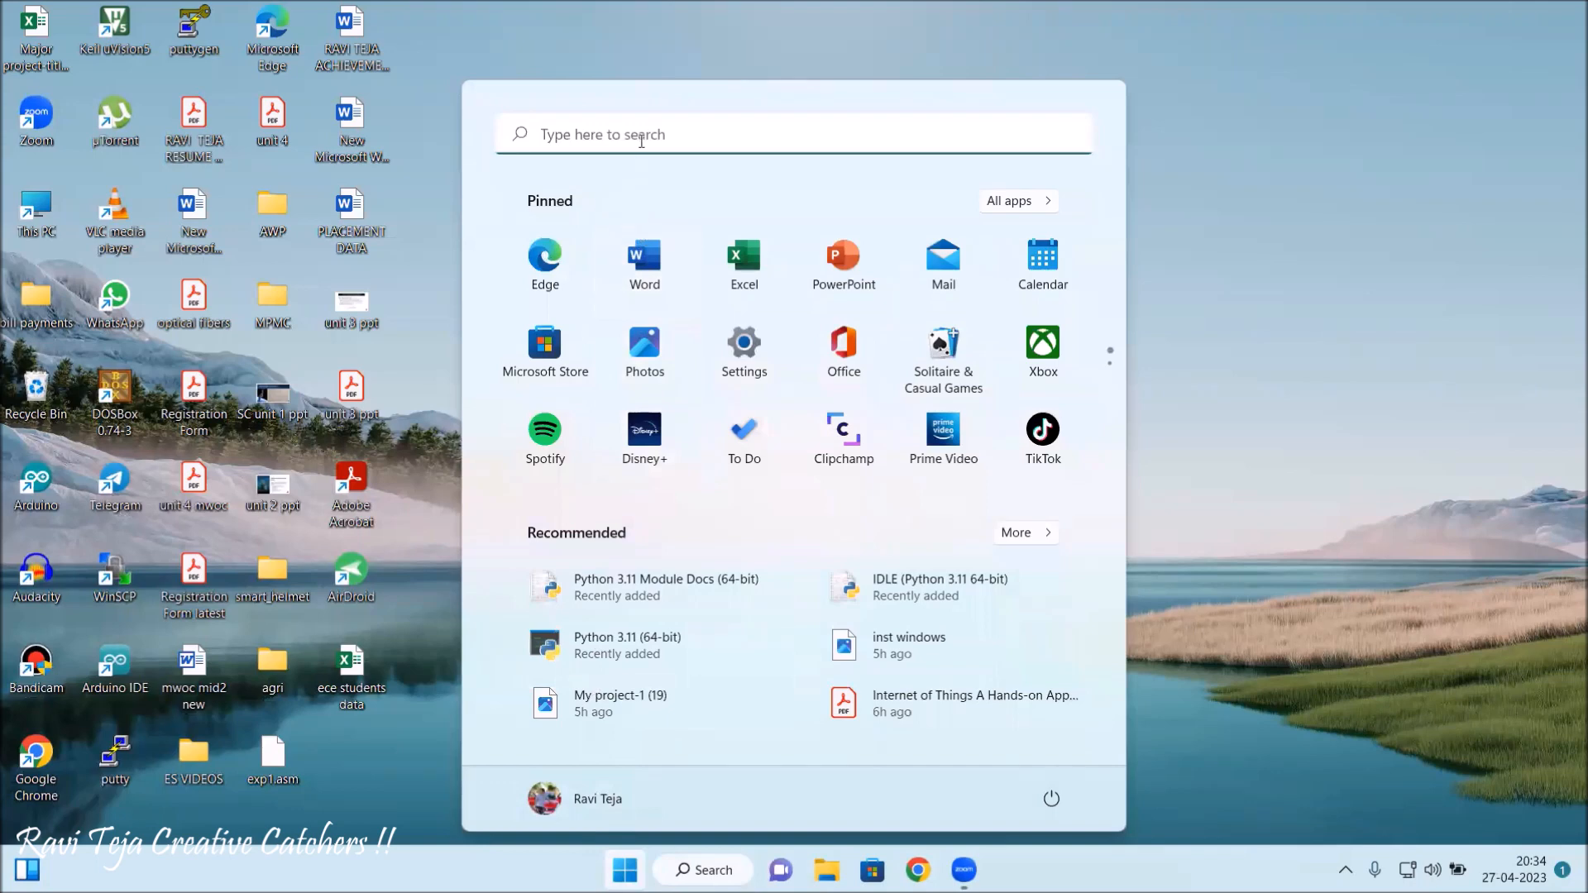
text(python)
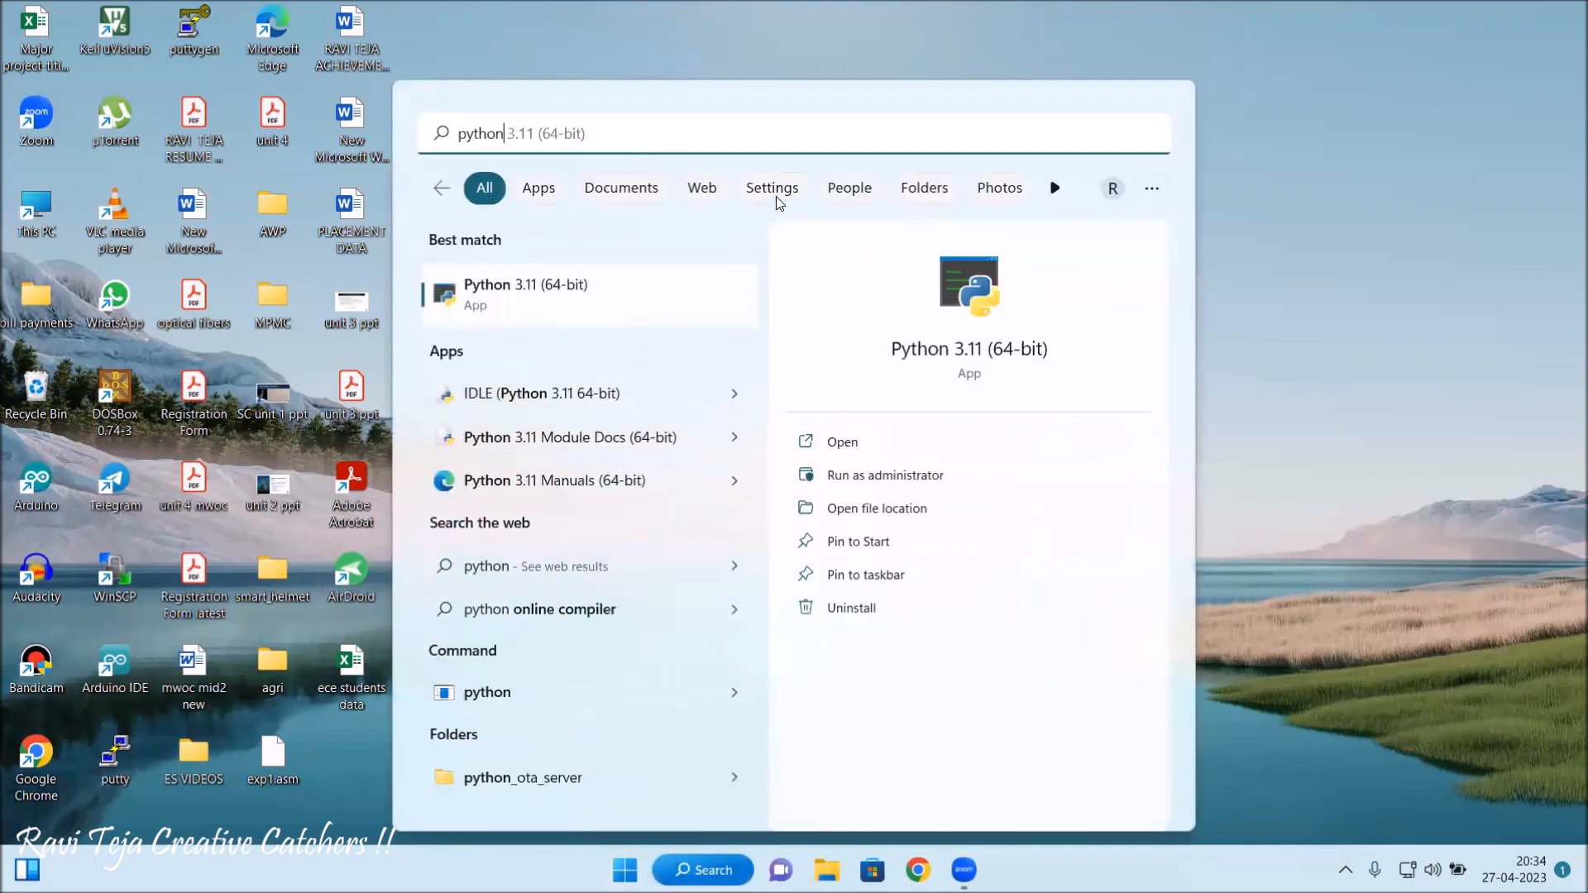
mouse_move(555, 312)
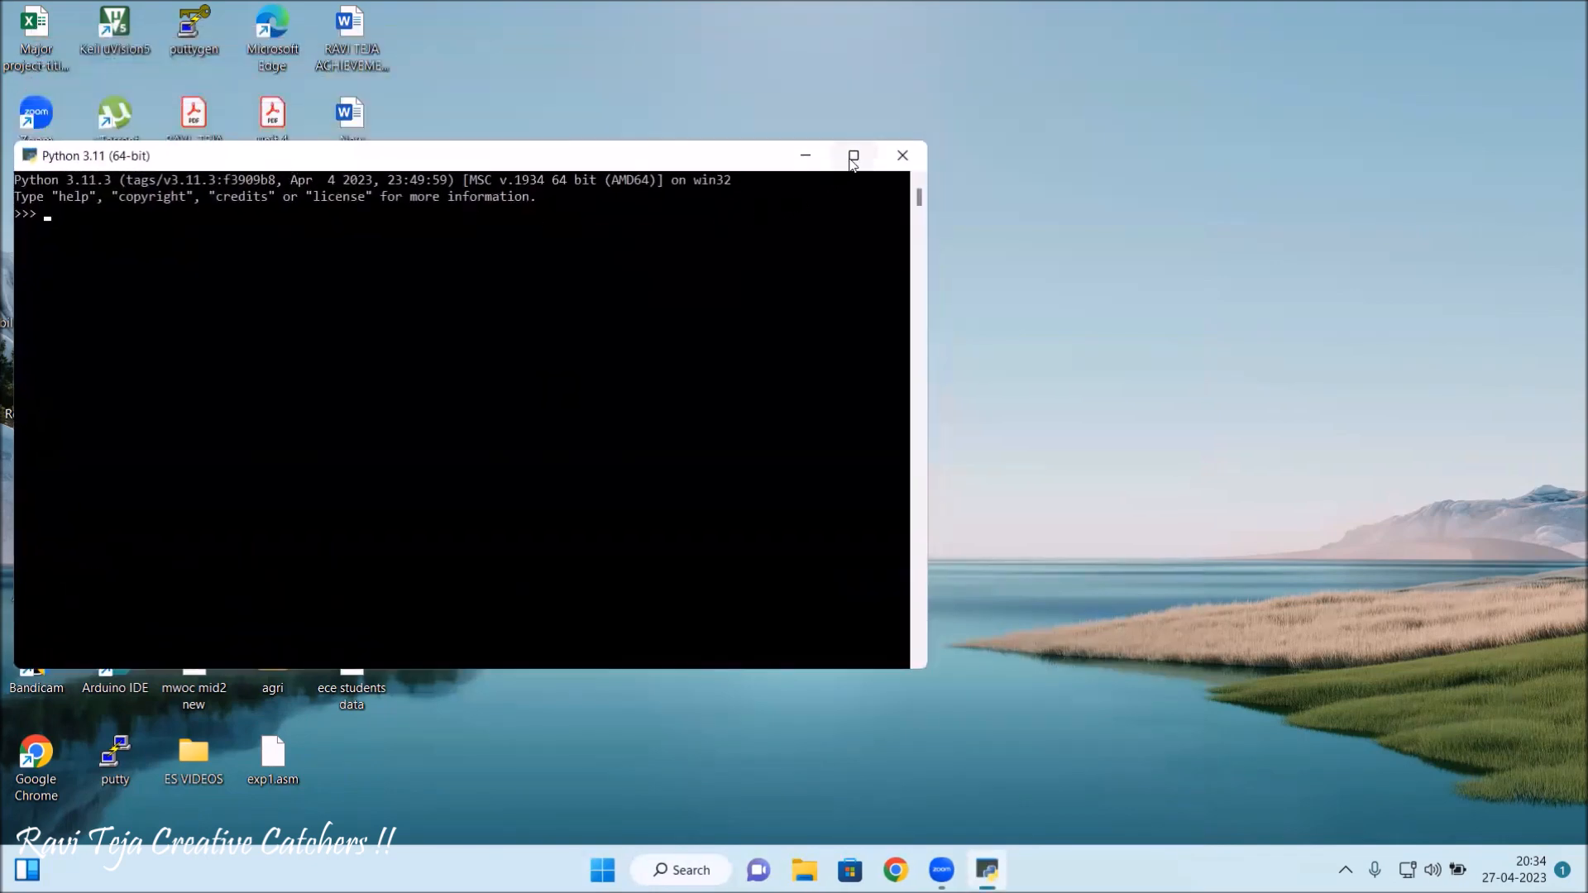
Maximize the Python 3.11 (64-bit) shell window.
click(853, 154)
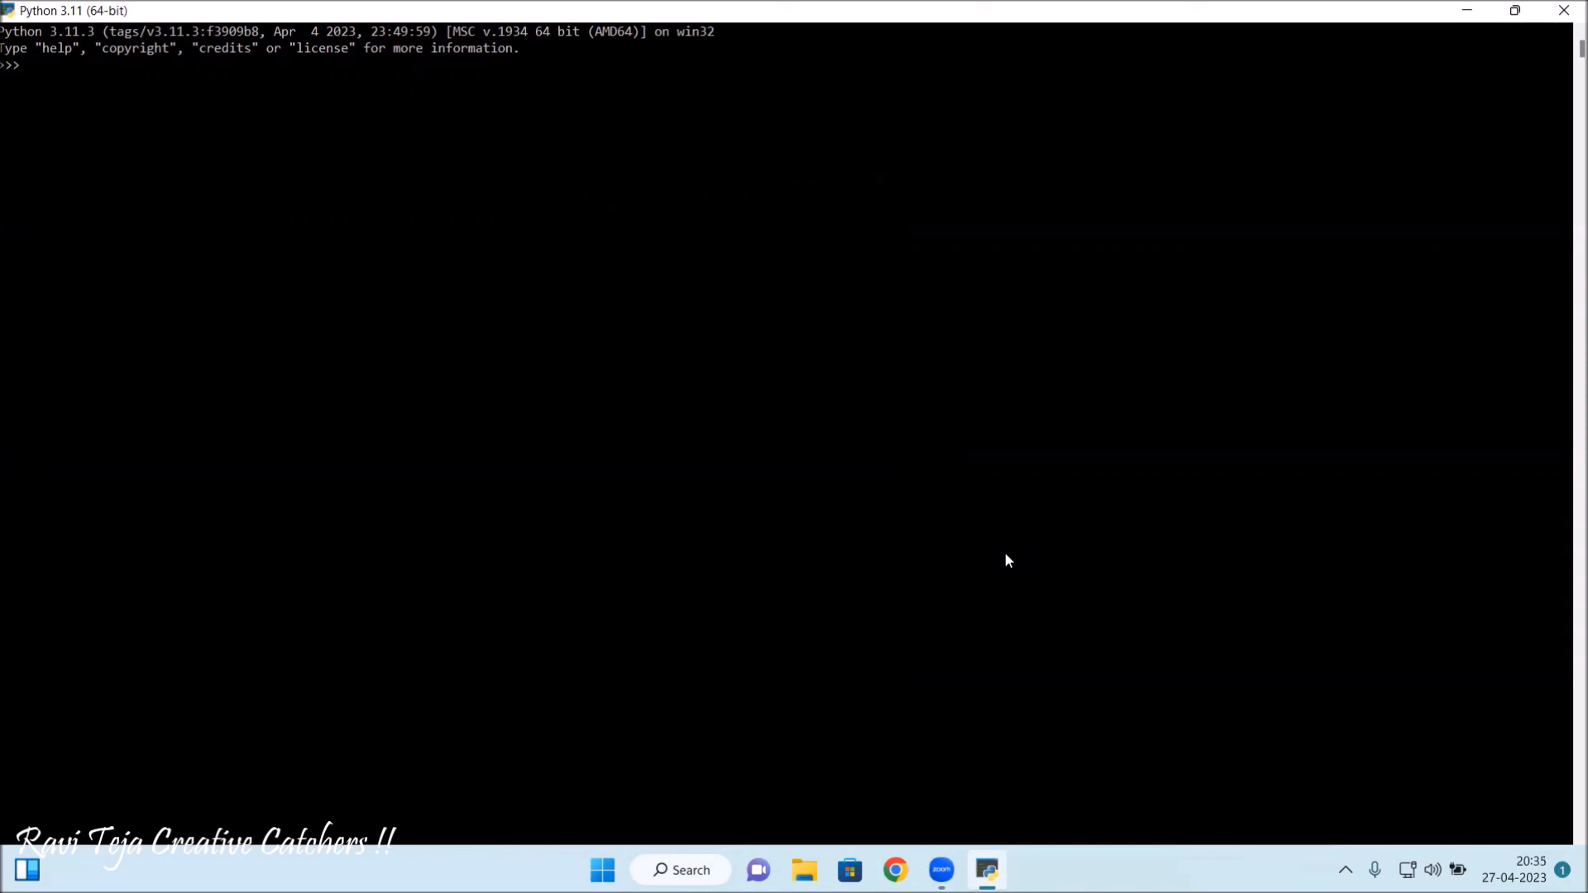
Run print("raviteja creative catchers !!") in the Python 3.11 shell to display the message.
text(prin)
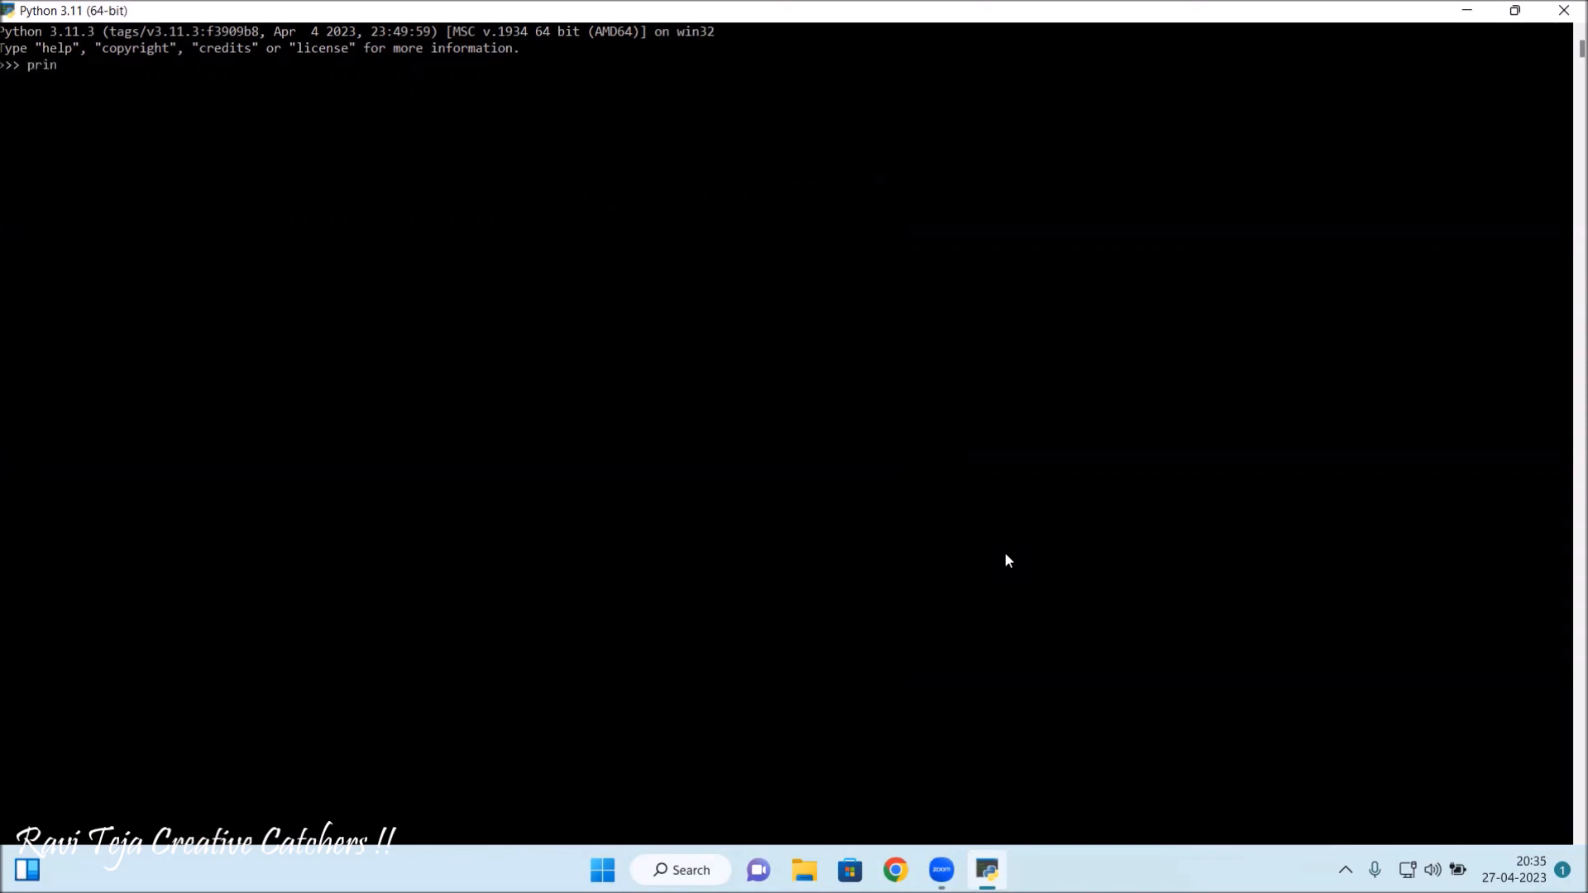
text(t)
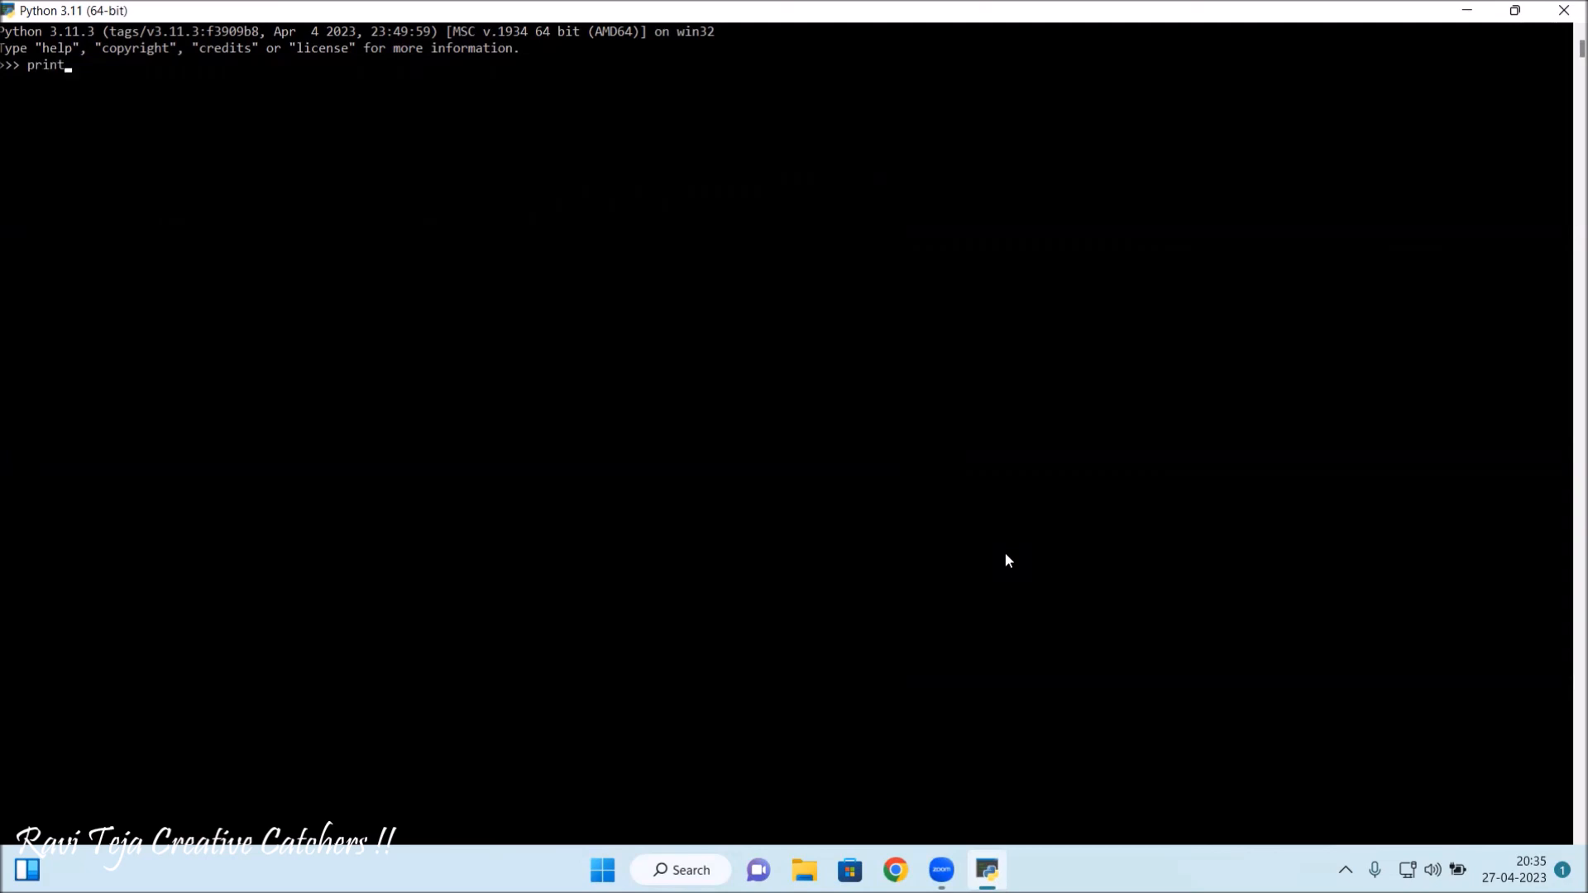
text(())
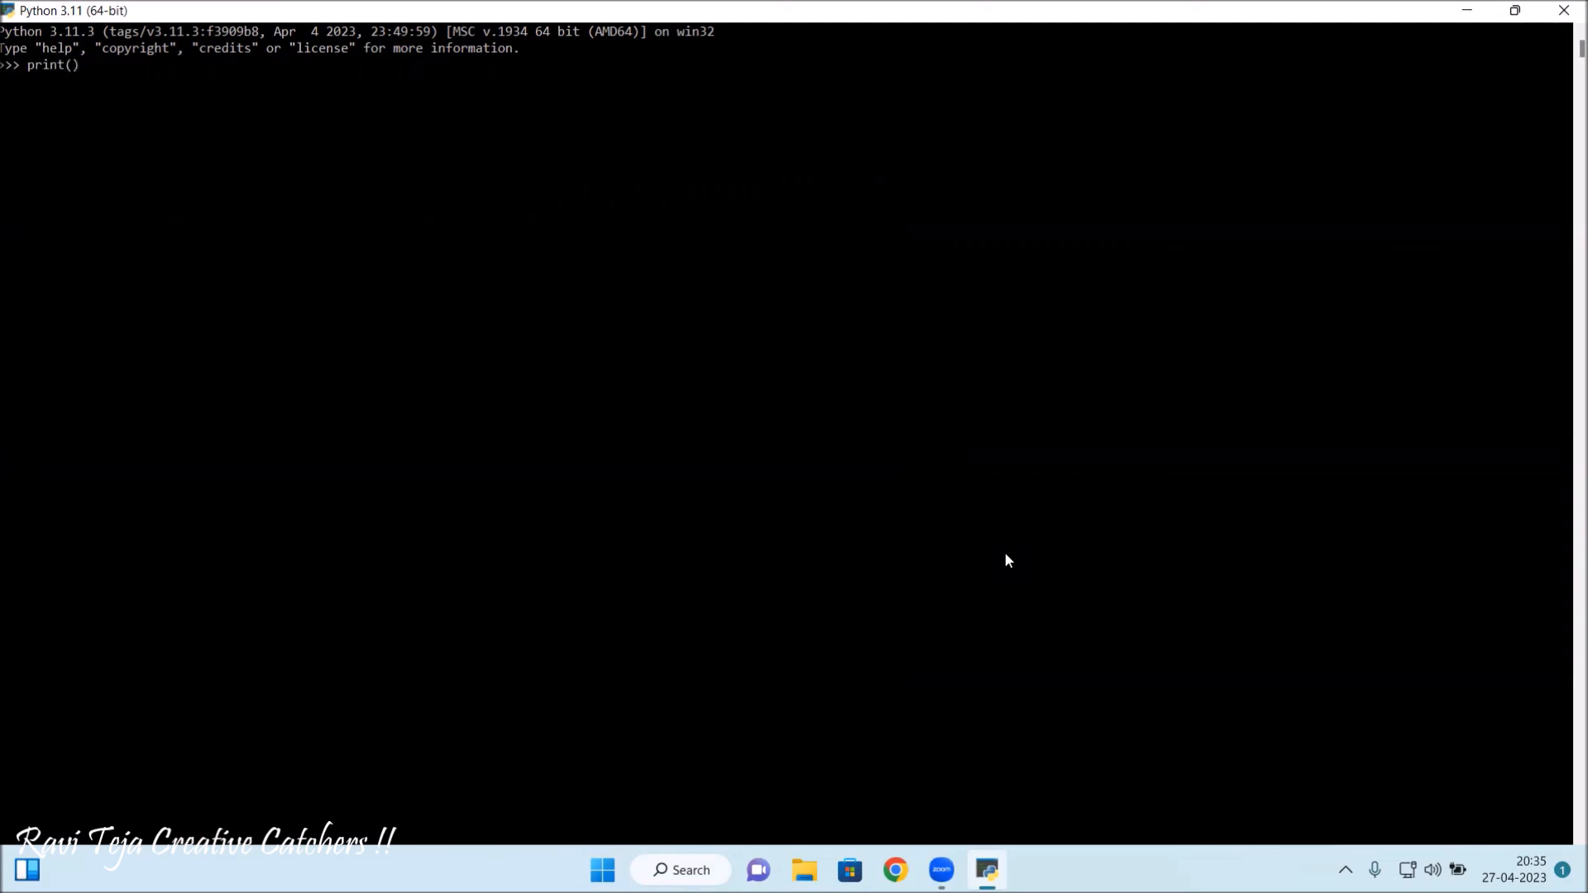
text("")
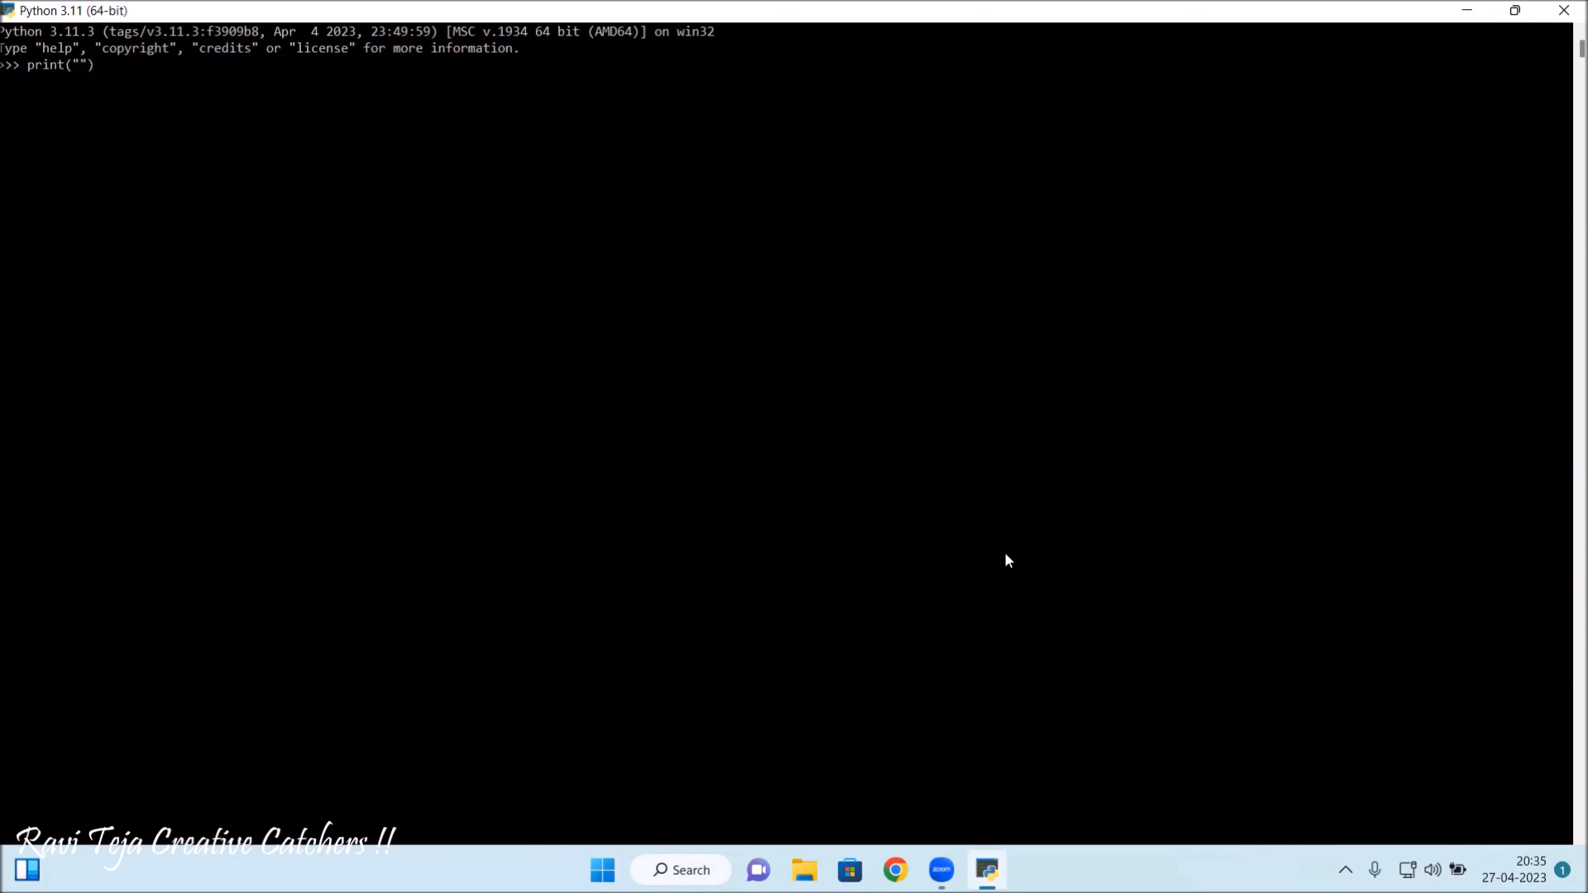
text(r)
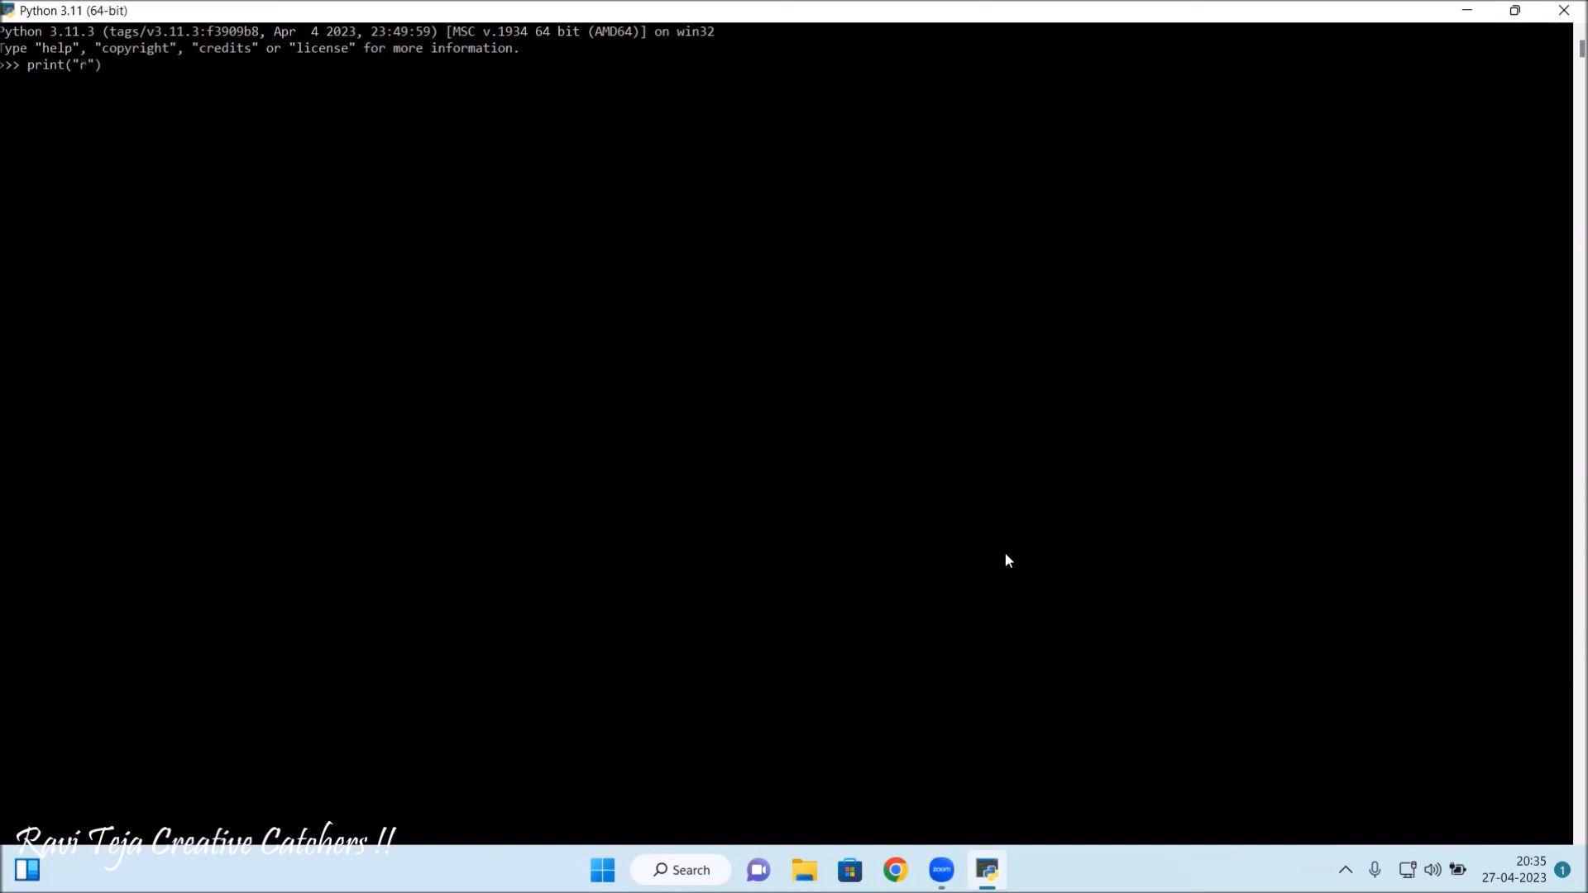
text(avi)
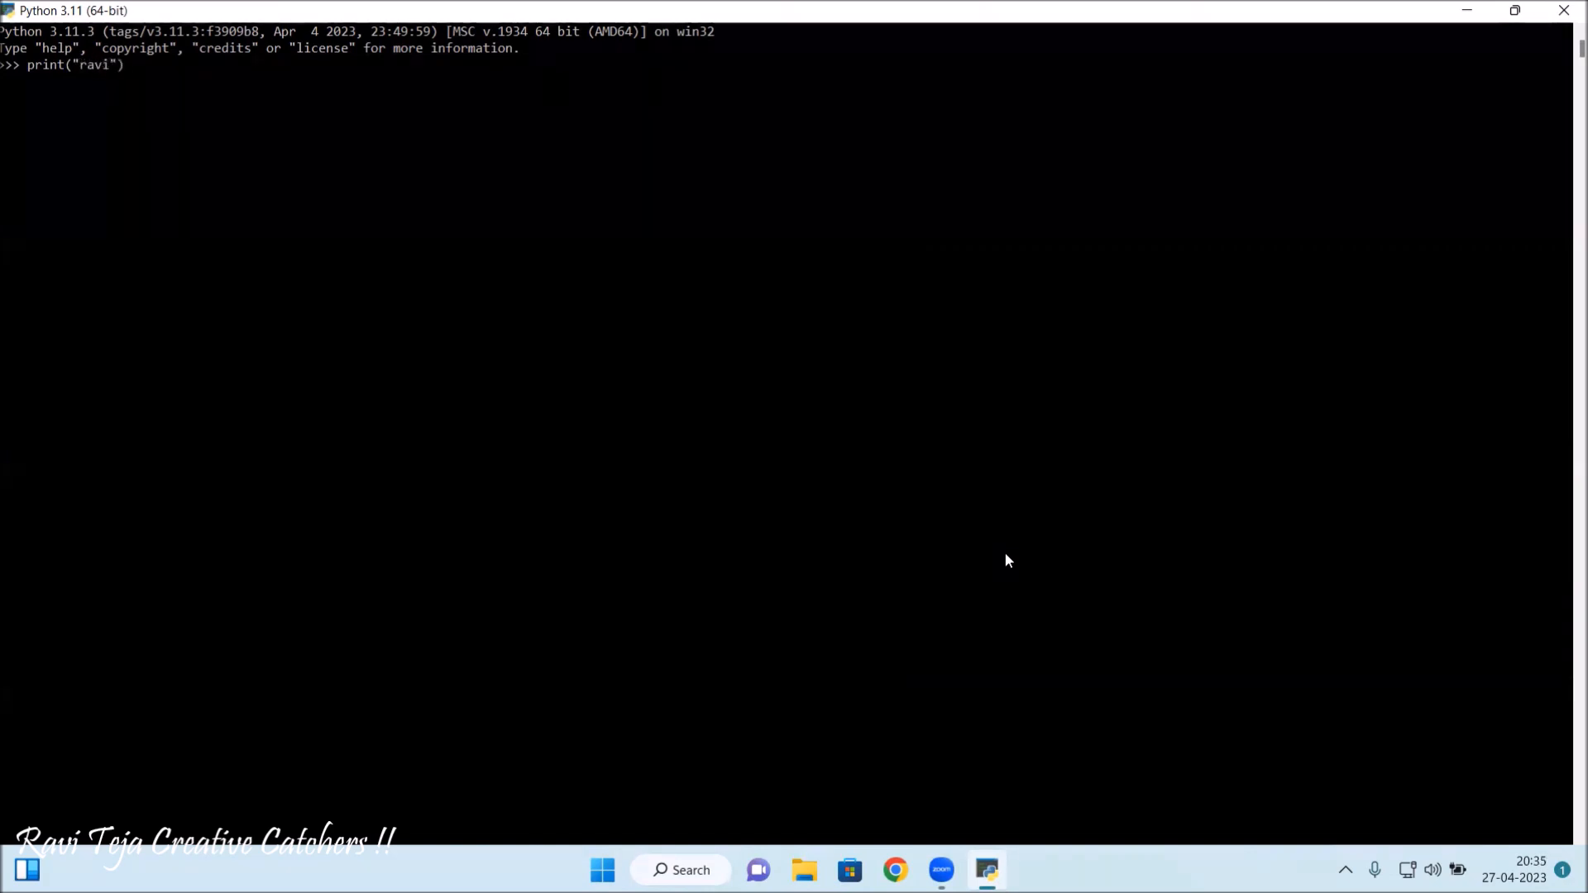
text(teja)
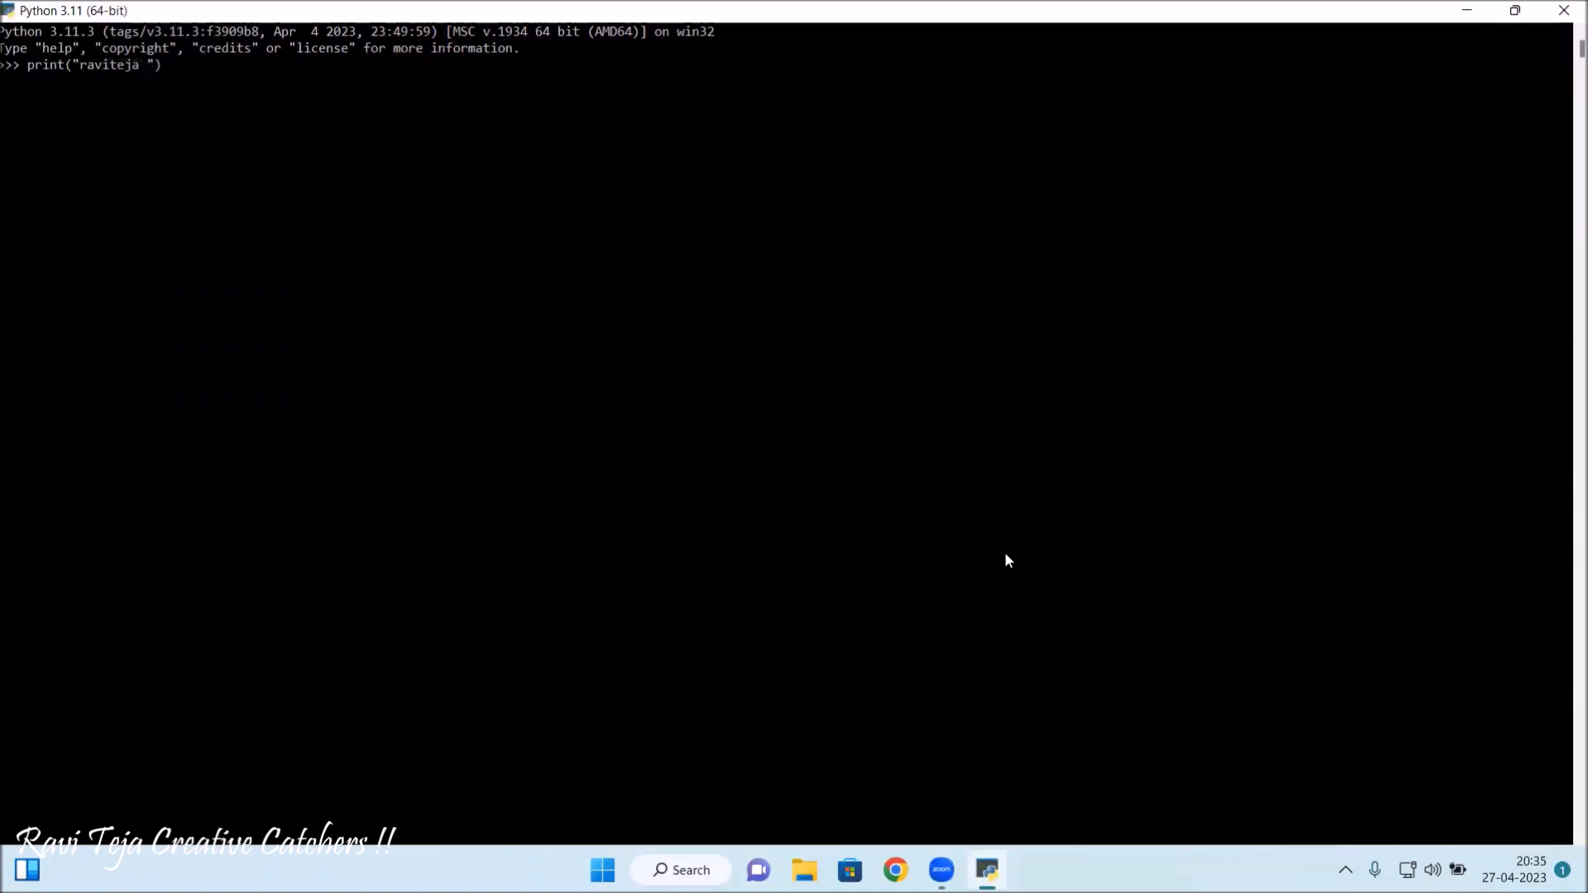
text(creative catchers)
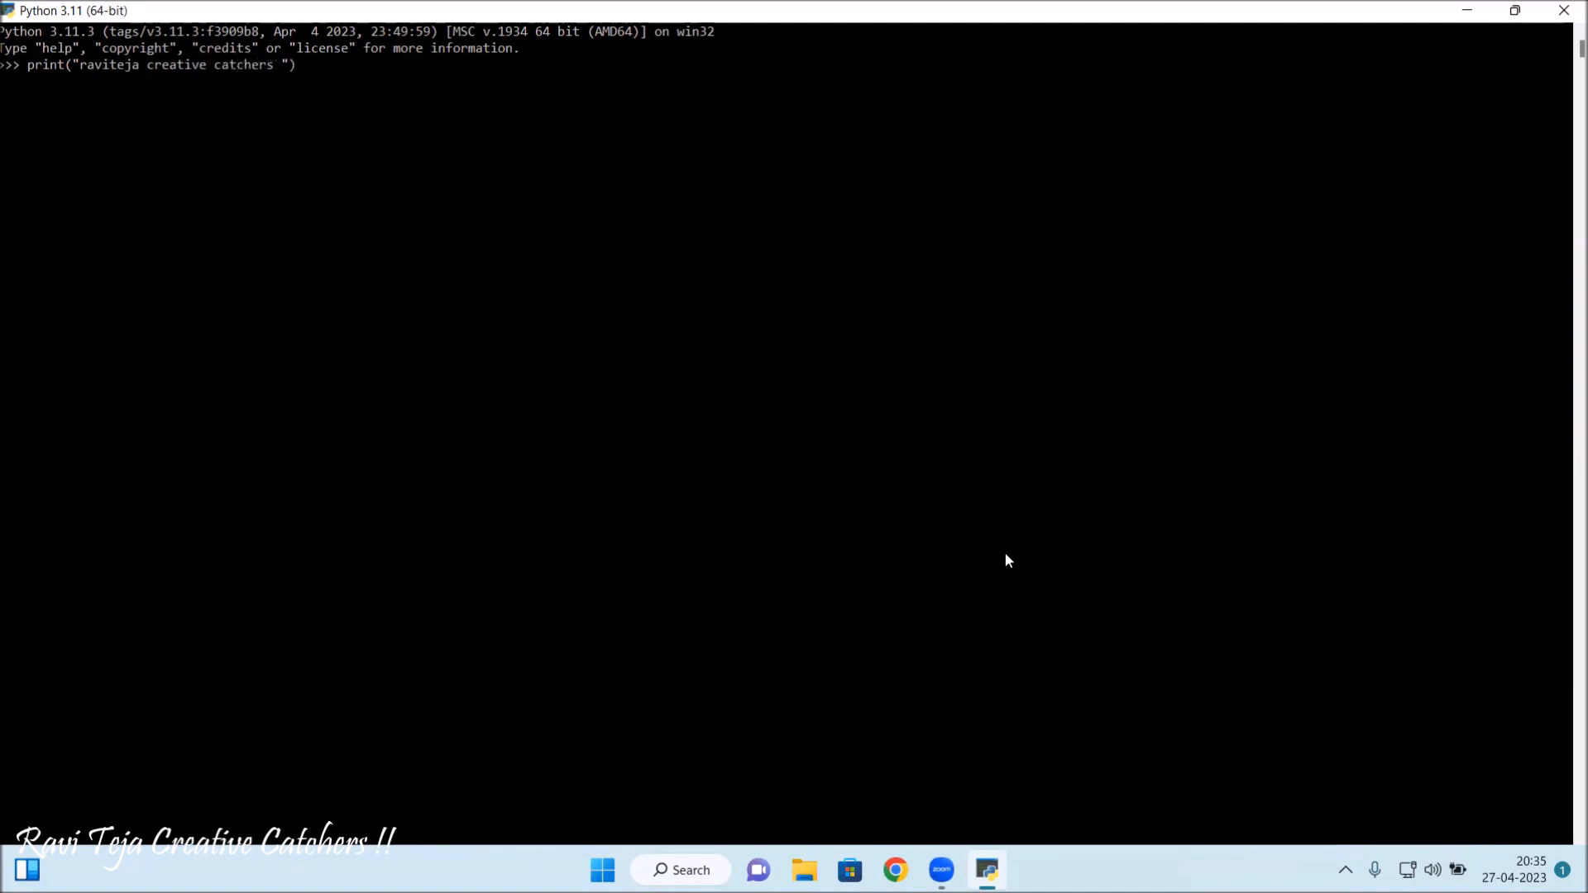
text(!!)
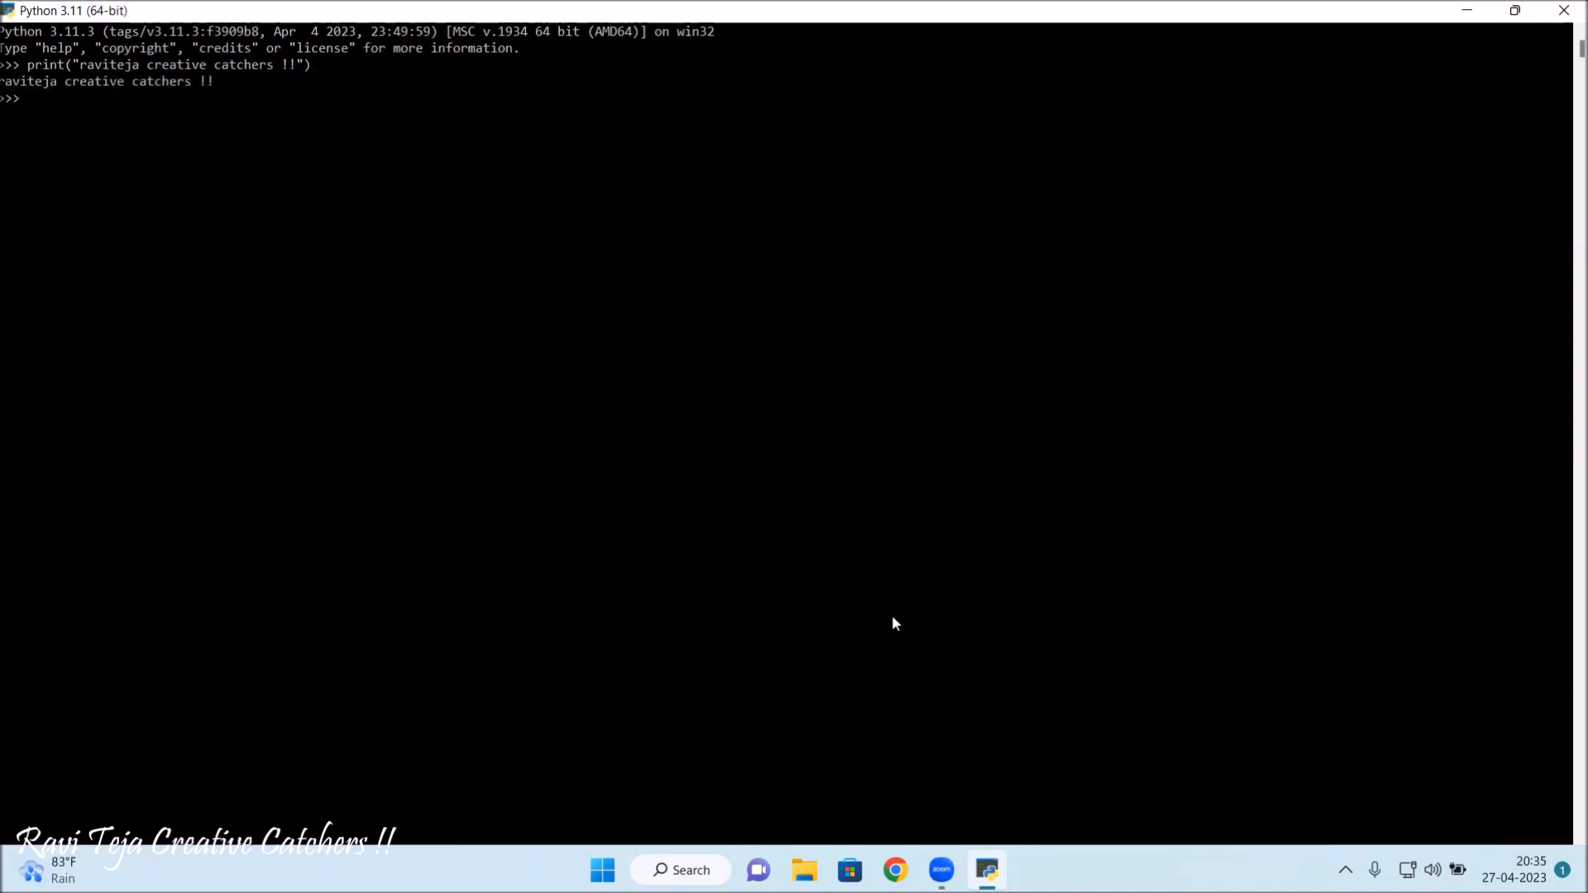
mouse_move(334, 393)
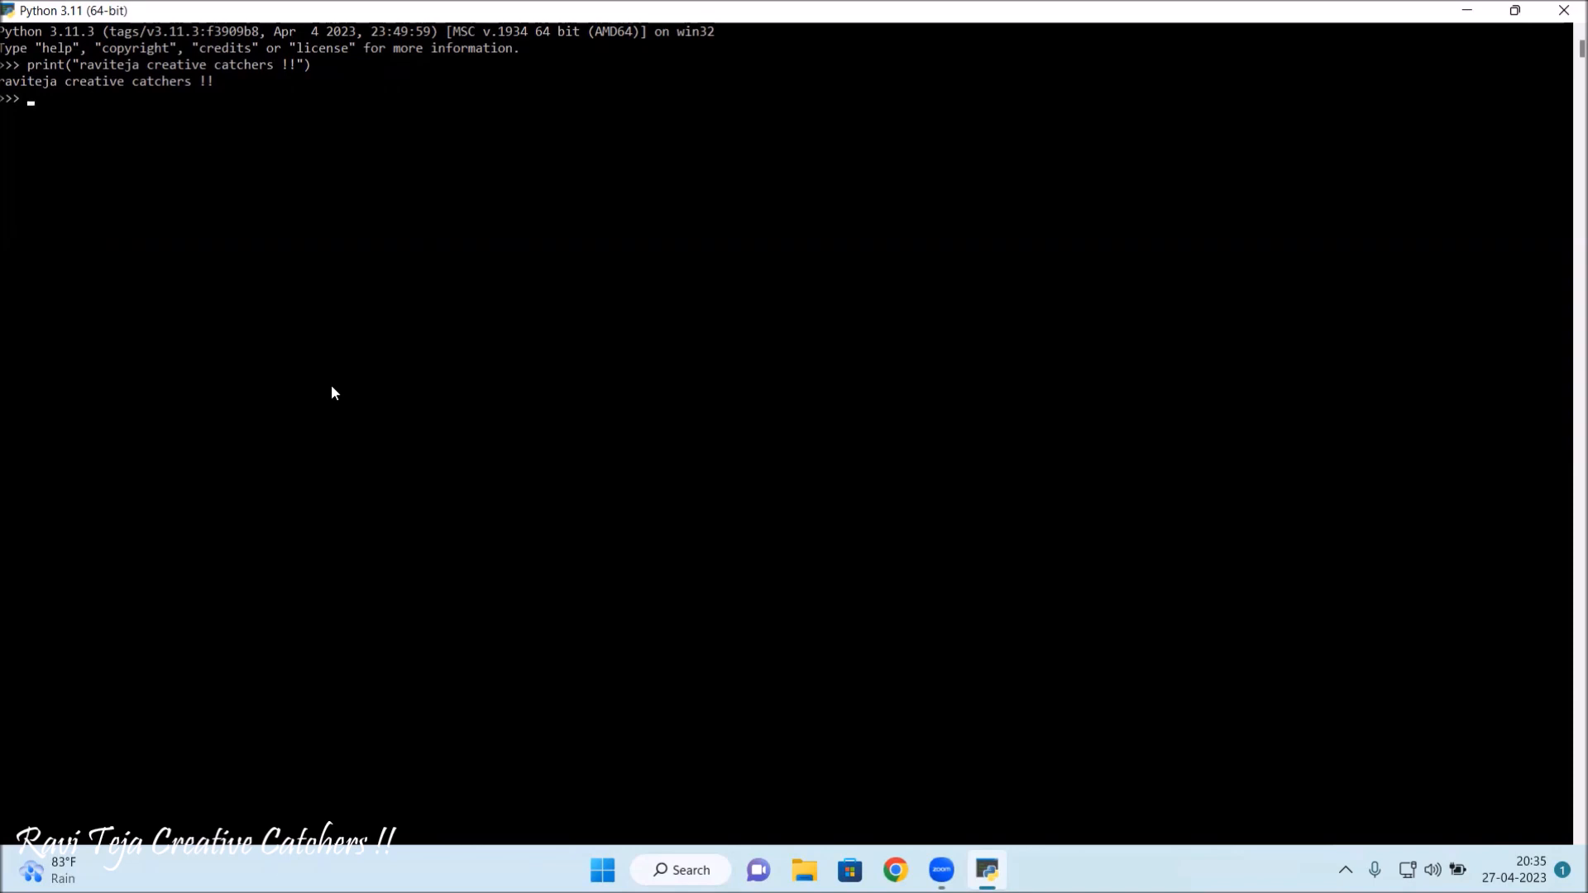
mouse_move(1378, 291)
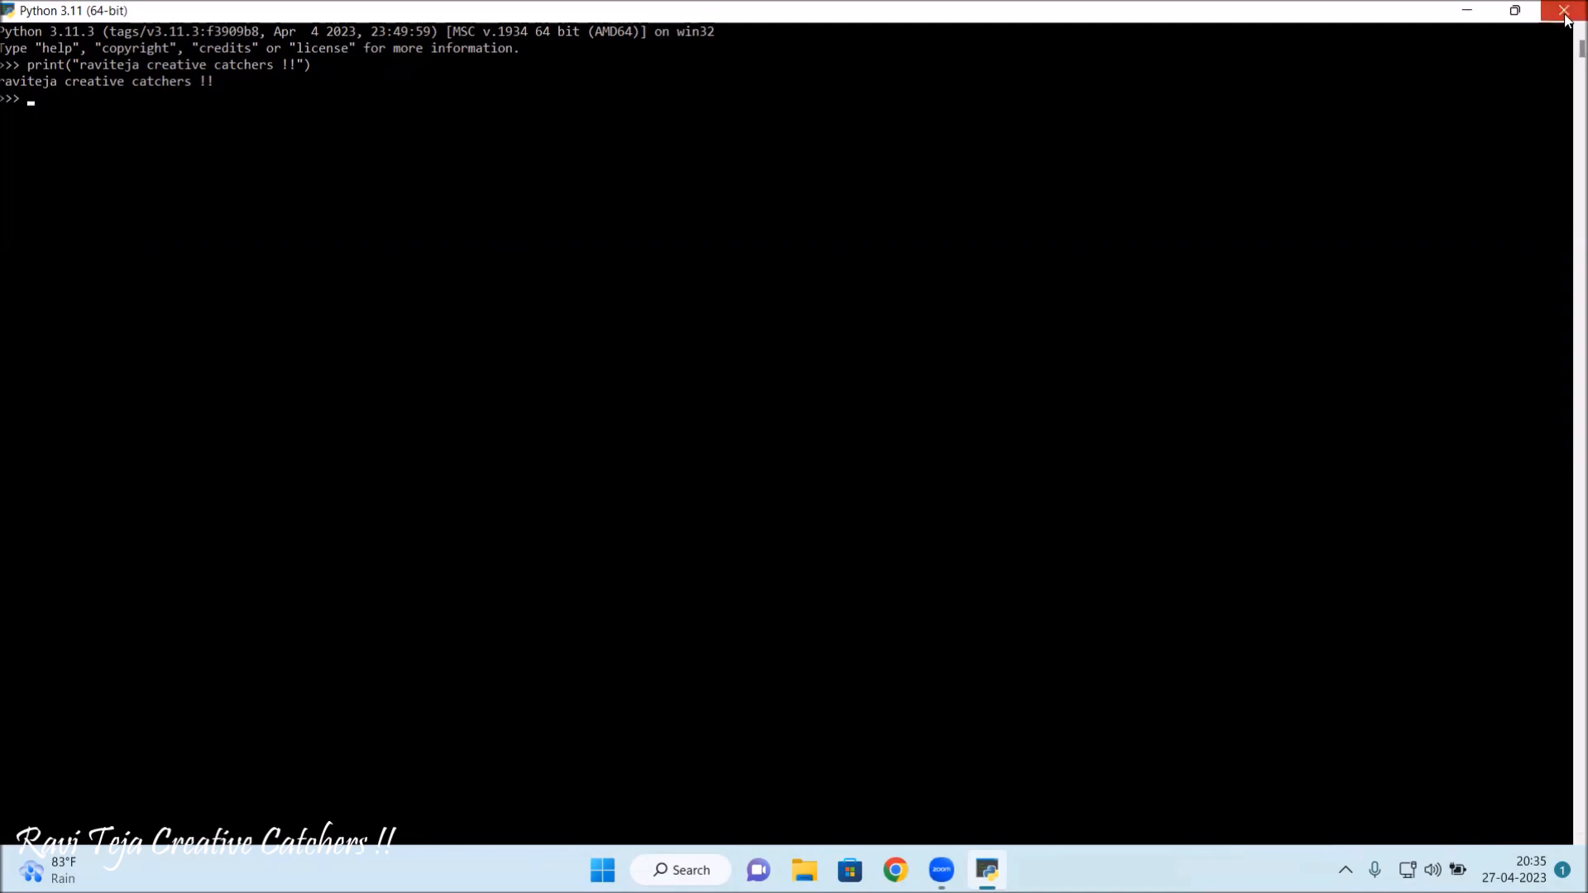
mouse_move(1565, 19)
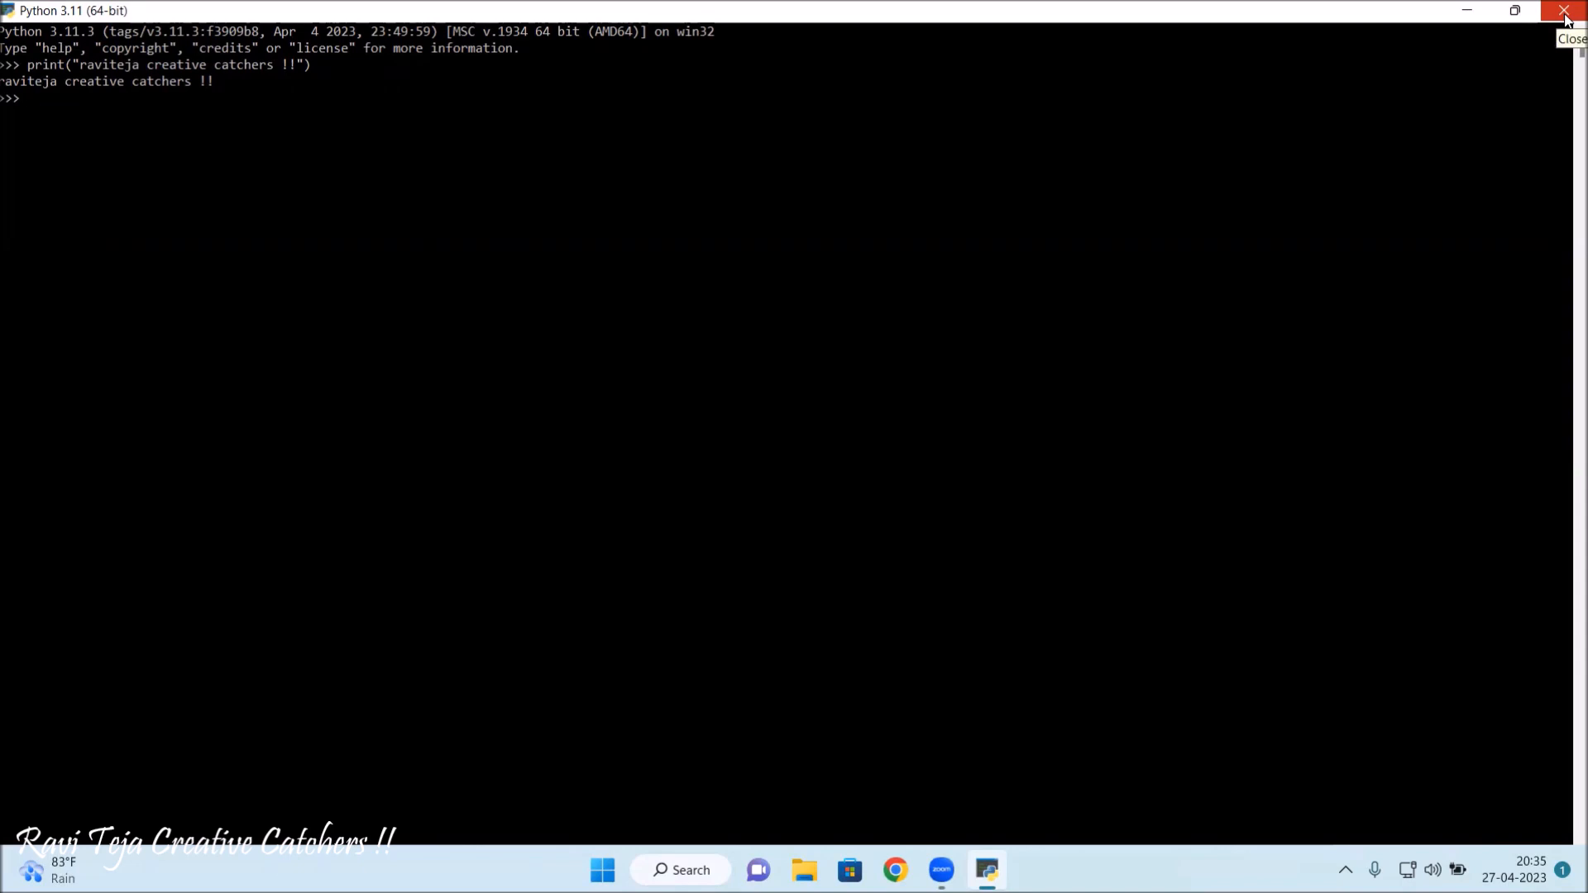
mouse_move(1498, 167)
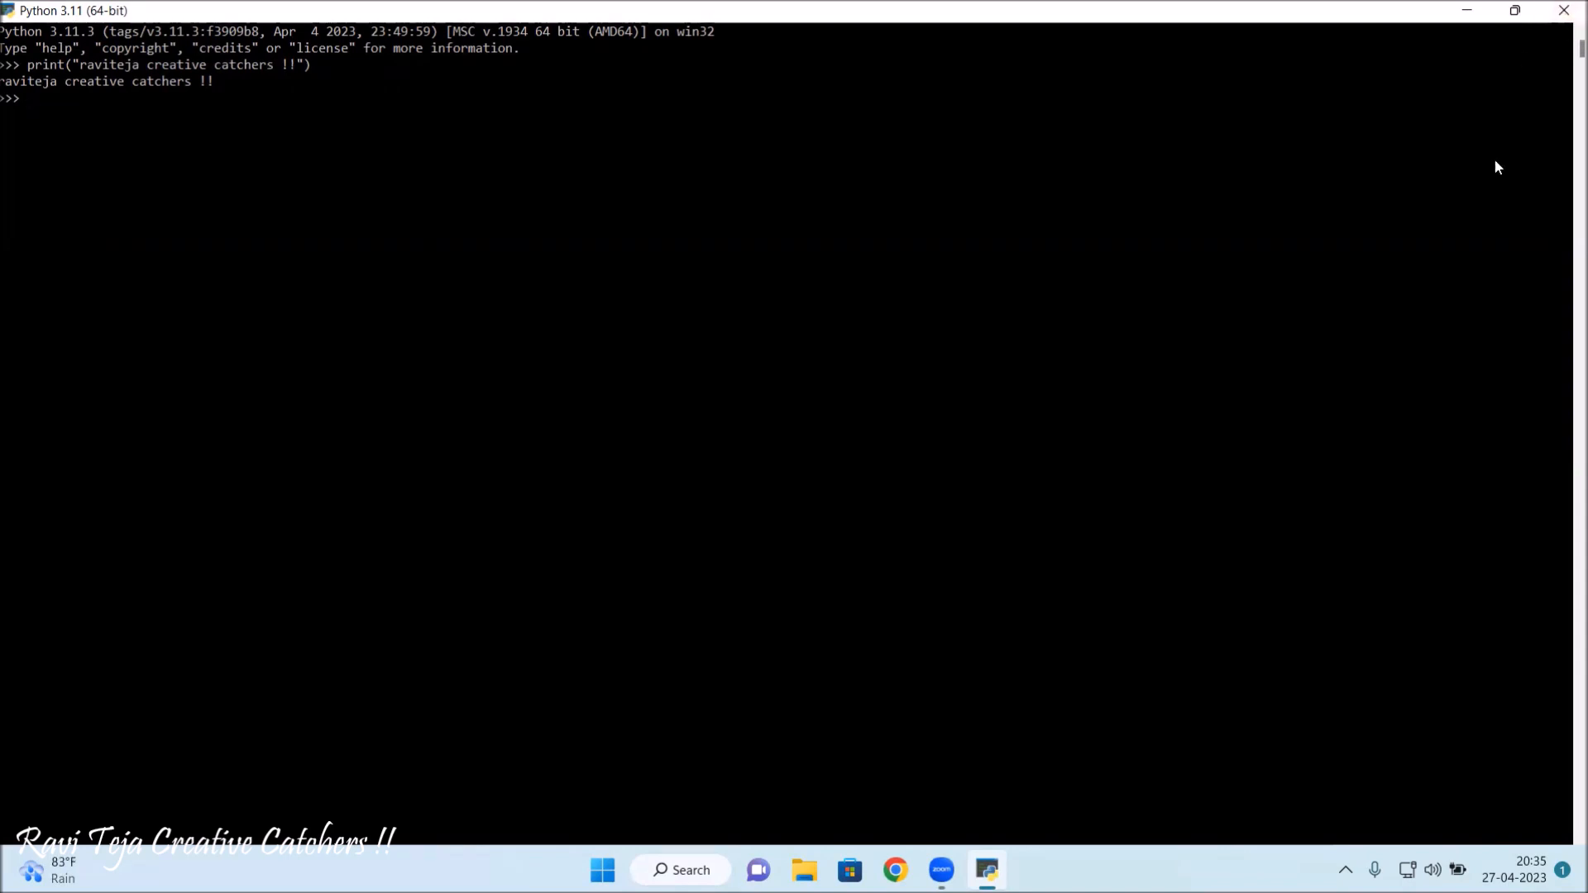